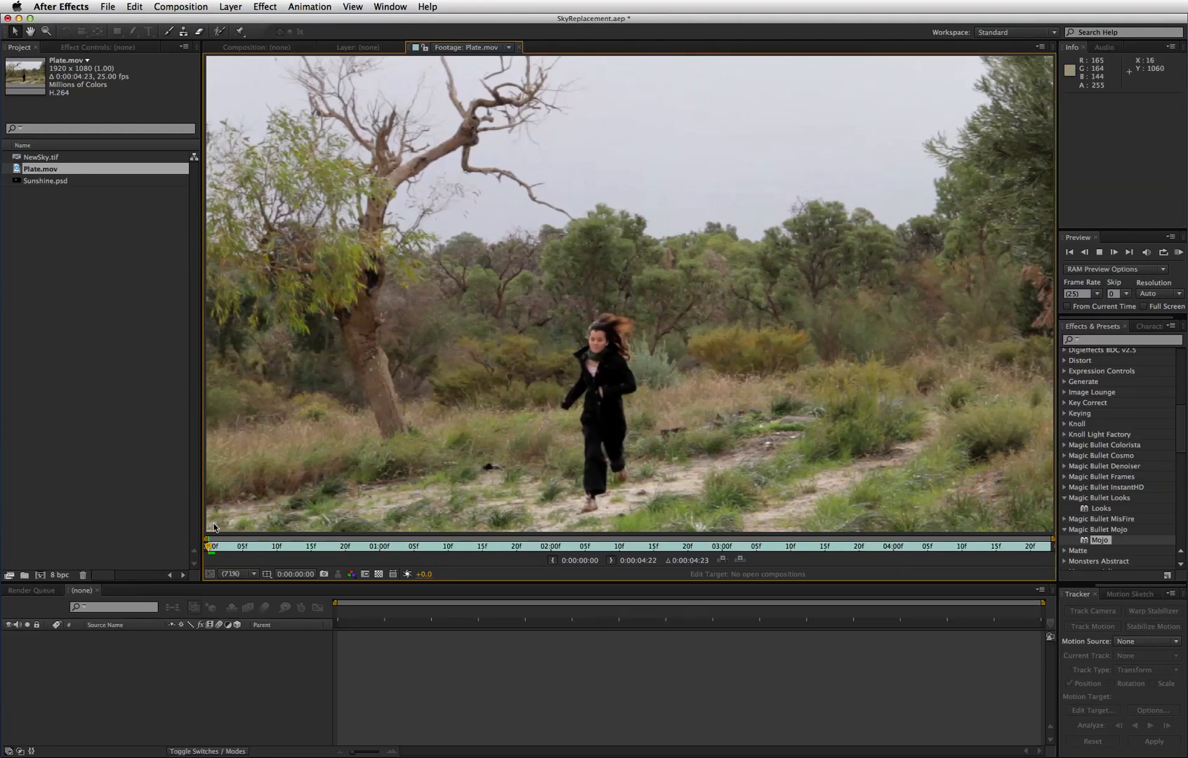
# Preview the running-woman Plate.mov footage, then select Plate.mov in the Project panel.
pyautogui.click(1113, 252)
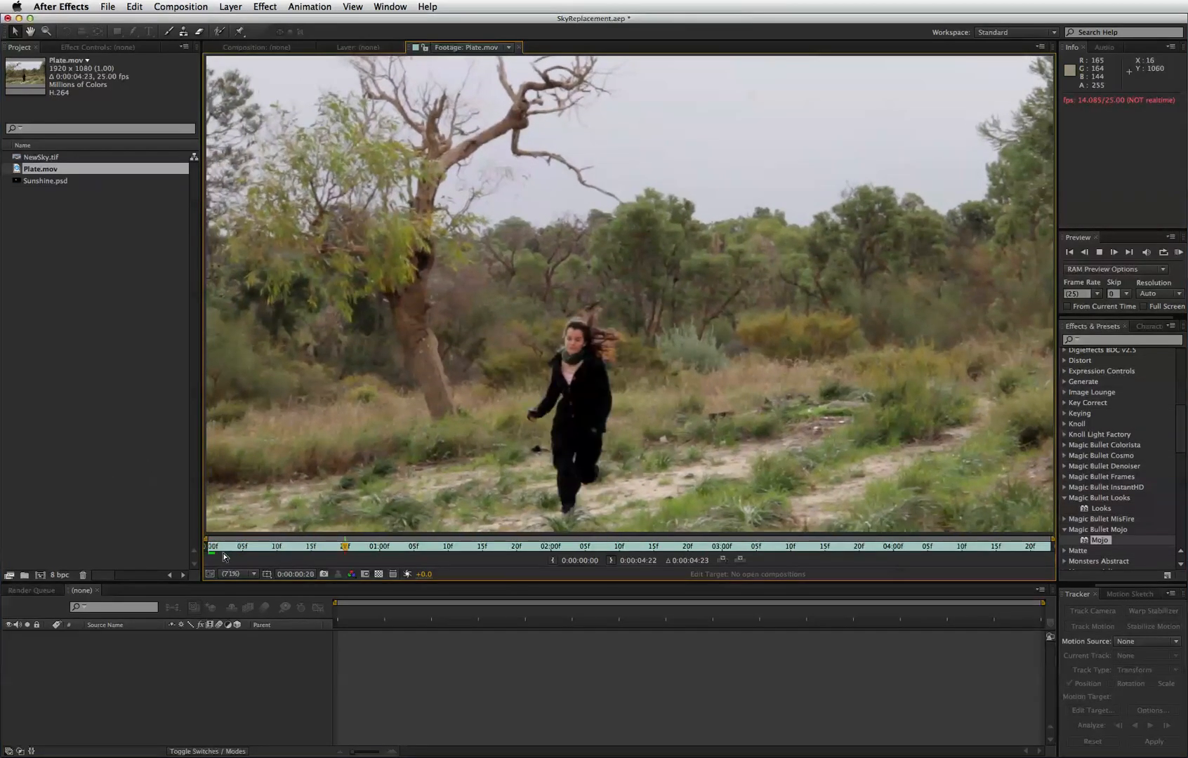
pyautogui.click(536, 546)
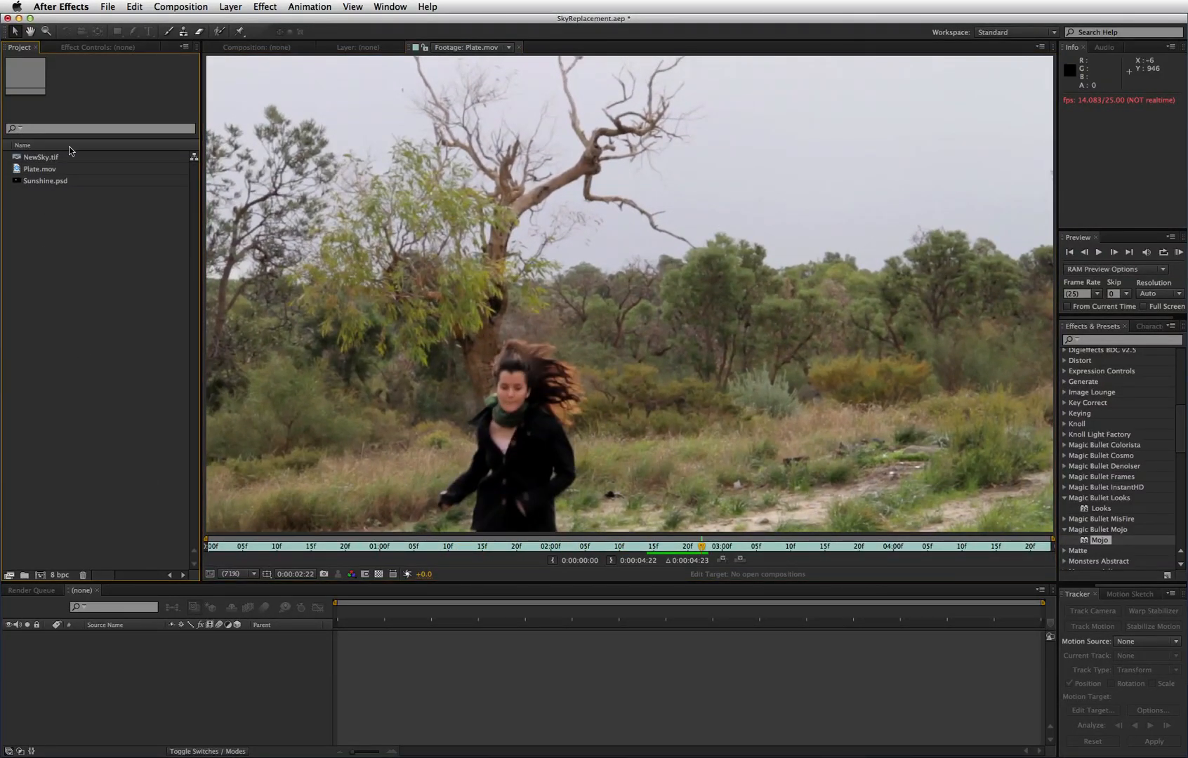
pyautogui.click(39, 169)
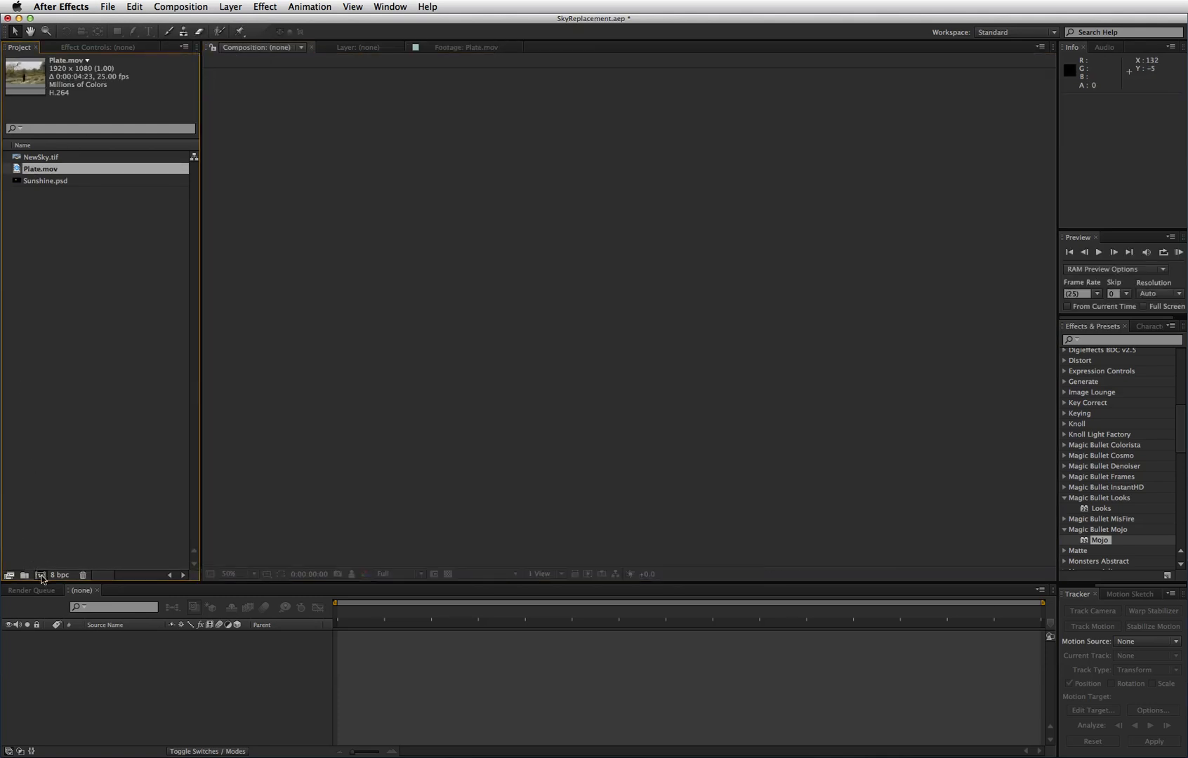
# Build a Plate composition from Plate.mov with NewSky.tif on top at the frame's top, hidden.
pyautogui.click(40, 576)
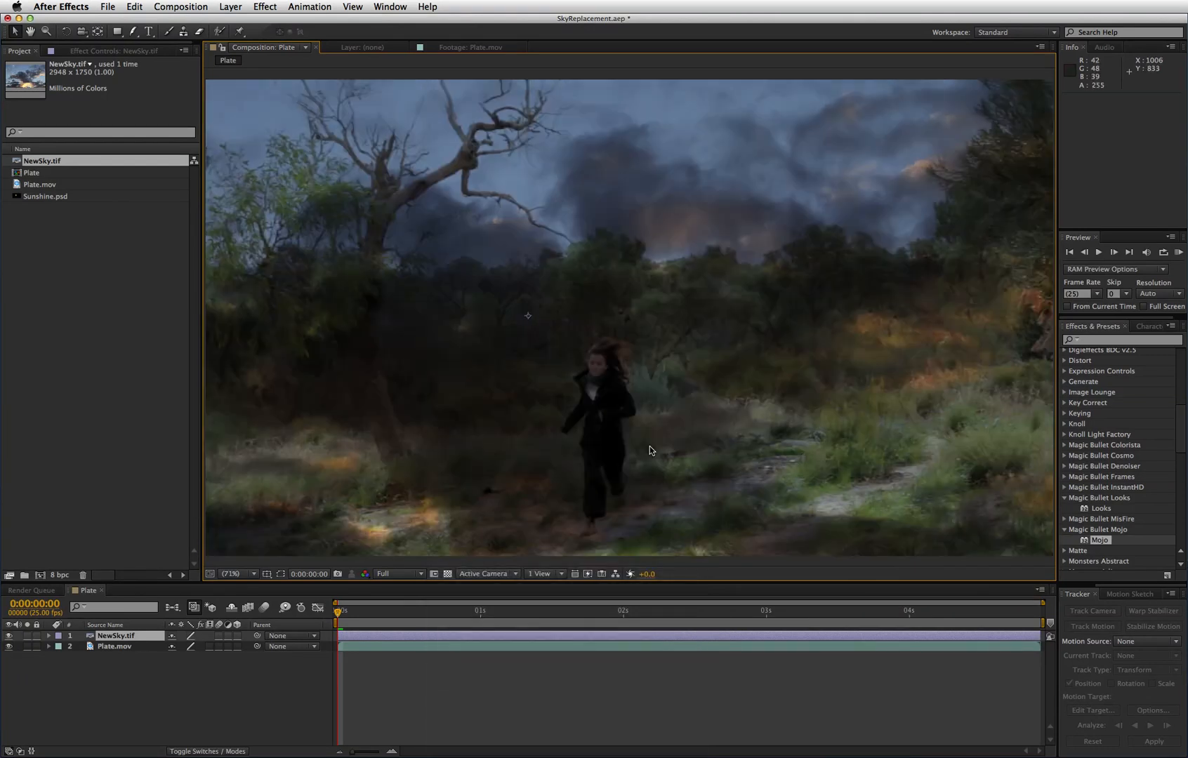
pyautogui.moveTo(653, 462)
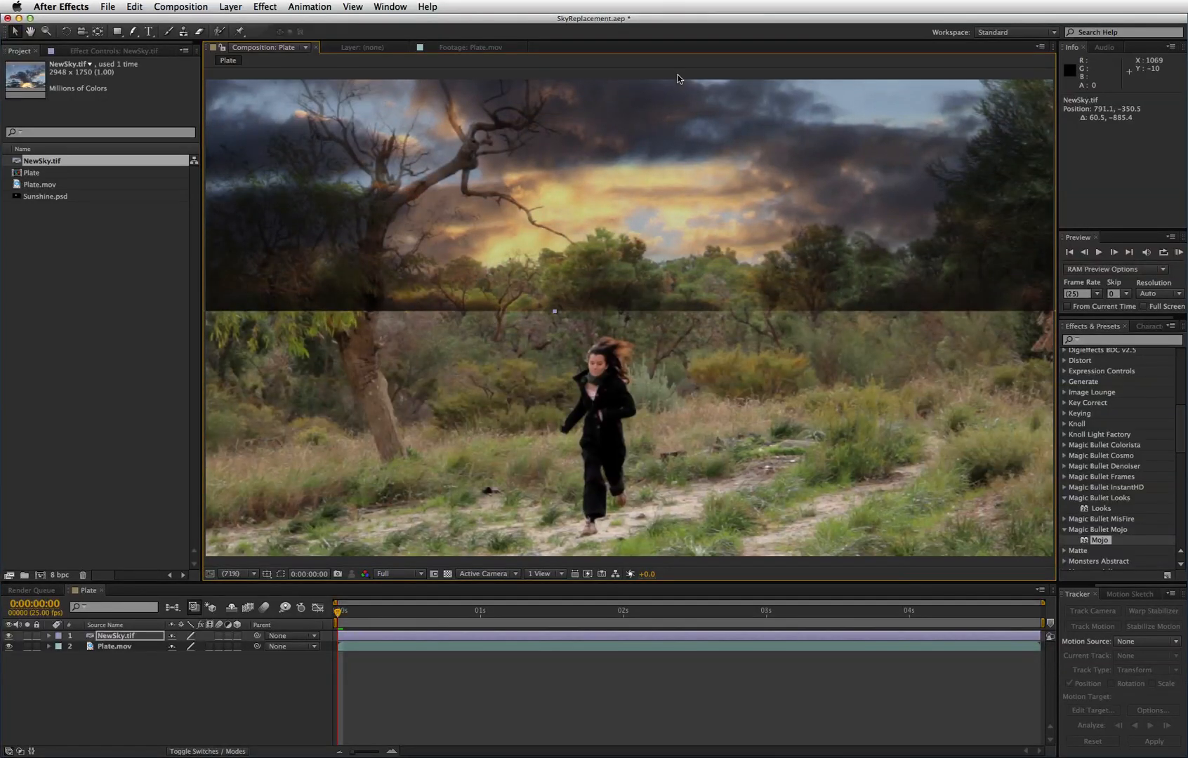
pyautogui.moveTo(581, 372)
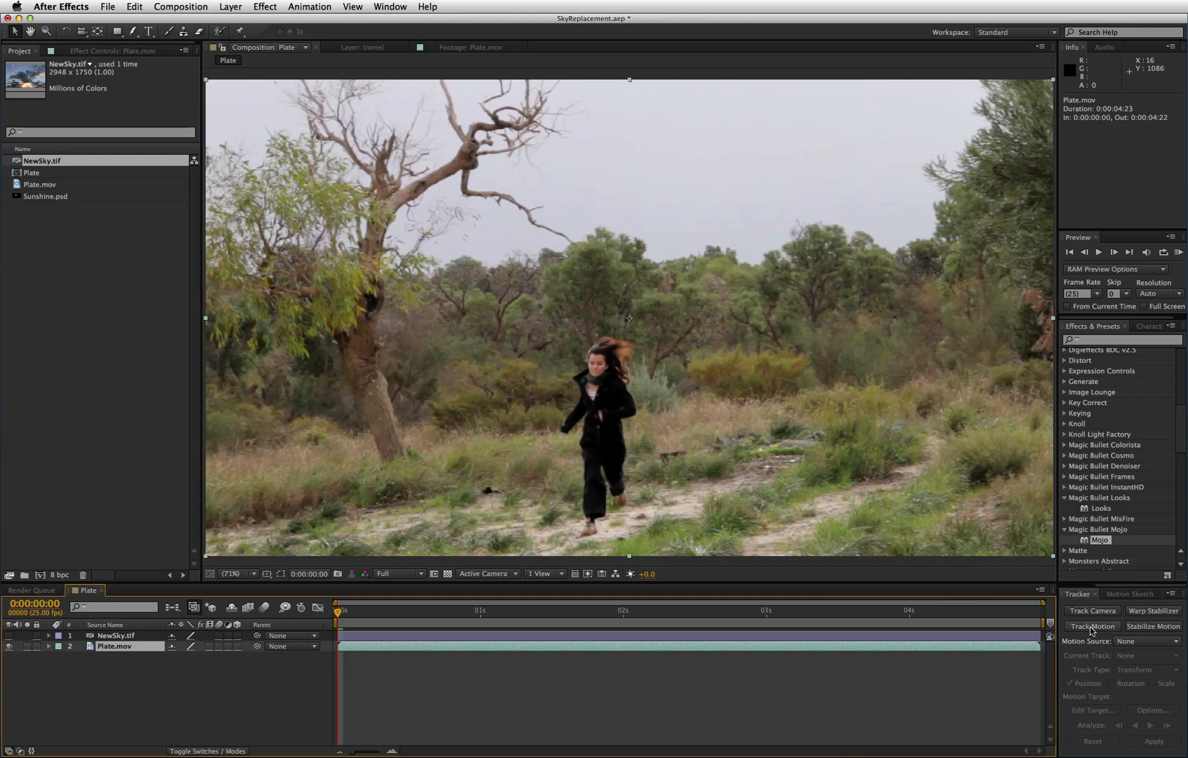
# Set up Track Motion targeting NewSky, with Track Point 1 on the ground right of the runner.
pyautogui.click(1092, 626)
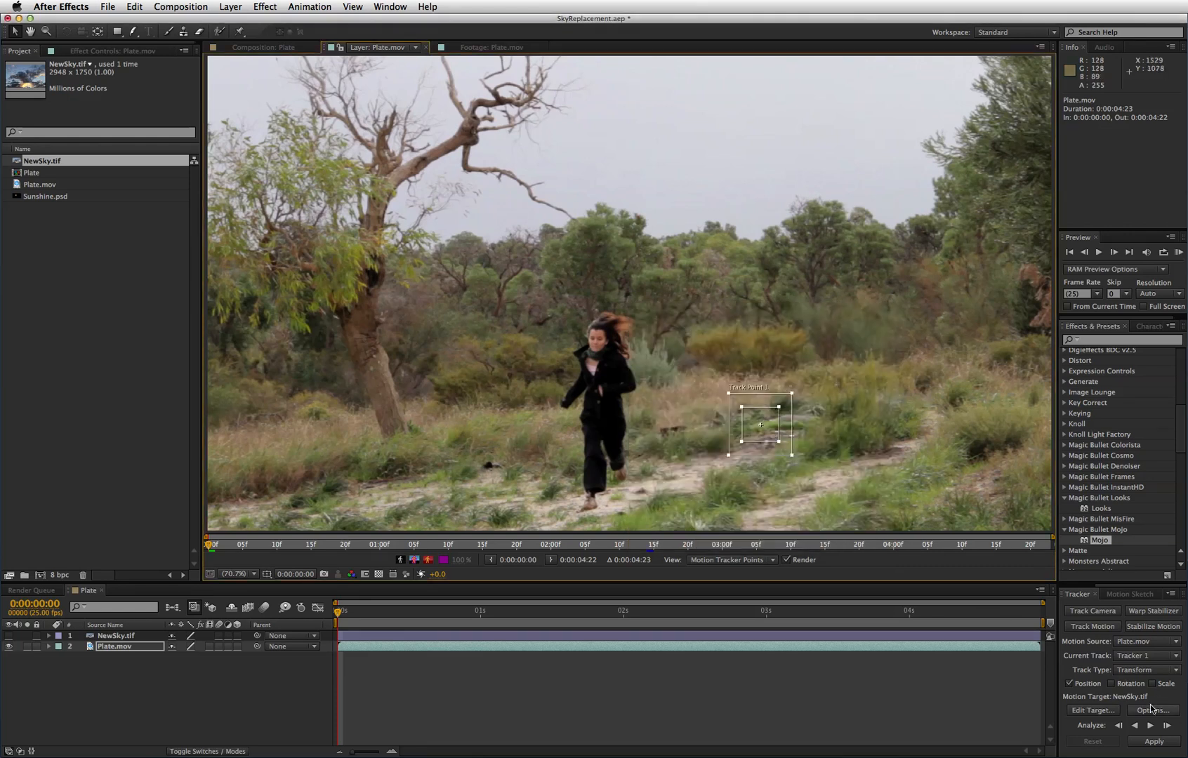
pyautogui.click(1152, 710)
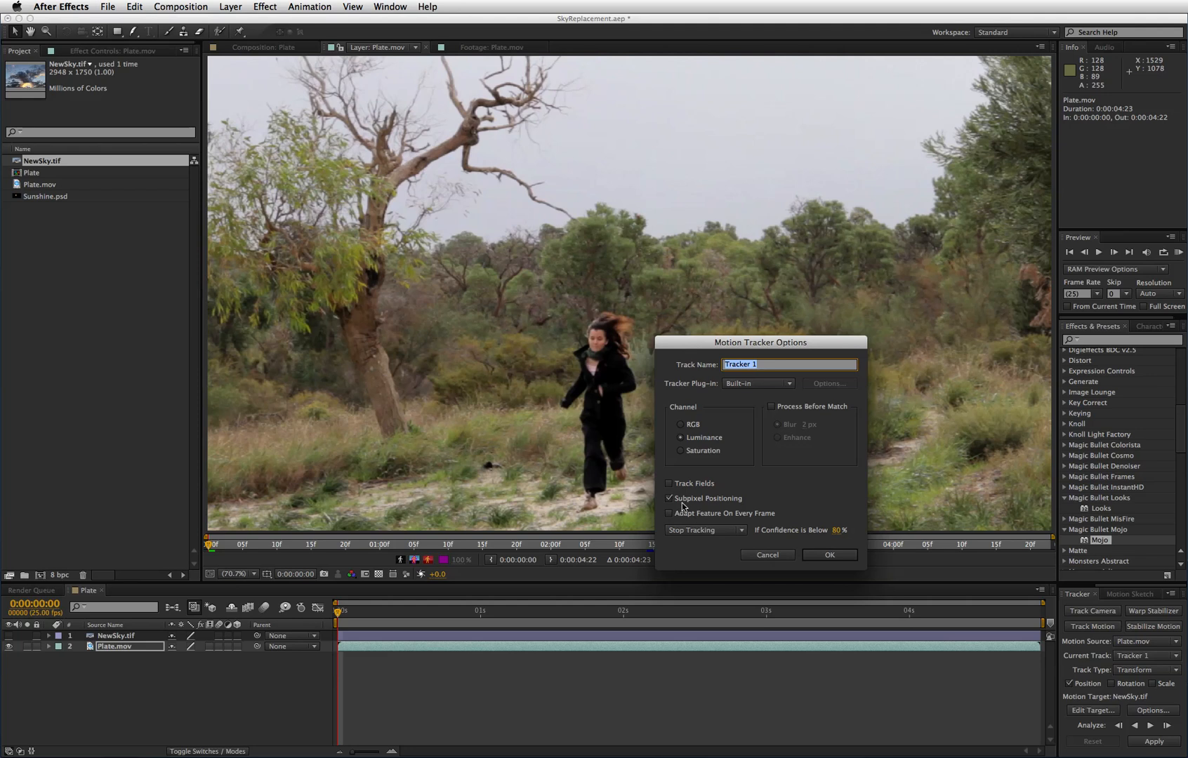
pyautogui.moveTo(724, 504)
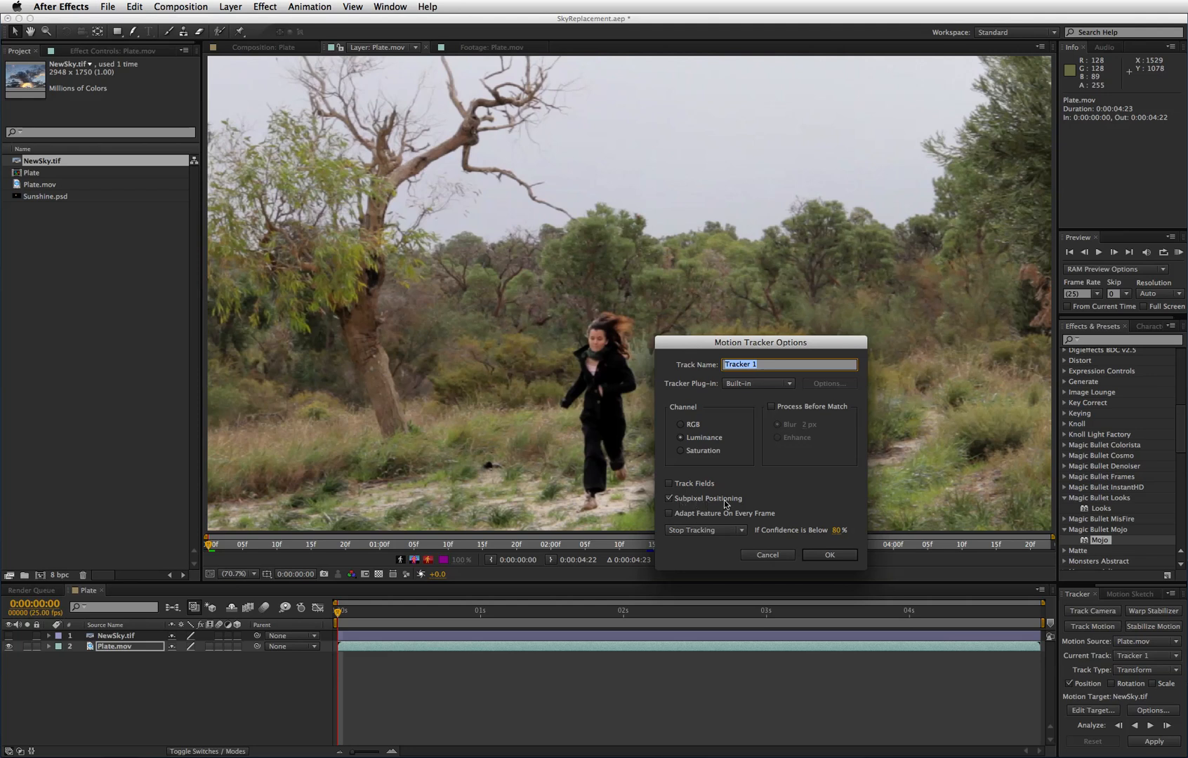
pyautogui.moveTo(808, 420)
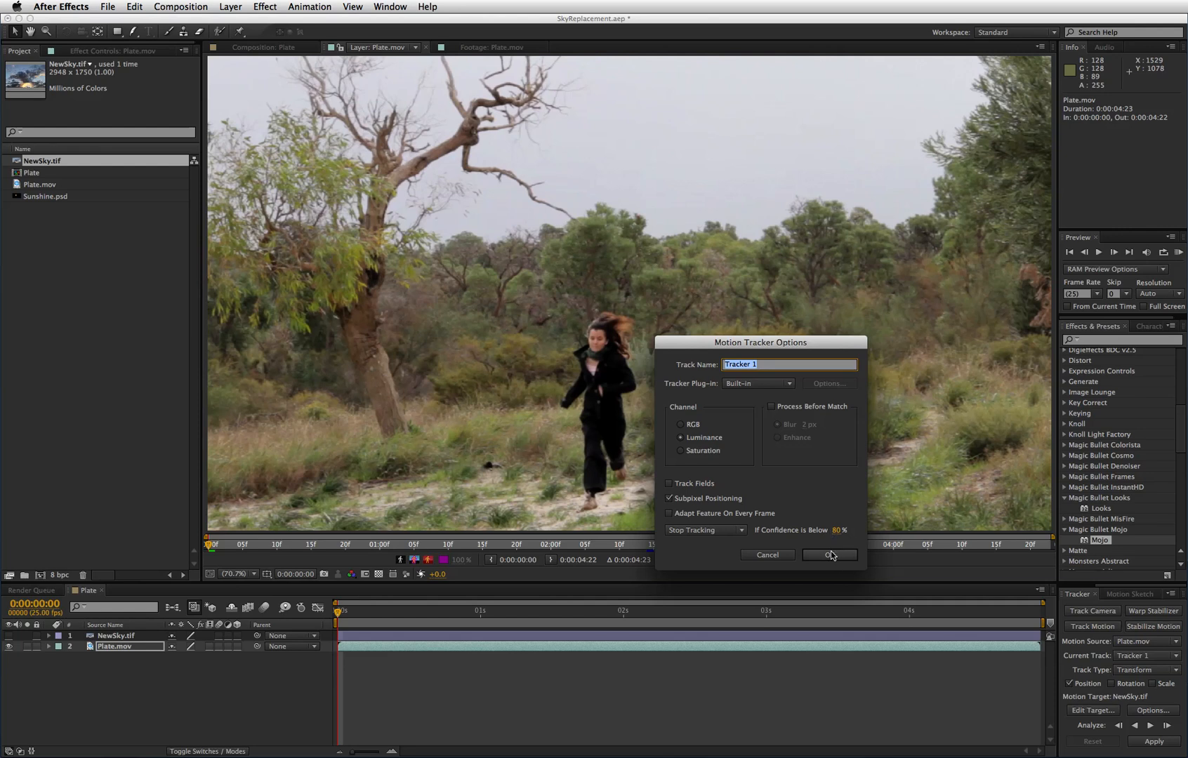
pyautogui.click(827, 554)
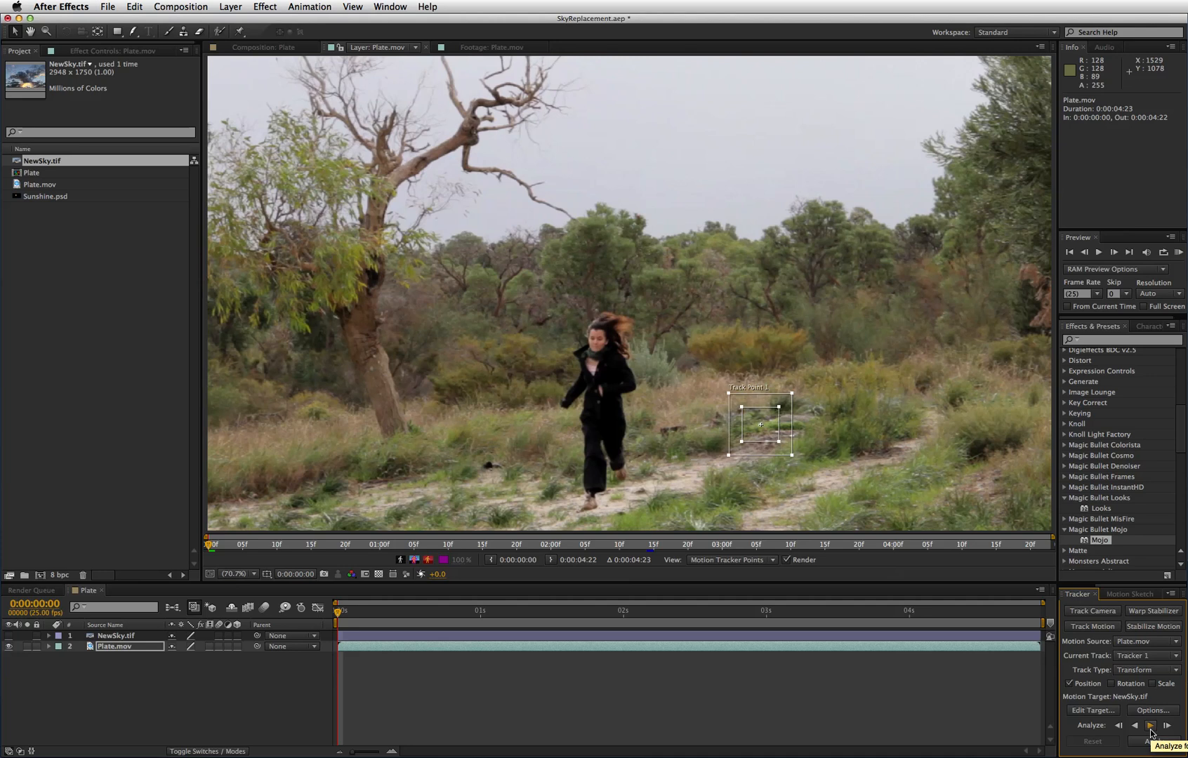
# Analyze the ground track point forward through the clip and apply the motion to NewSky.tif.
pyautogui.click(1169, 726)
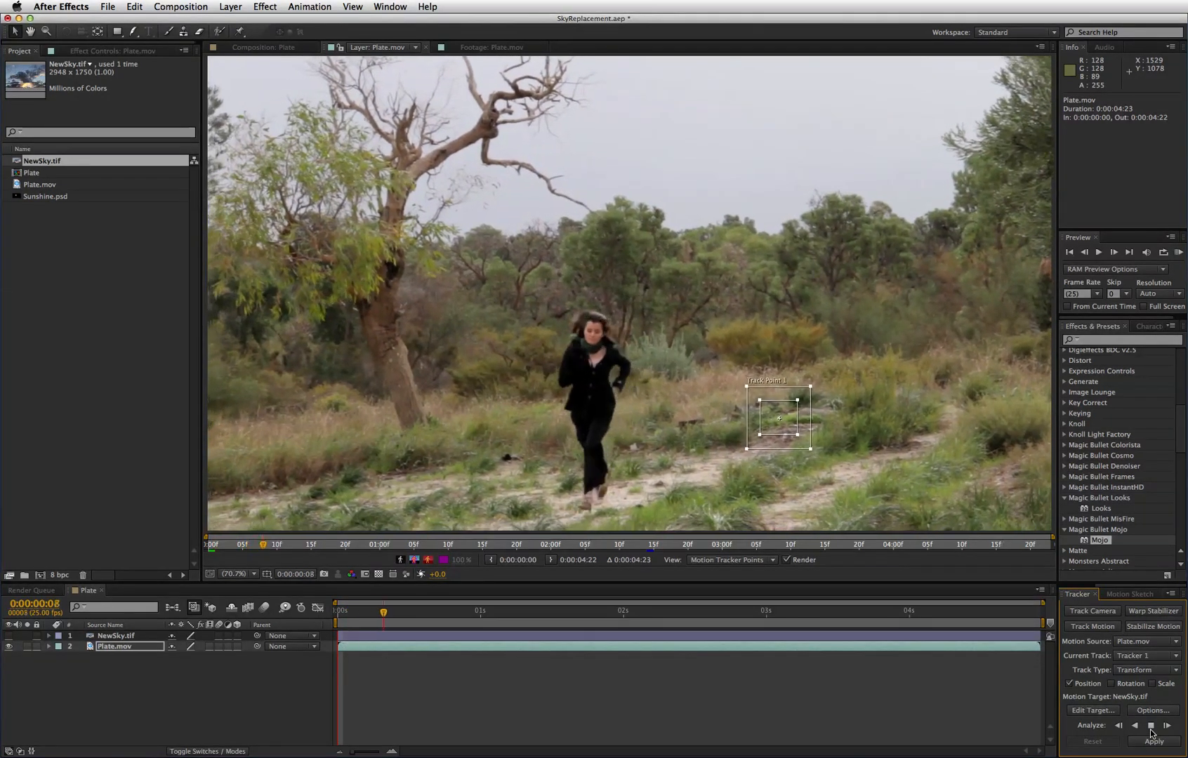
pyautogui.click(1168, 726)
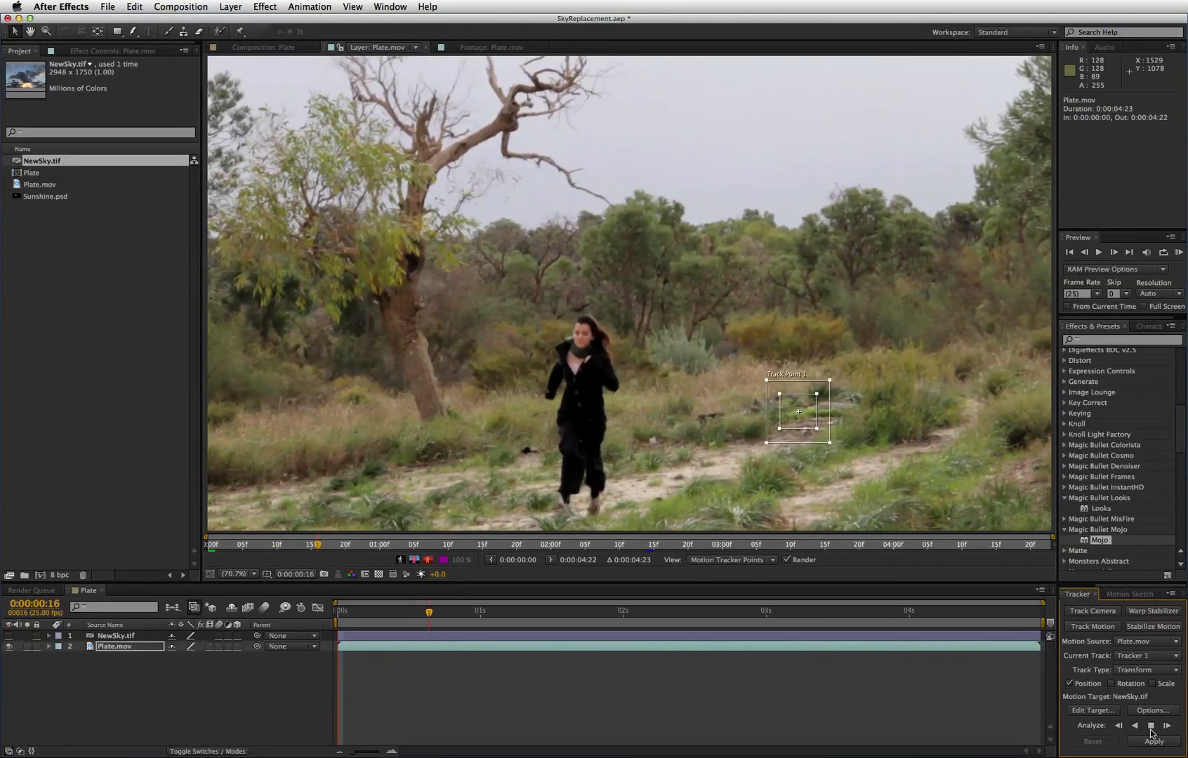
pyautogui.click(1151, 726)
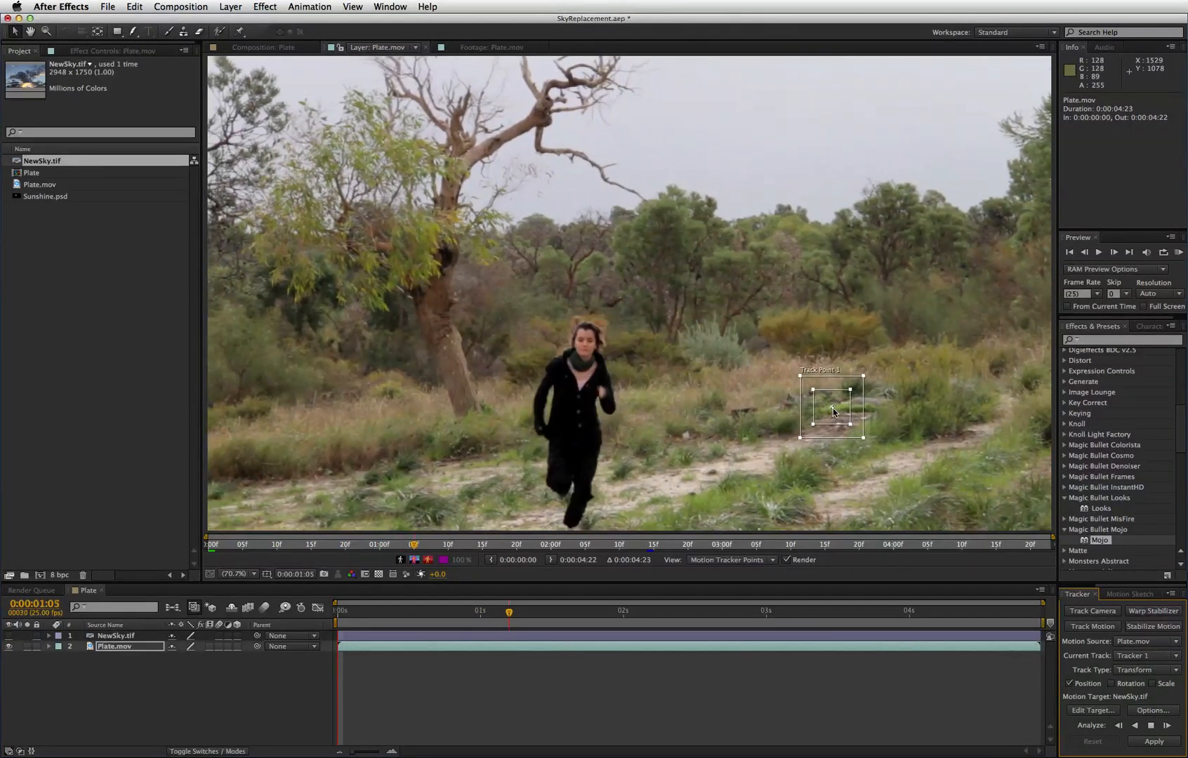
pyautogui.click(1151, 725)
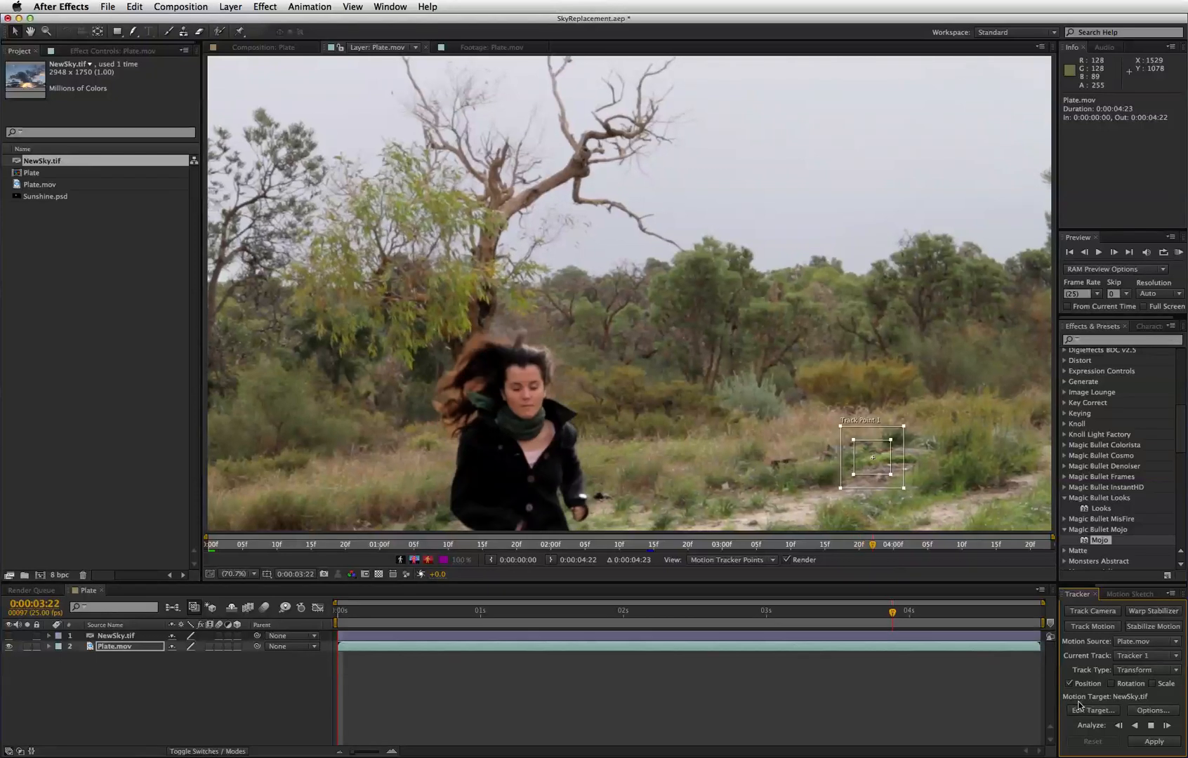
pyautogui.click(1169, 725)
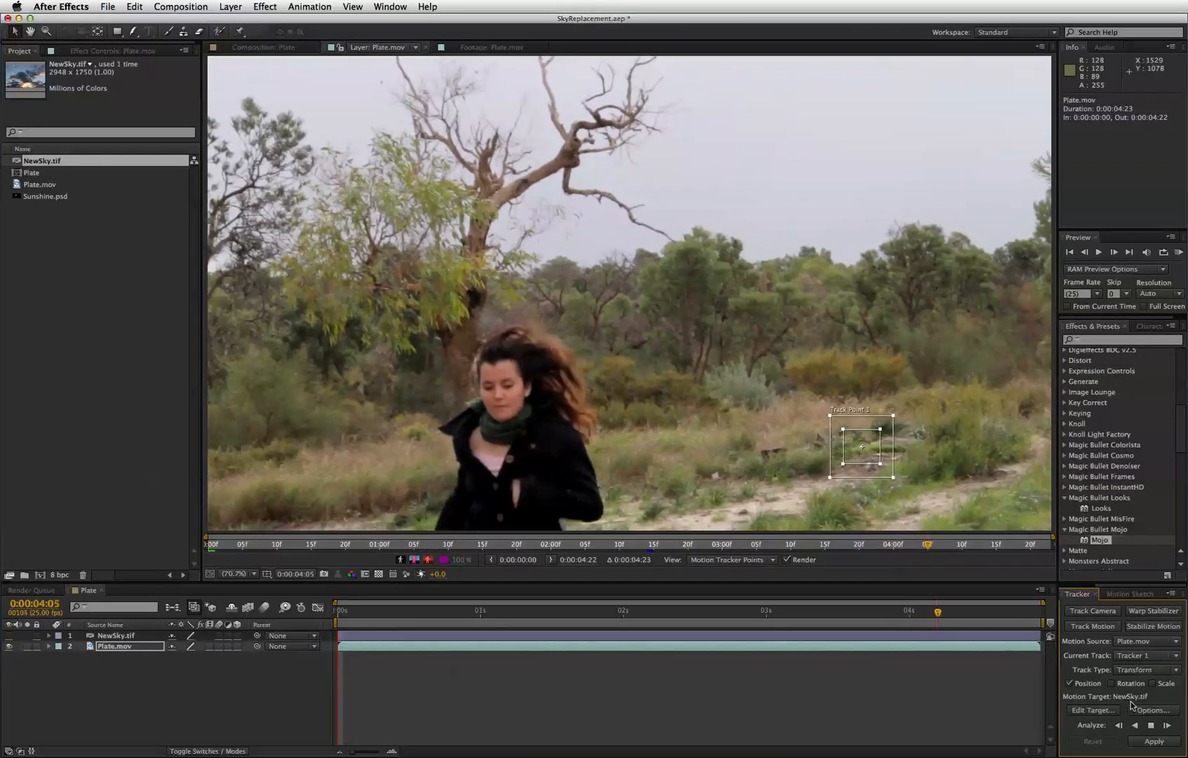
pyautogui.click(1168, 726)
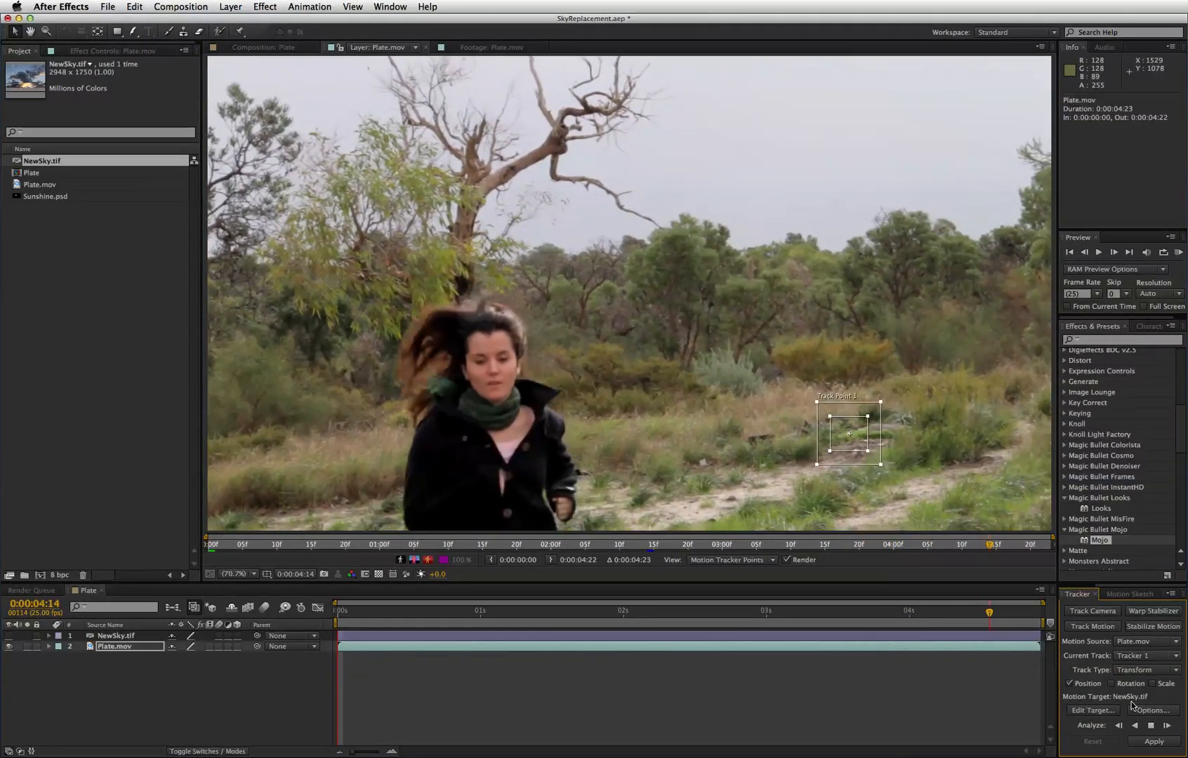
pyautogui.click(1169, 725)
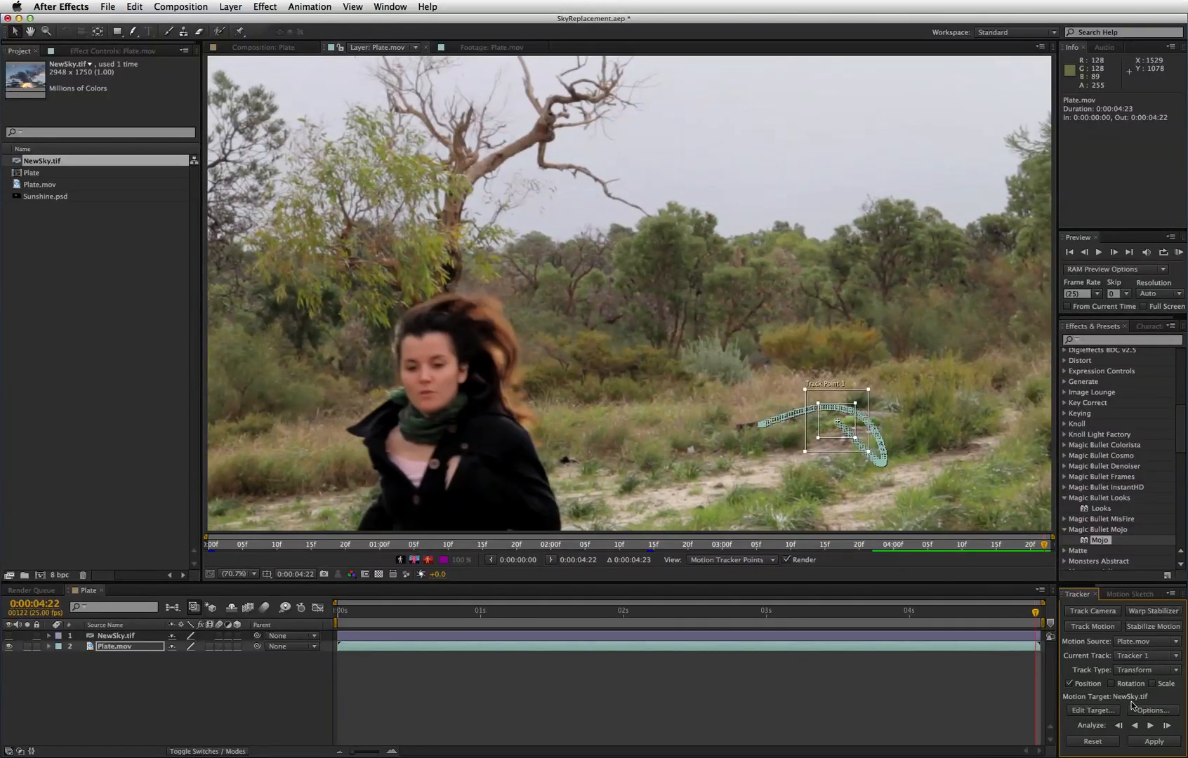
pyautogui.moveTo(808, 415)
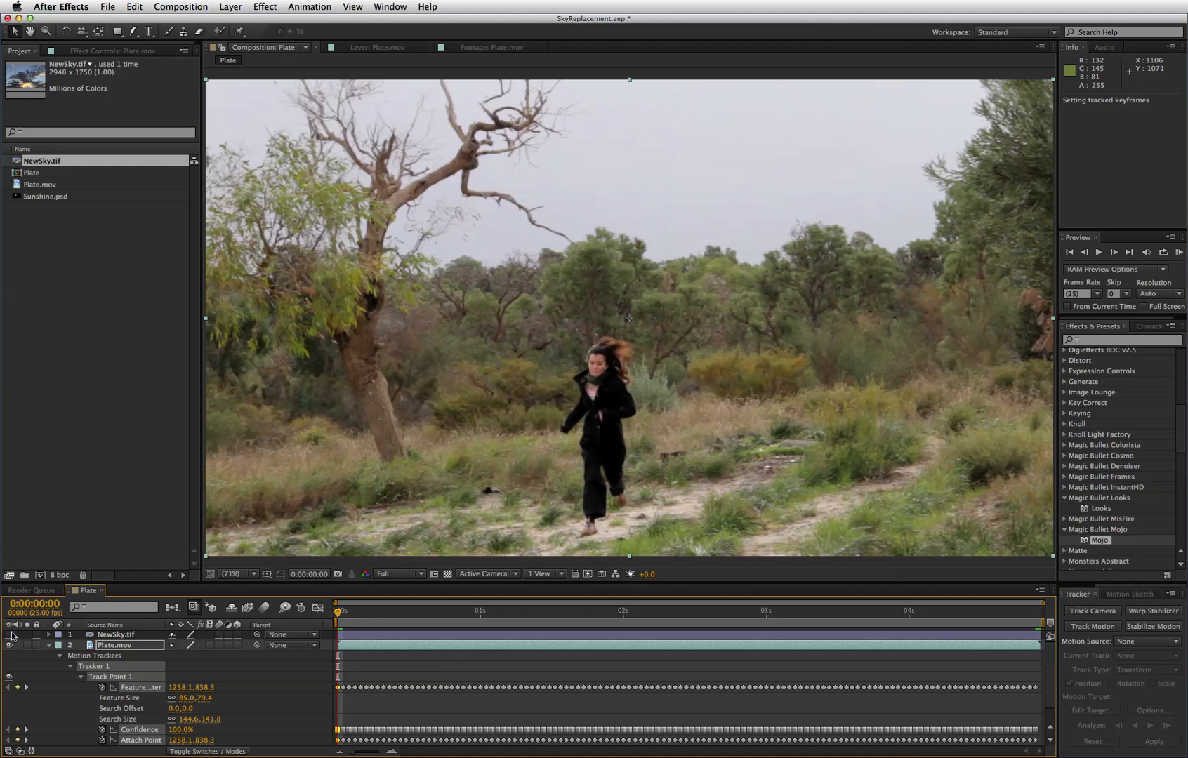
# Unhide NewSky.tif, select it, and adjust its Anchor Point so the sky sits at the top.
pyautogui.click(8, 634)
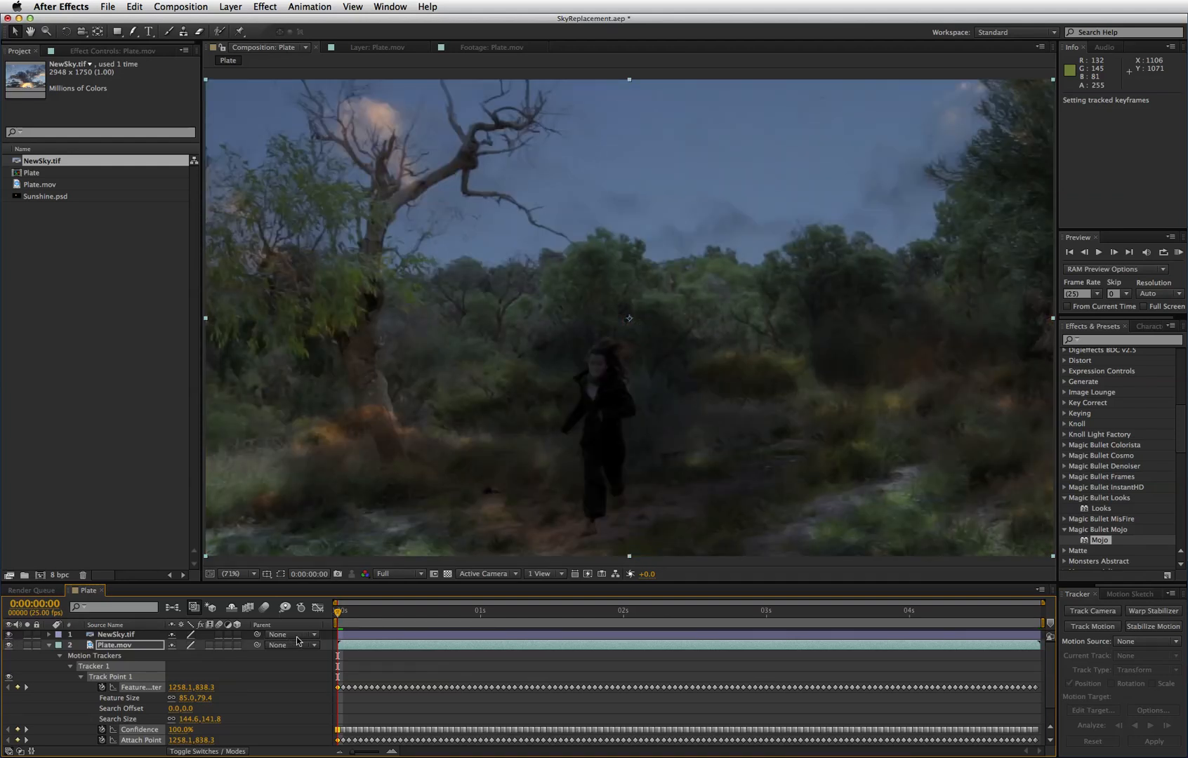
pyautogui.click(115, 635)
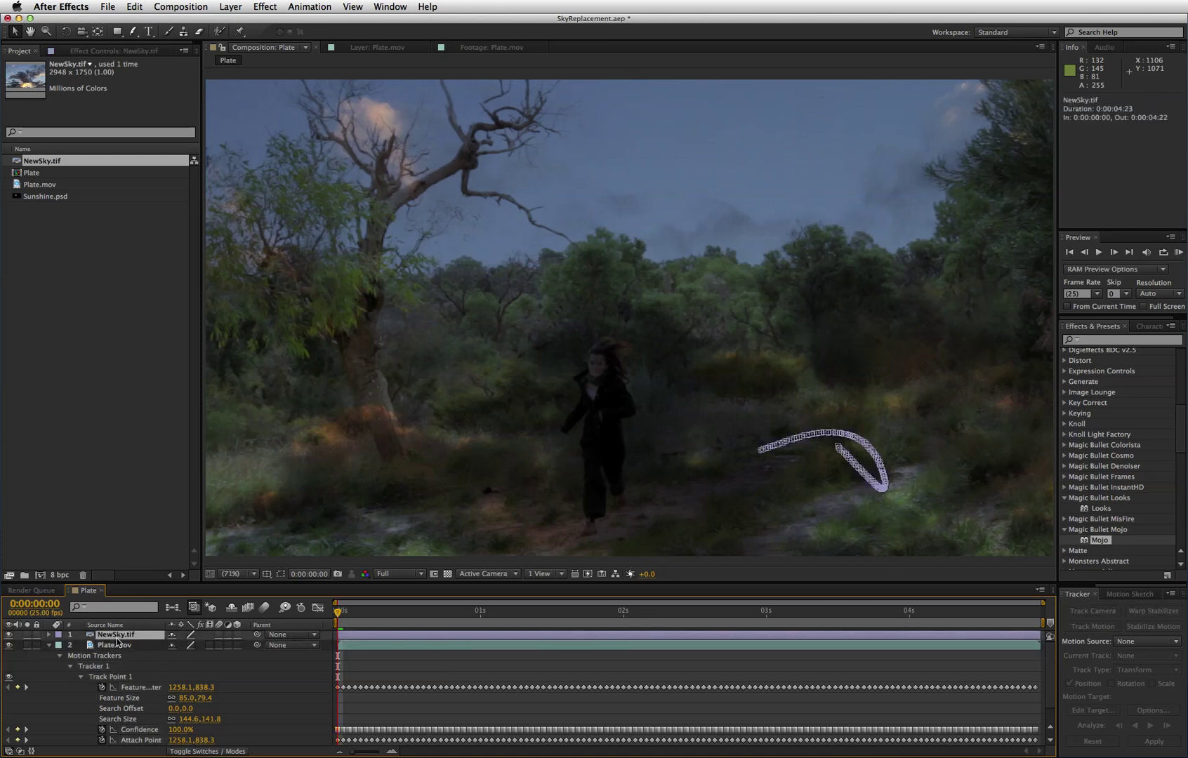
pyautogui.click(49, 635)
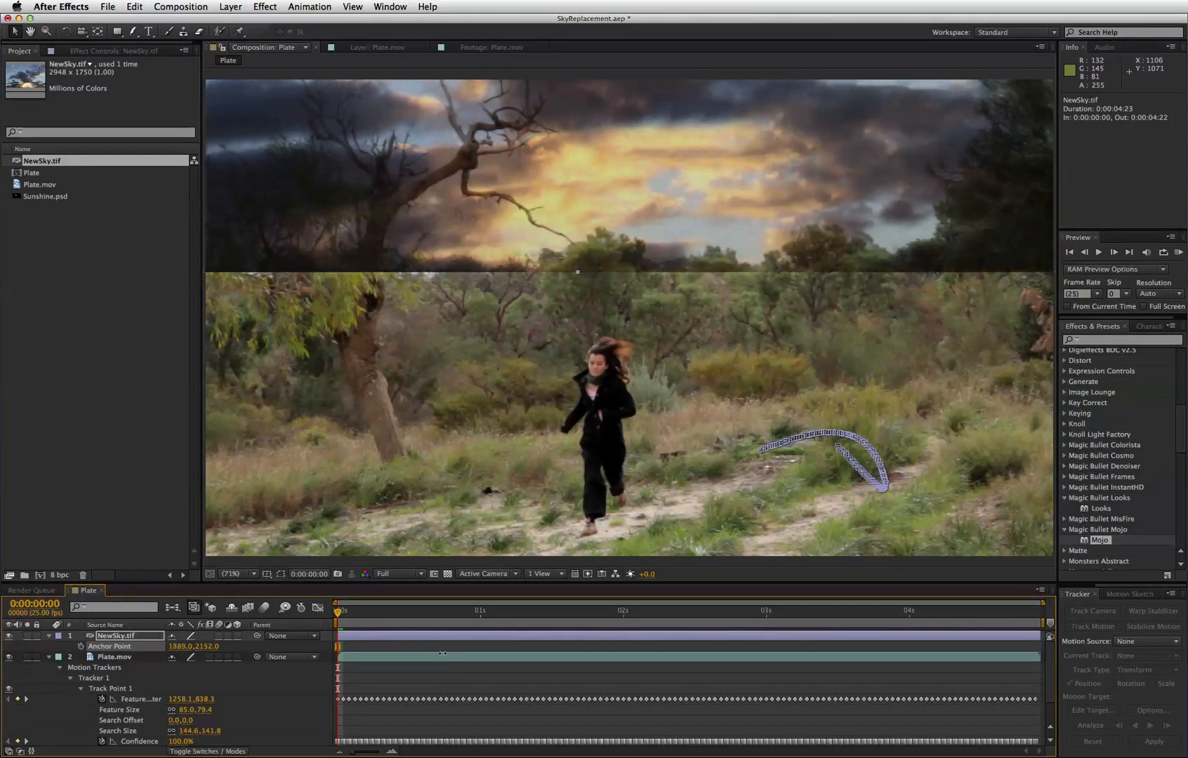
pyautogui.click(675, 611)
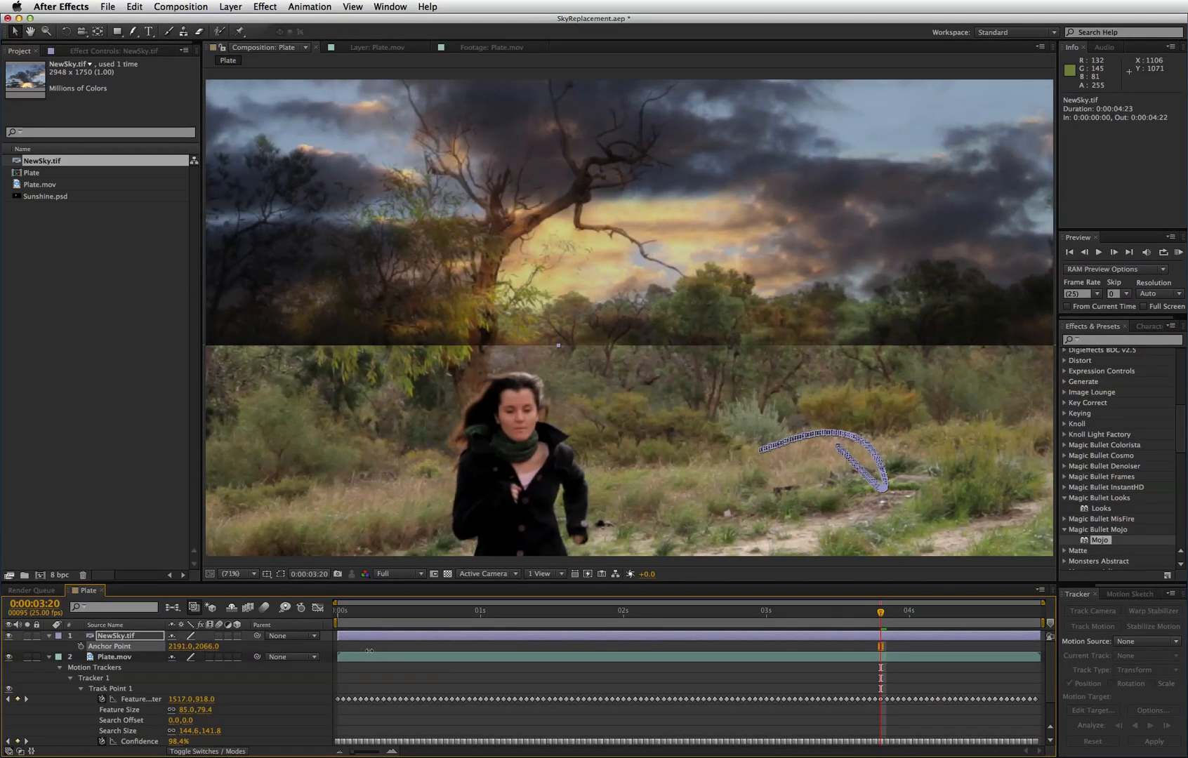
pyautogui.moveTo(605, 158)
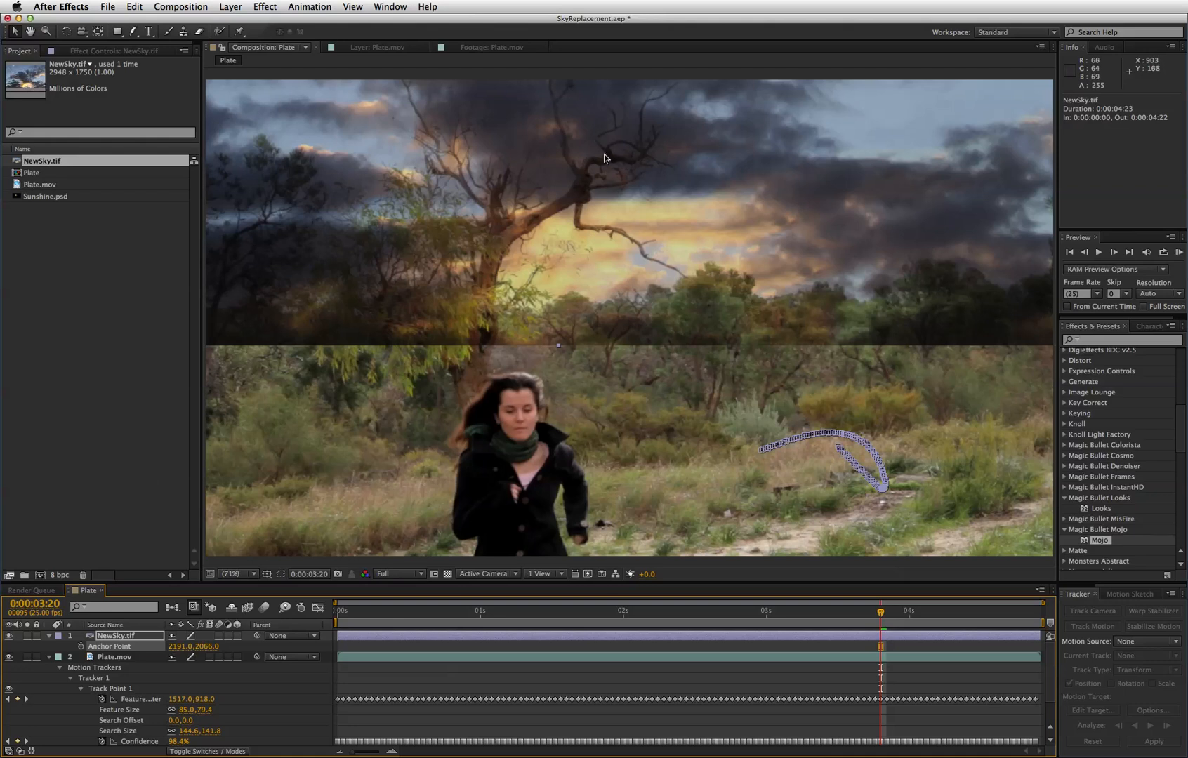
pyautogui.moveTo(689, 187)
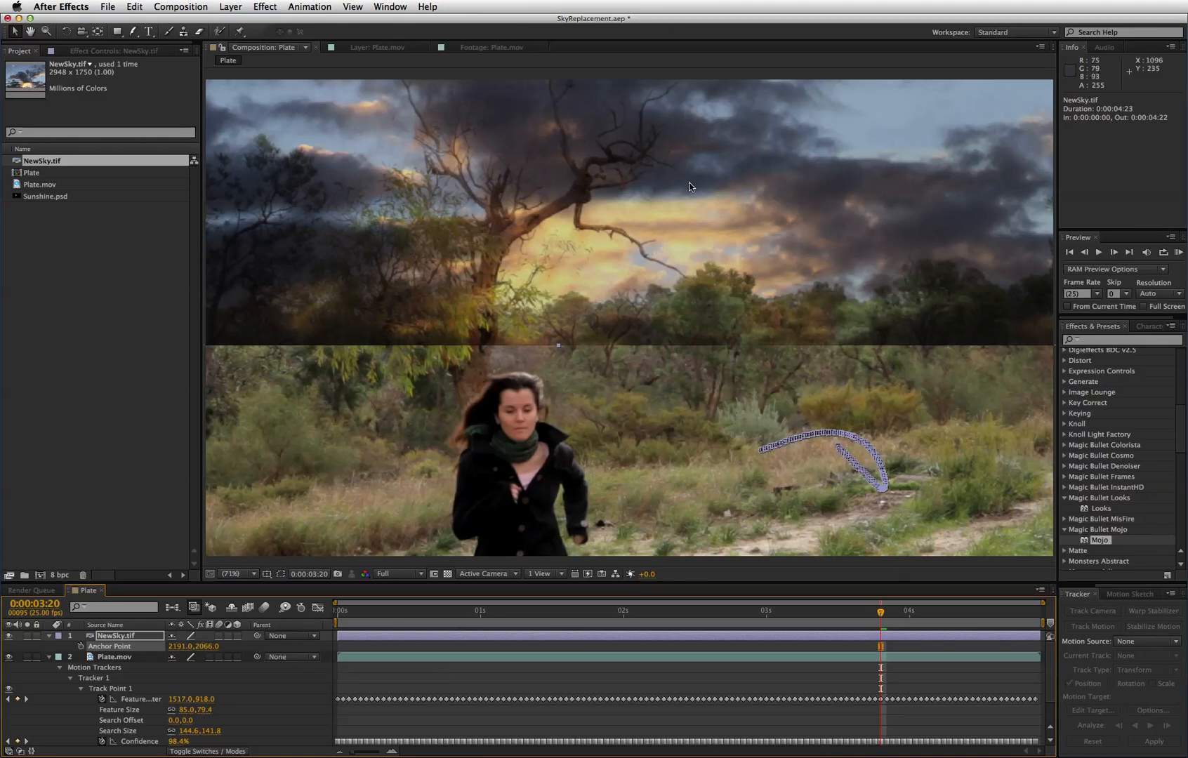
pyautogui.moveTo(735, 196)
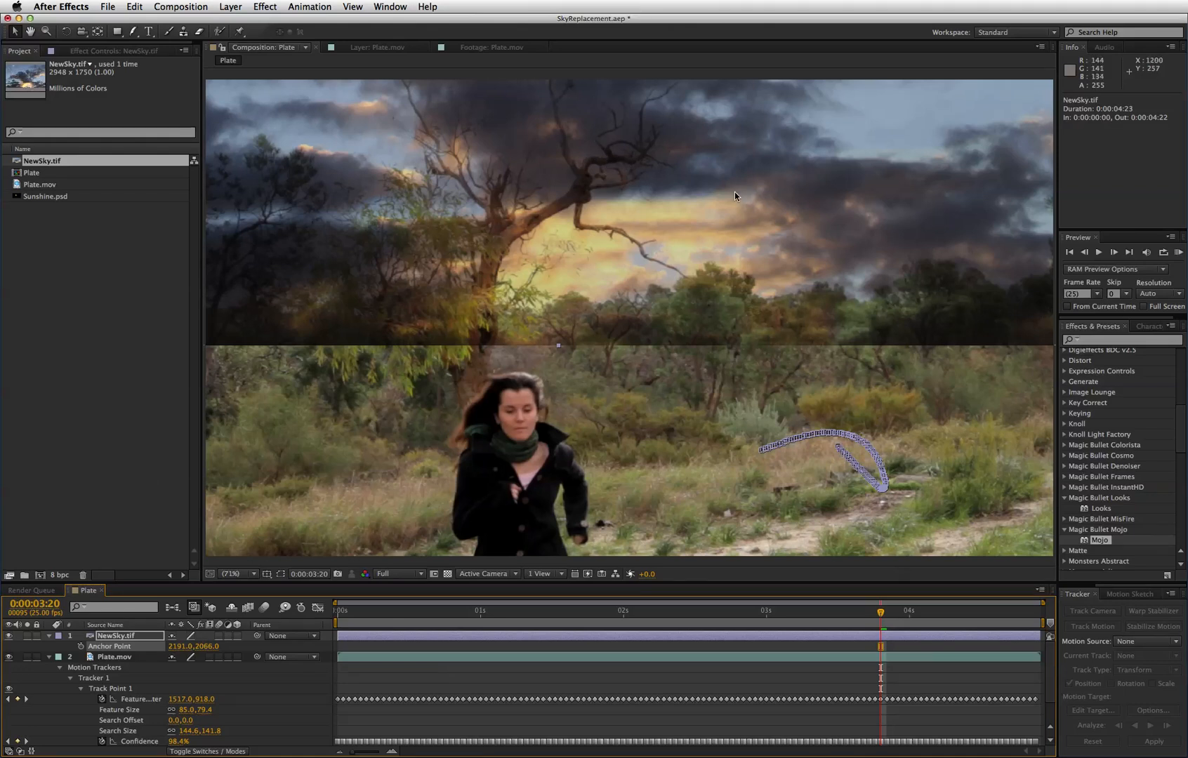
pyautogui.moveTo(272, 176)
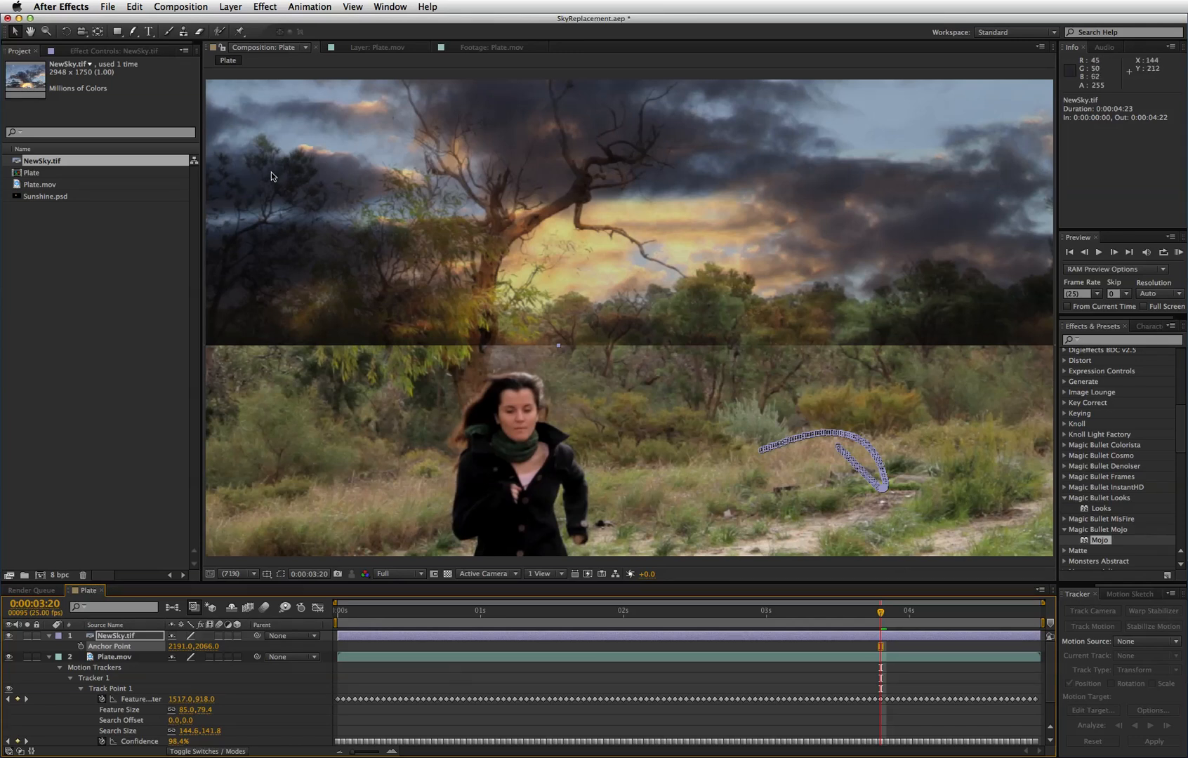
pyautogui.moveTo(601, 175)
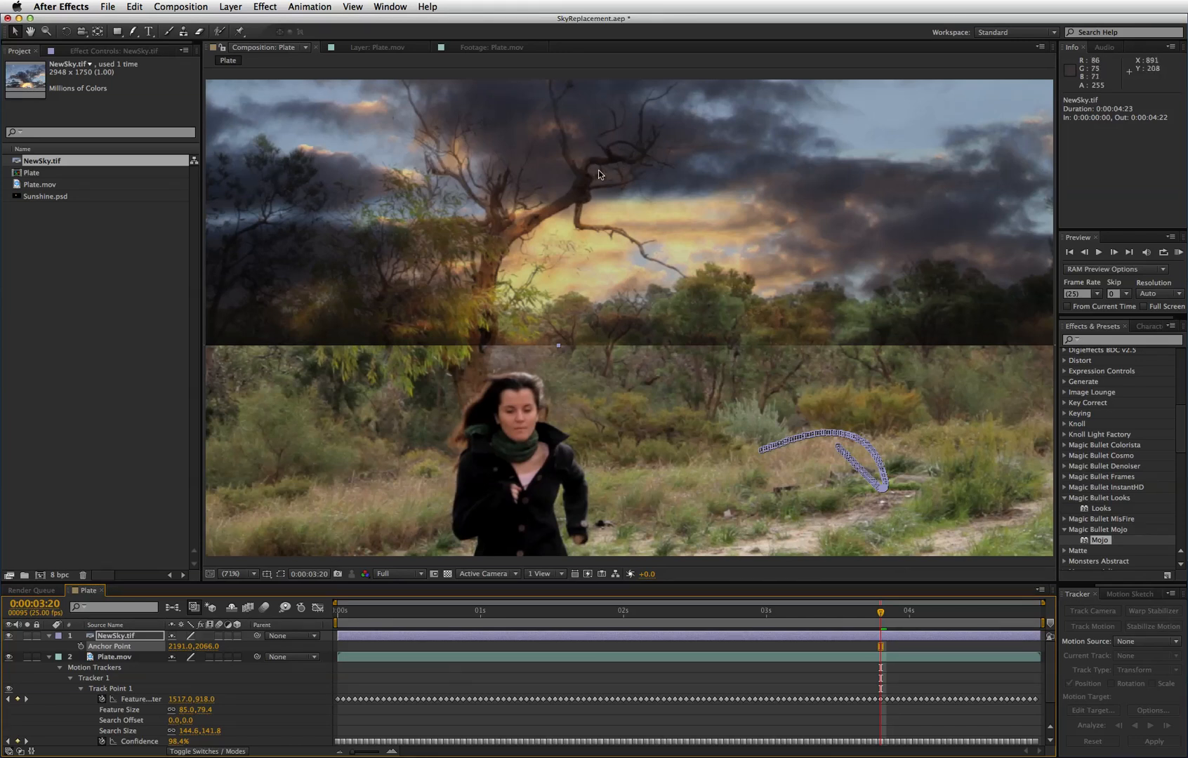
pyautogui.moveTo(644, 123)
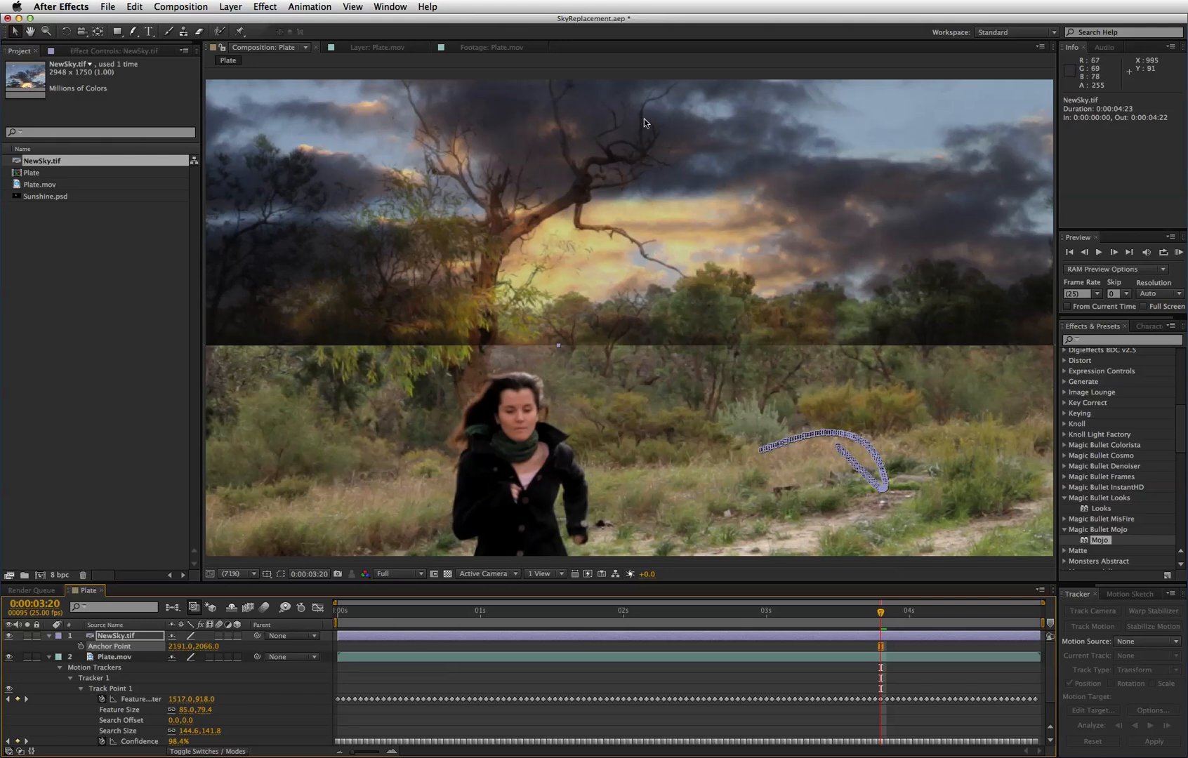
pyautogui.moveTo(279, 188)
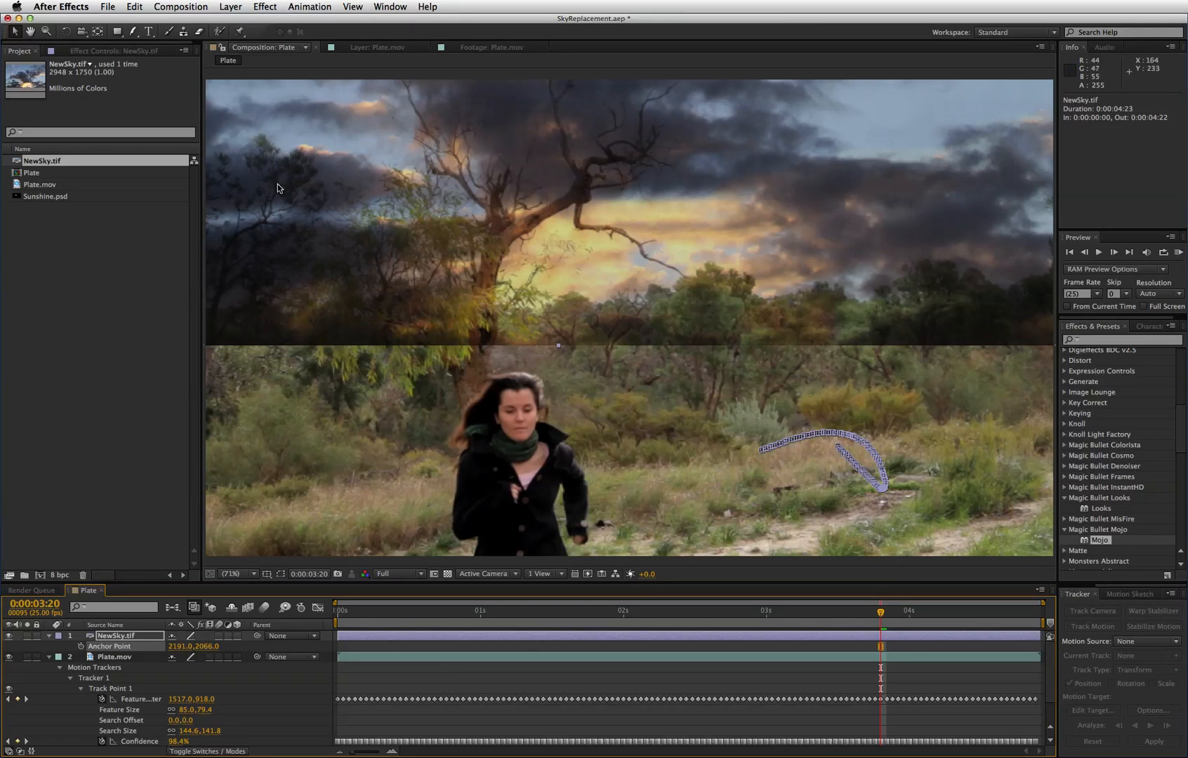
pyautogui.moveTo(594, 191)
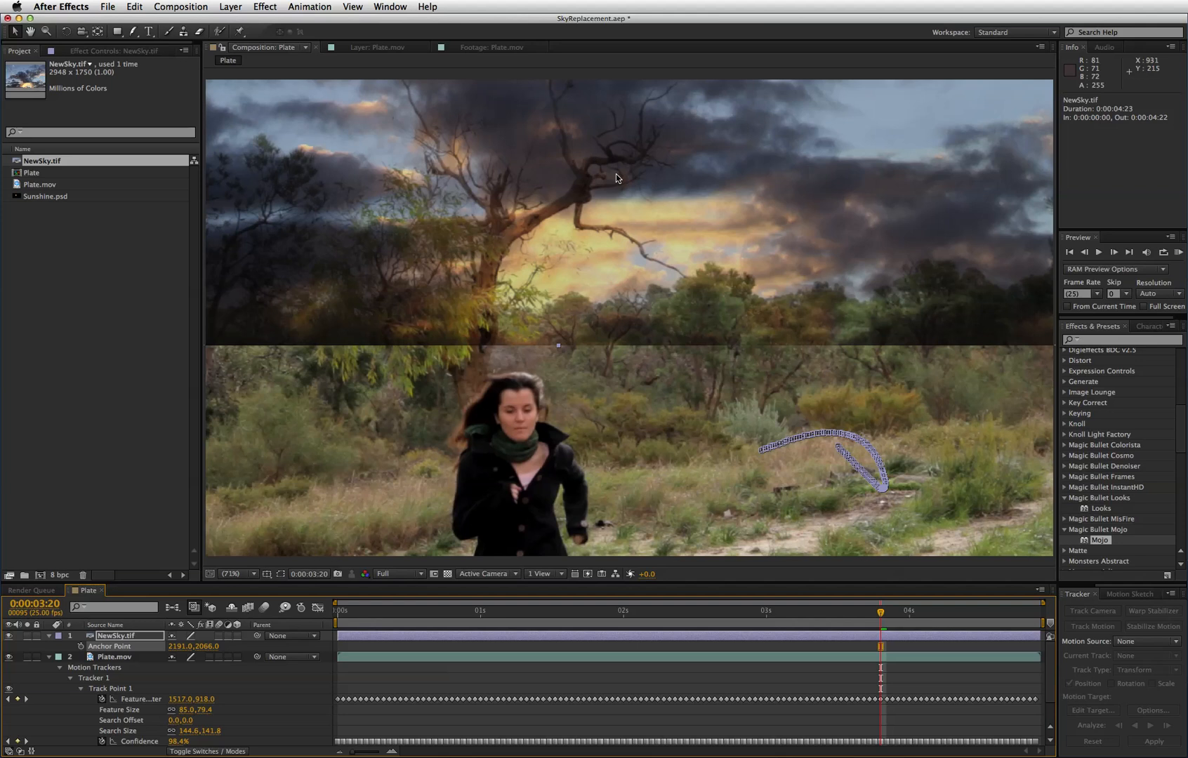
pyautogui.moveTo(555, 234)
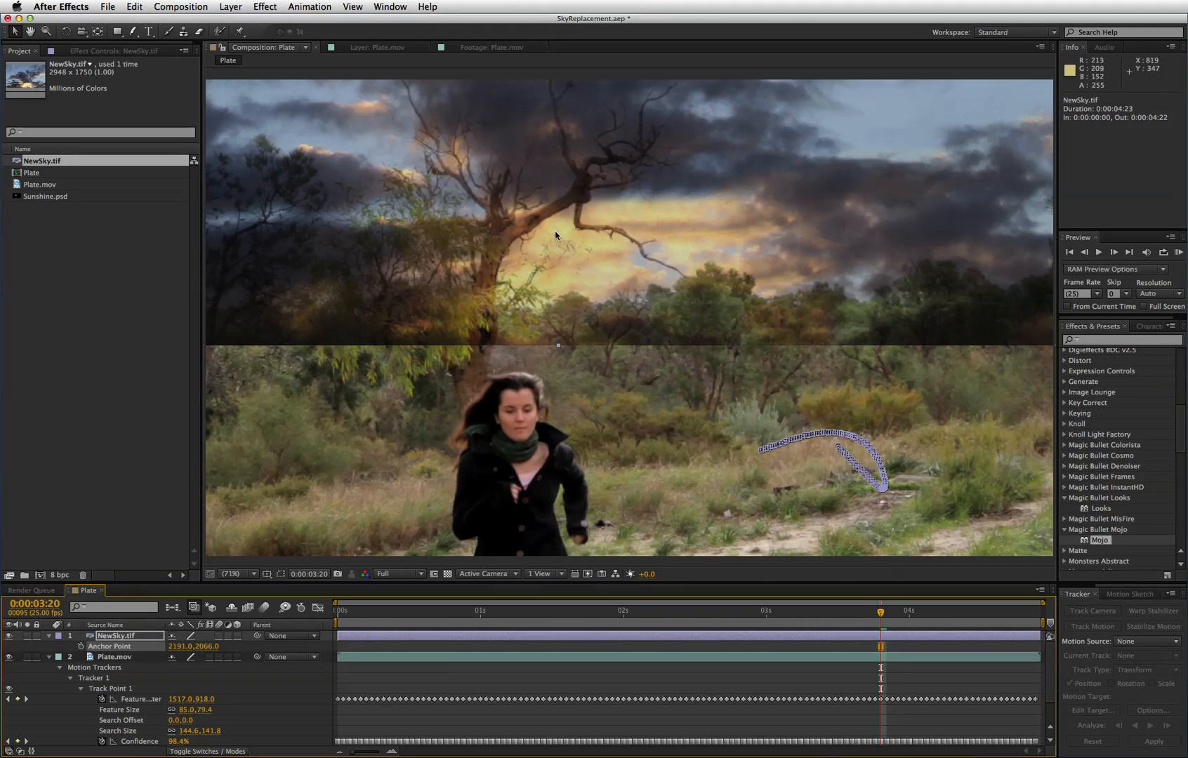
pyautogui.moveTo(563, 135)
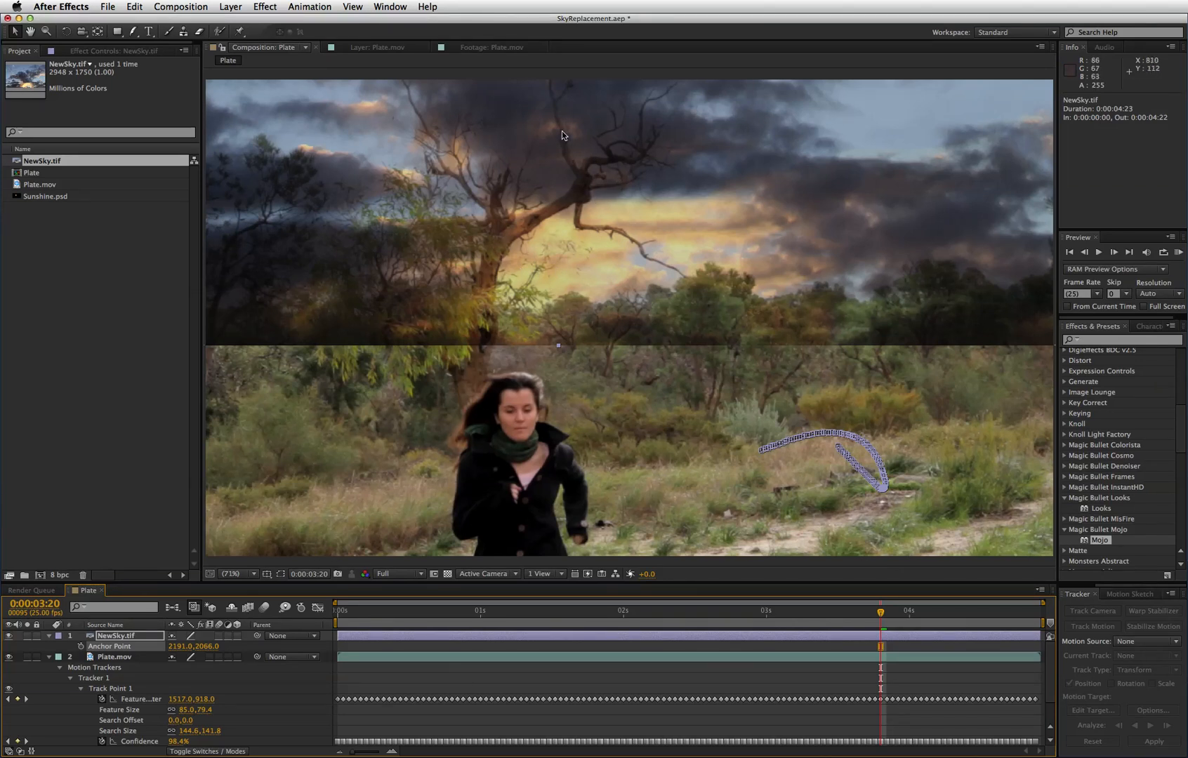
pyautogui.moveTo(593, 201)
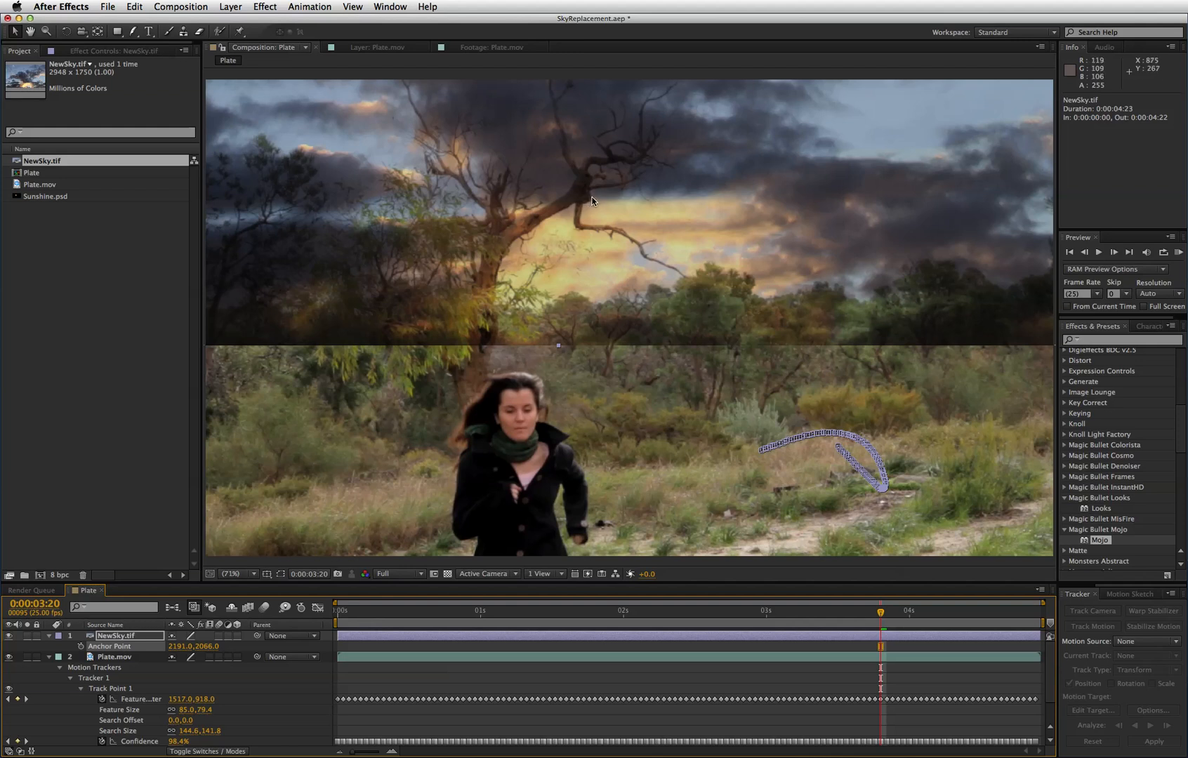
pyautogui.moveTo(643, 272)
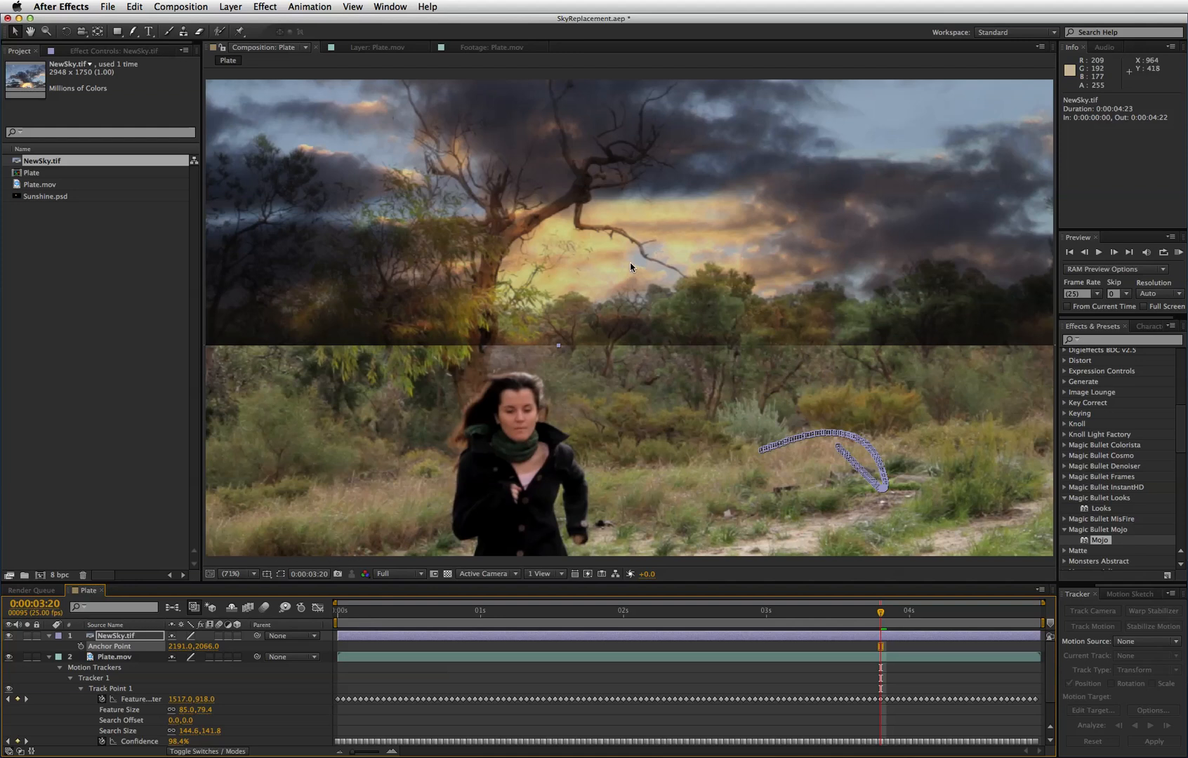
pyautogui.moveTo(573, 286)
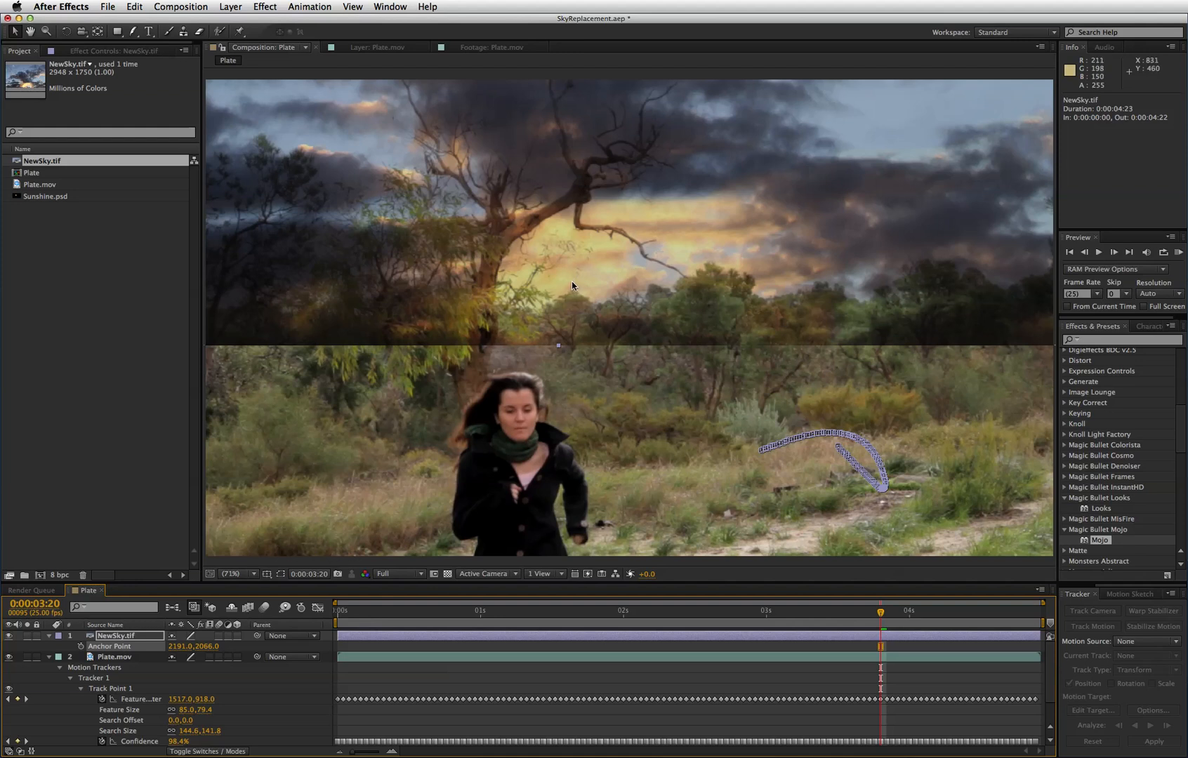
# Preview the composition to check the sky track, then return to frame 0.
pyautogui.click(335, 610)
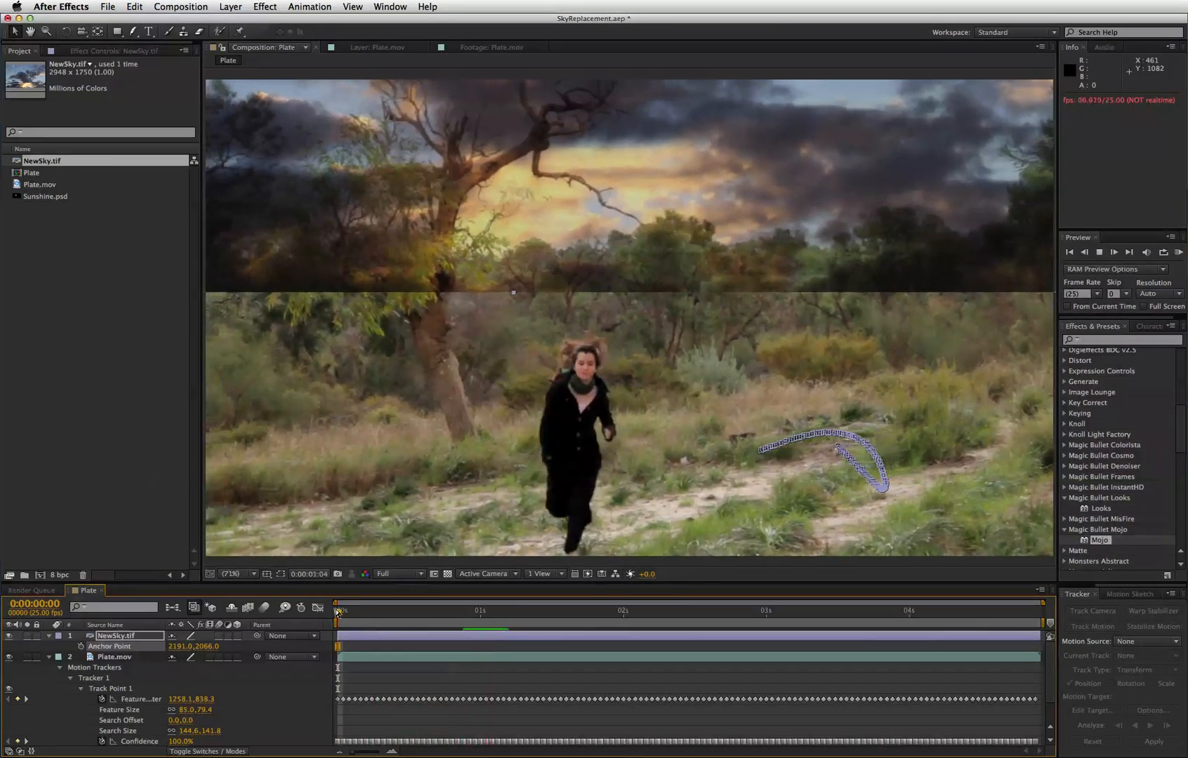
pyautogui.click(595, 610)
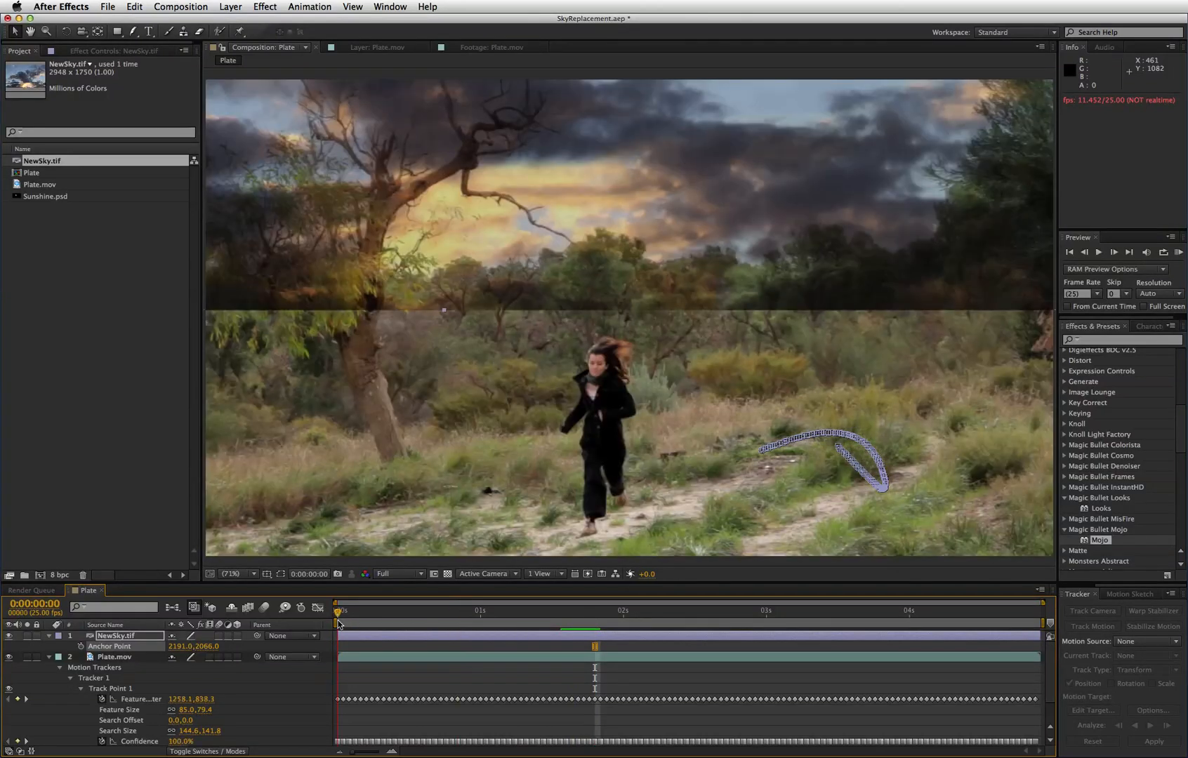
pyautogui.moveTo(476, 389)
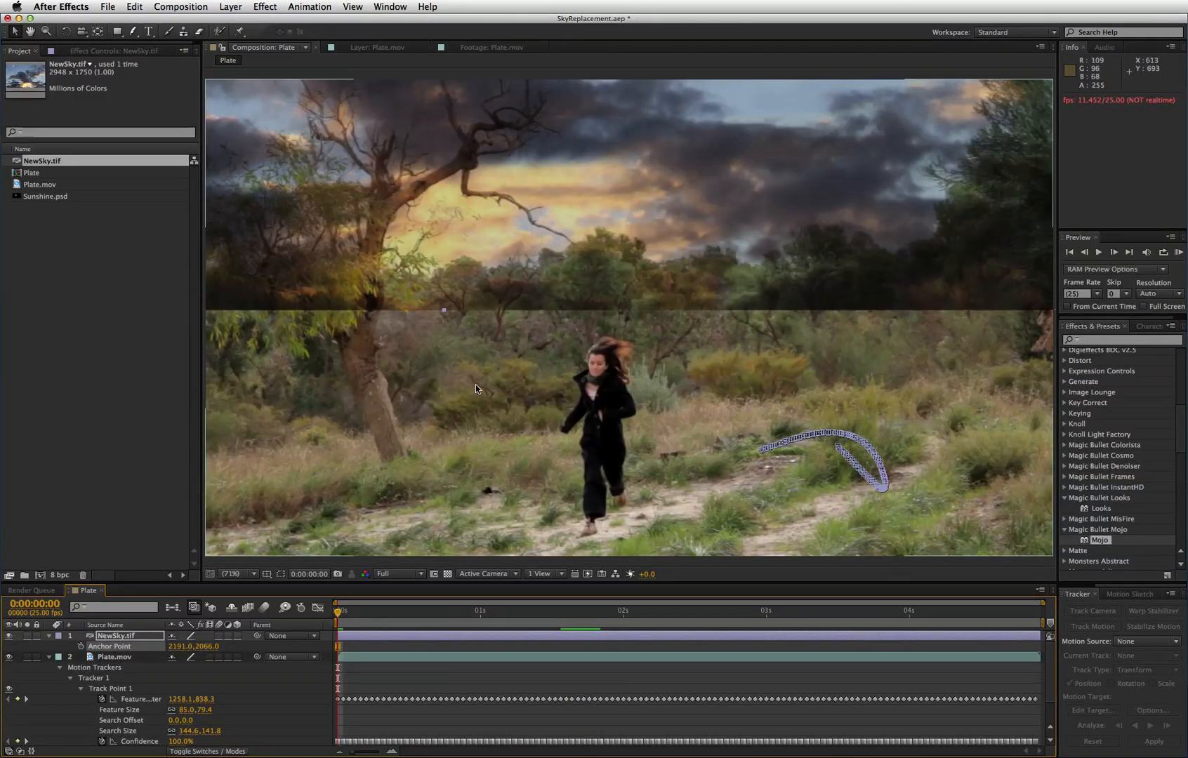
pyautogui.moveTo(345, 307)
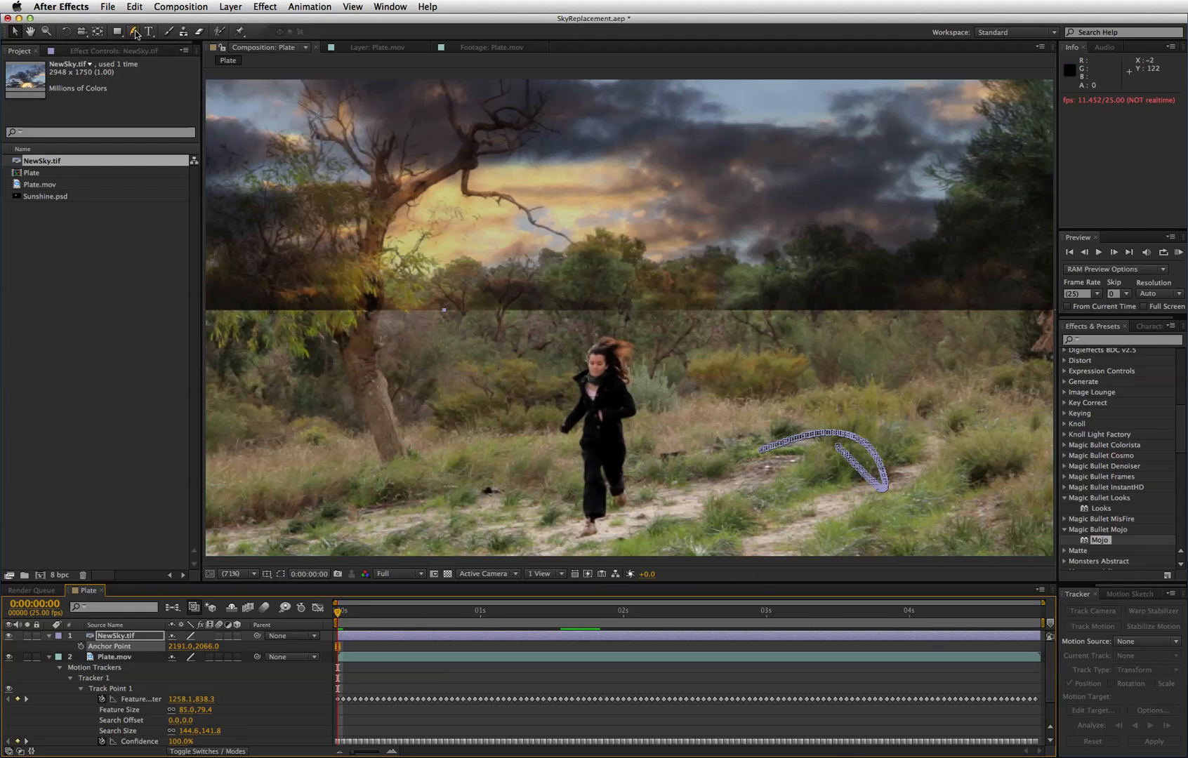
# Pen-draw a closed treeline mask on NewSky.tif at 50% viewer magnification.
pyautogui.click(134, 31)
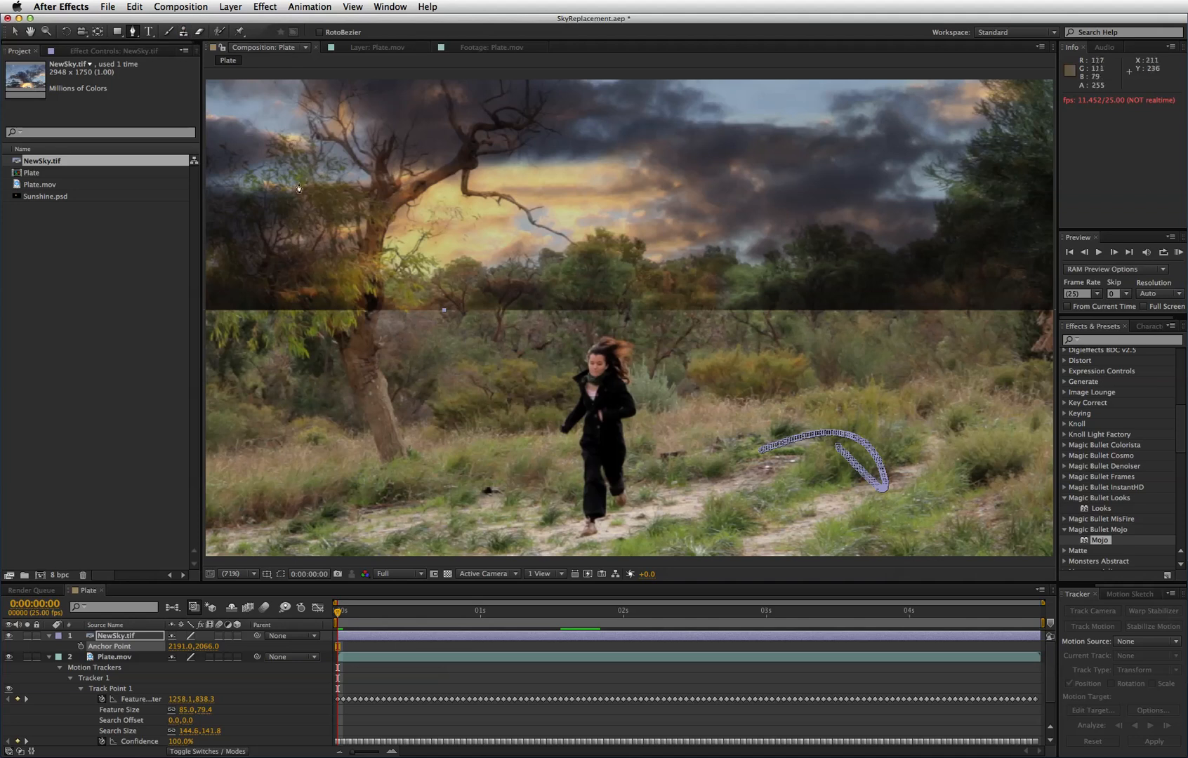
pyautogui.moveTo(205, 313)
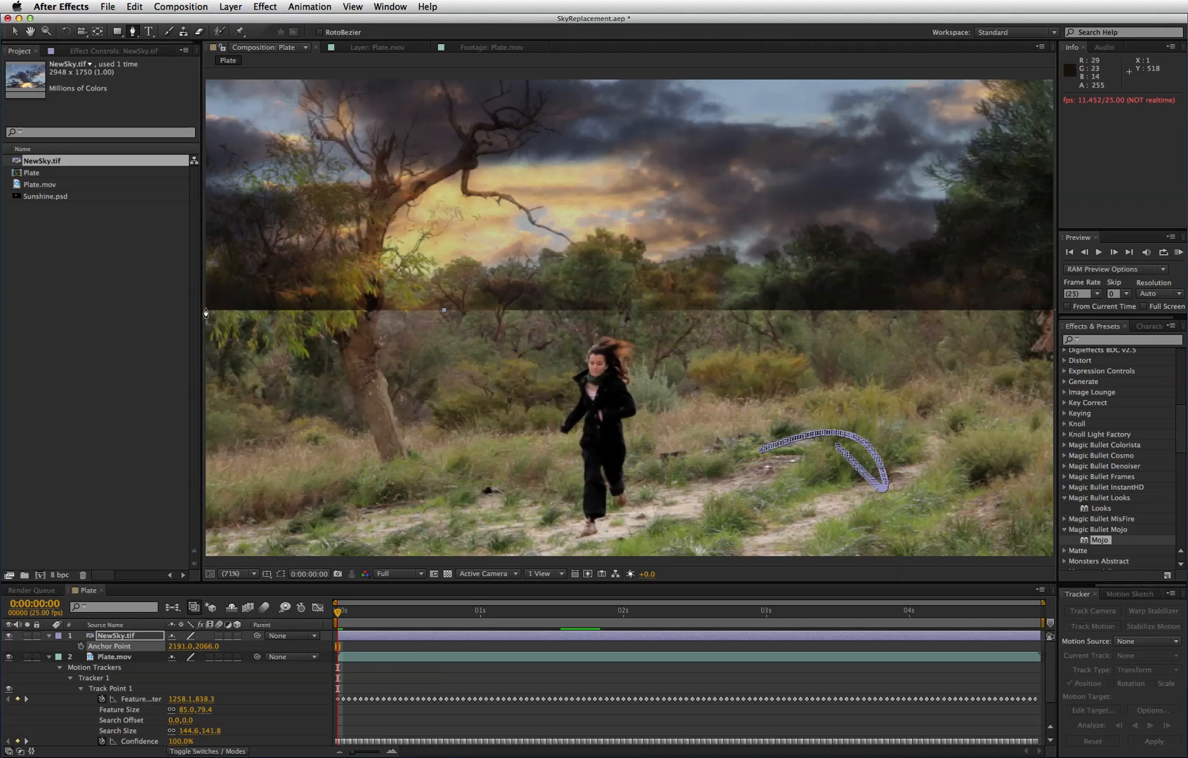
pyautogui.click(239, 574)
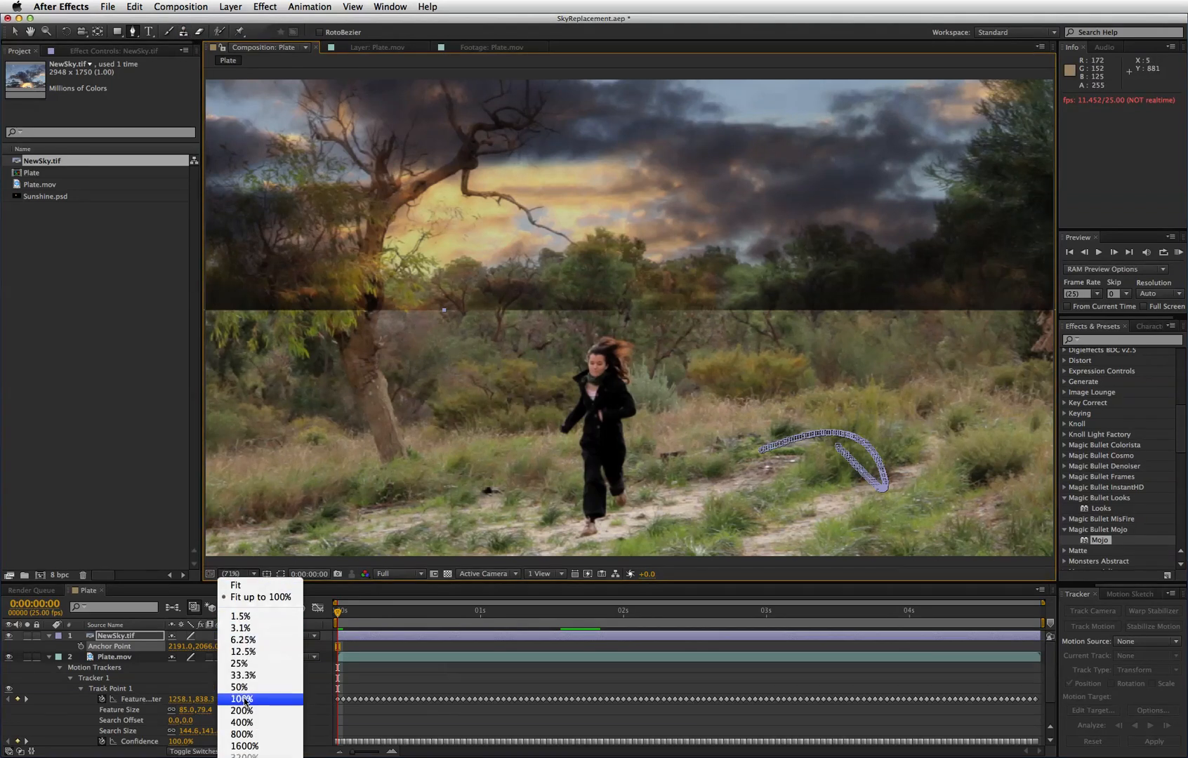
pyautogui.click(239, 688)
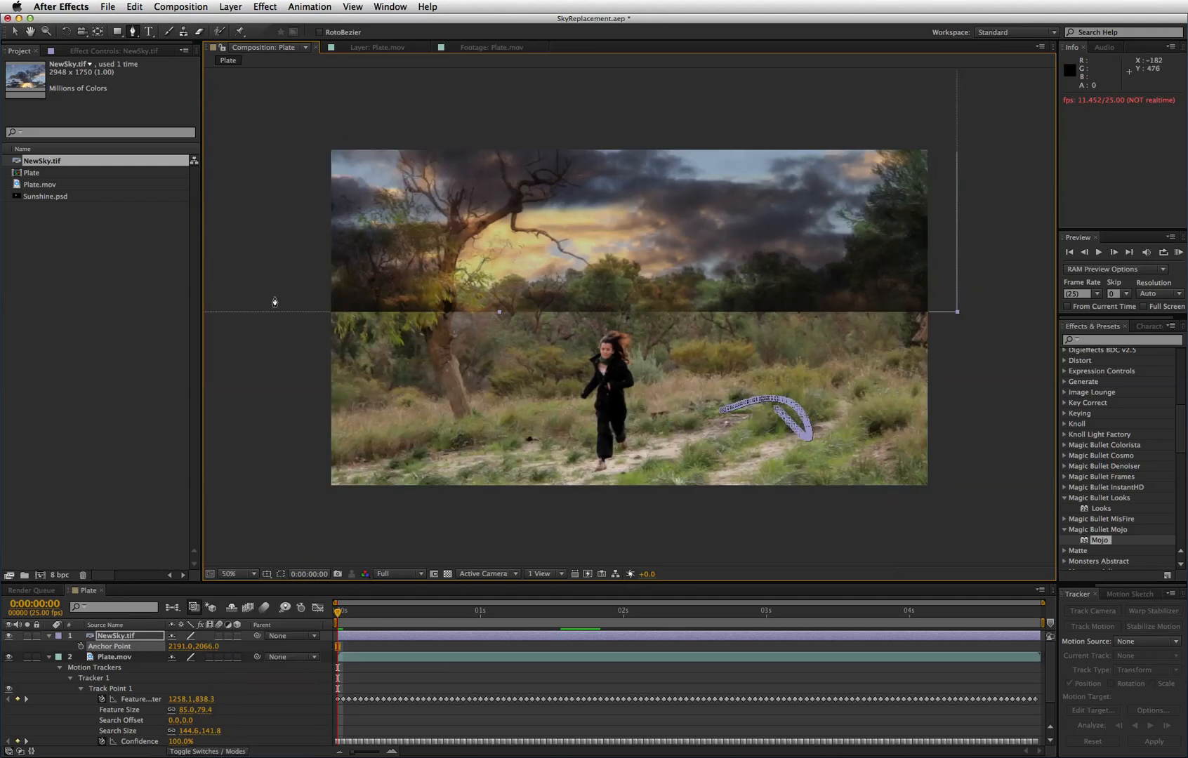
pyautogui.moveTo(301, 267)
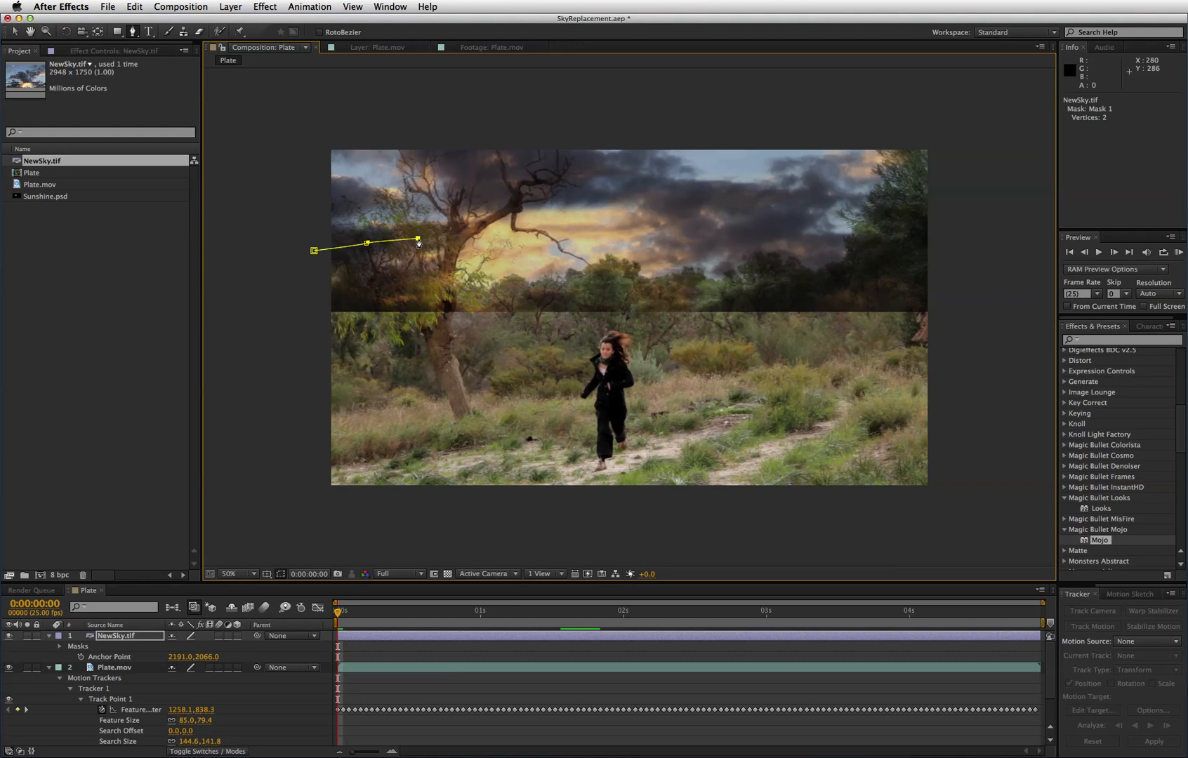
pyautogui.click(584, 287)
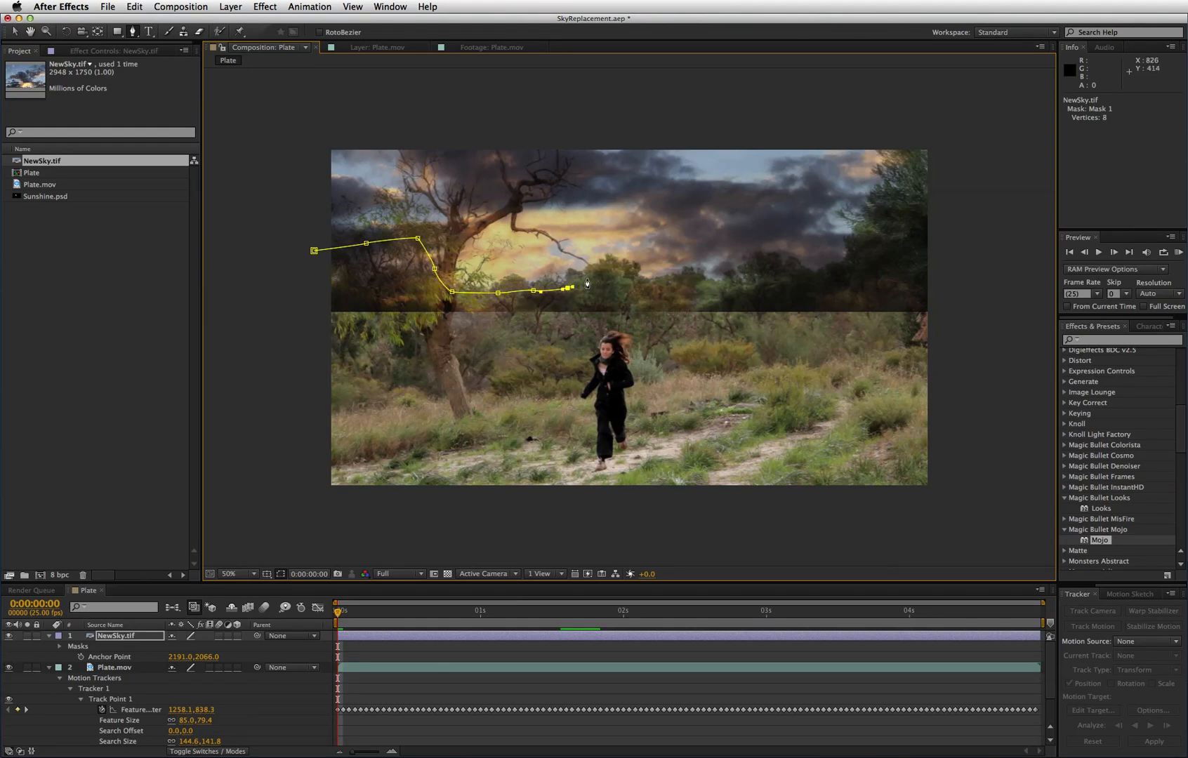
pyautogui.click(764, 279)
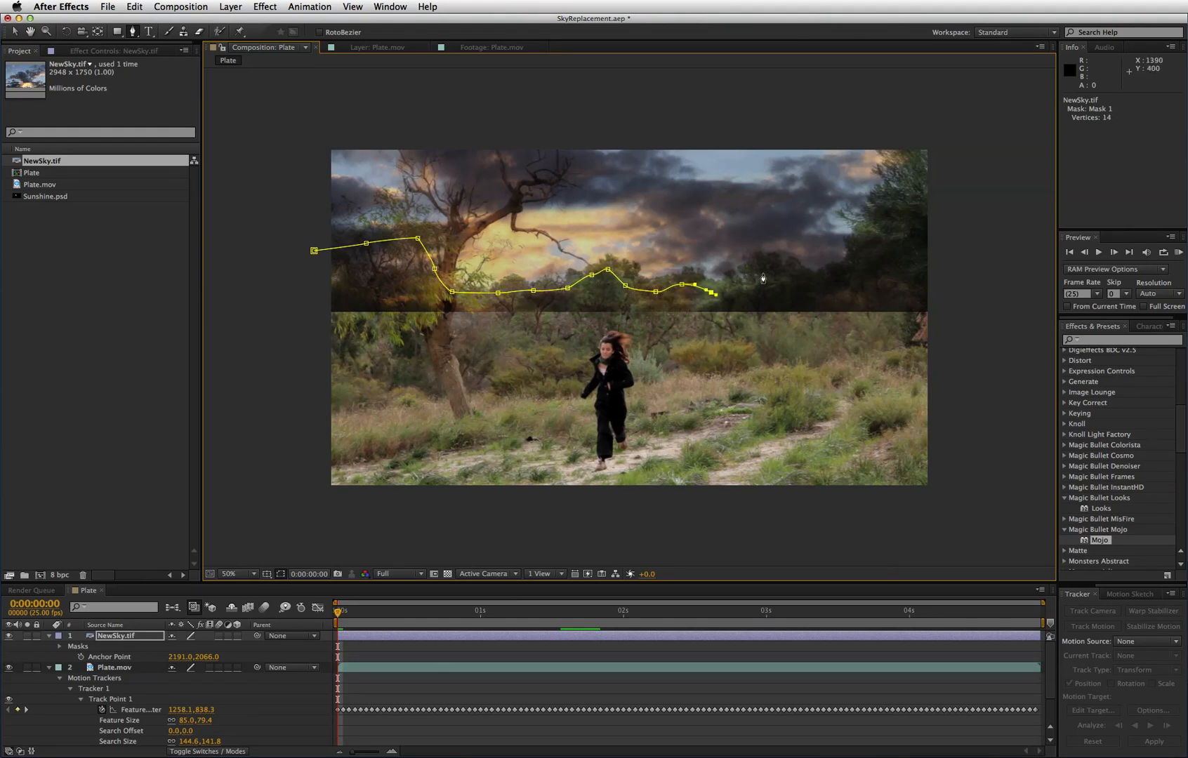
pyautogui.click(900, 182)
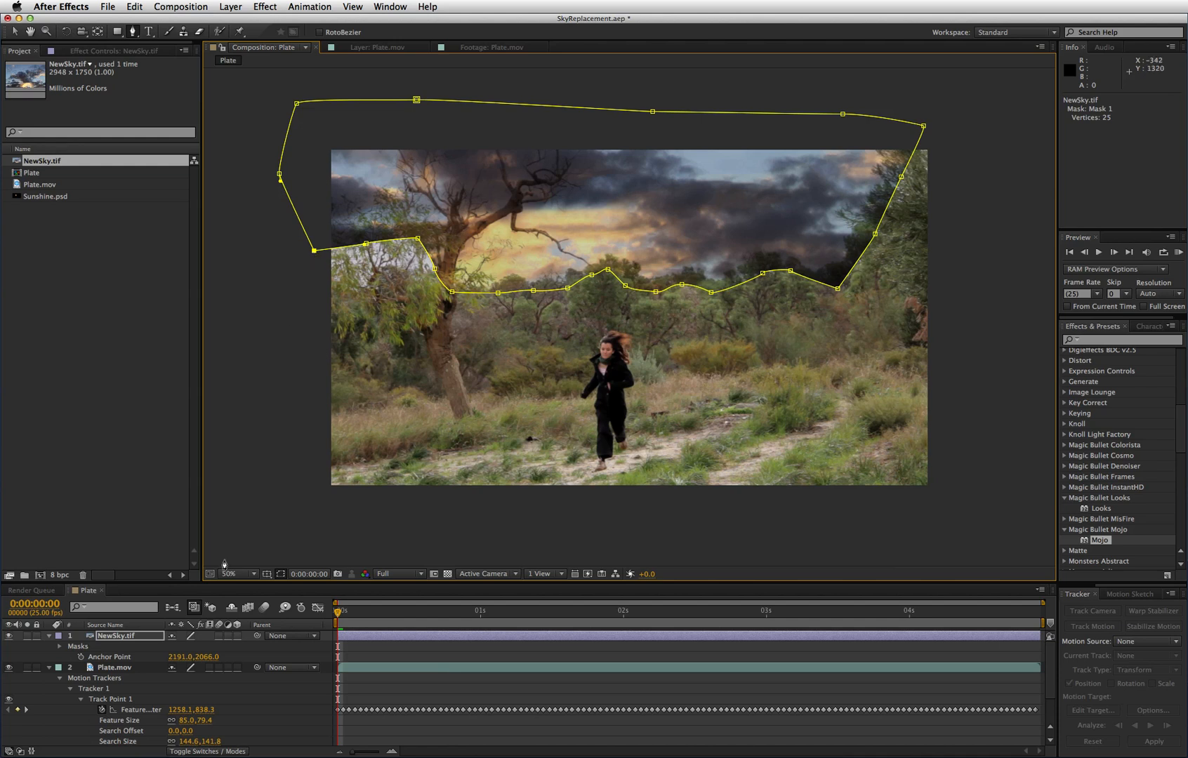
# Twirl open Mask 1 on NewSky.tif and give it a 152-pixel Mask Feather.
pyautogui.click(60, 646)
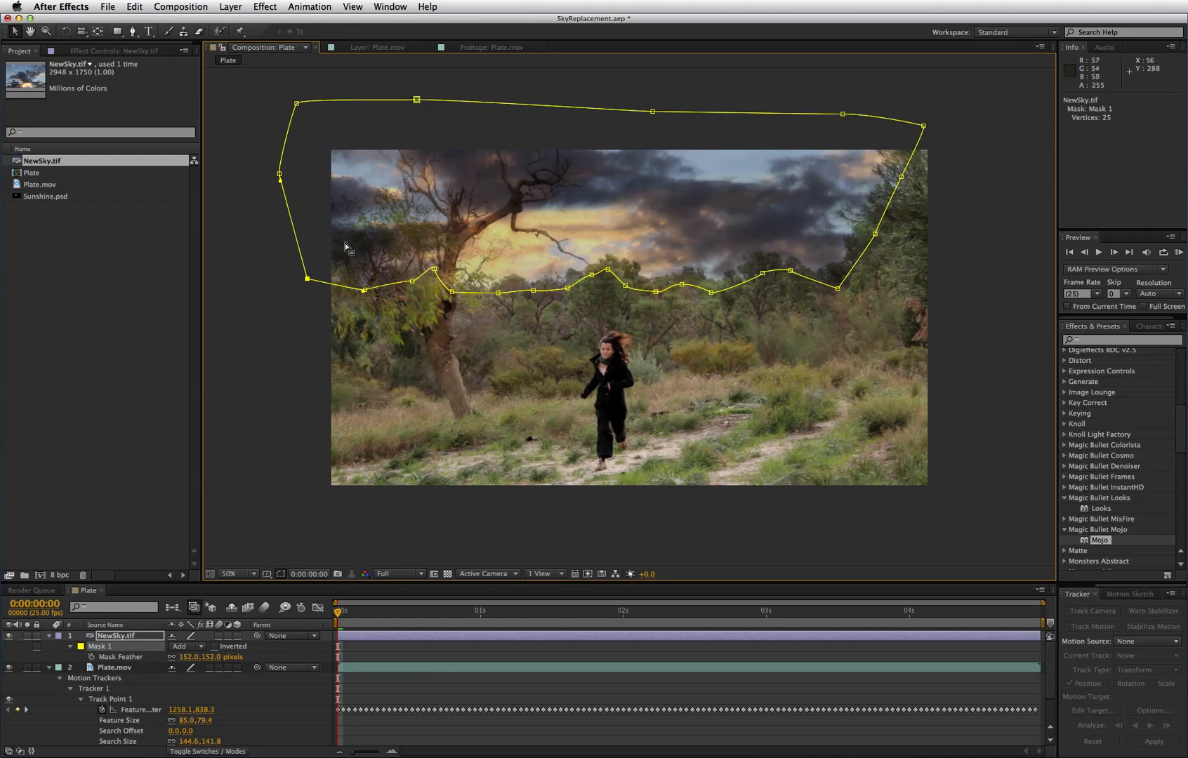
pyautogui.moveTo(372, 263)
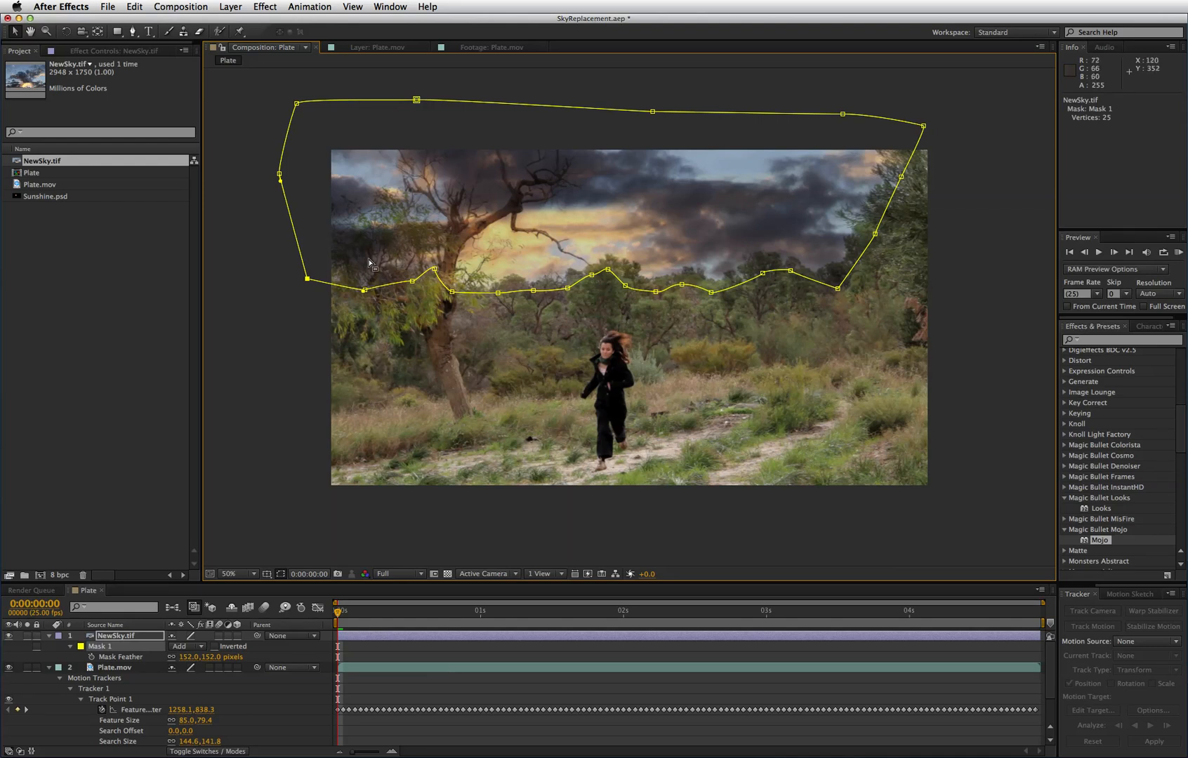
pyautogui.moveTo(371, 244)
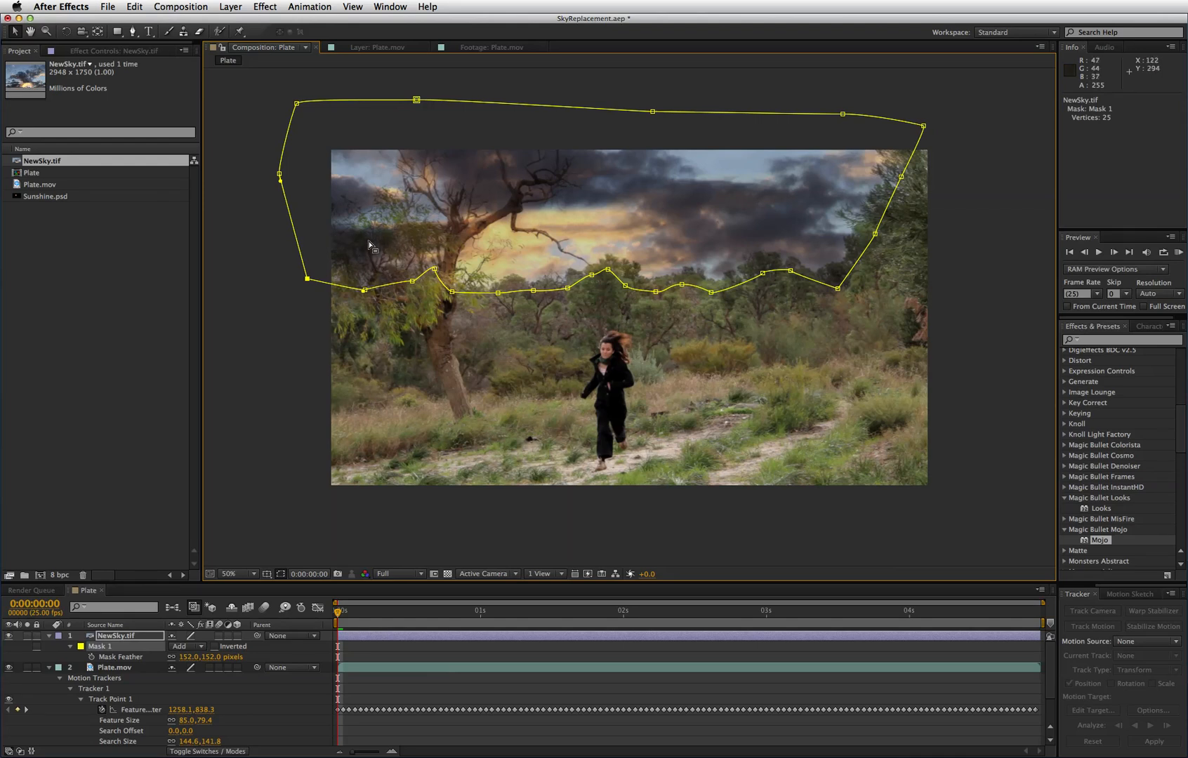
pyautogui.moveTo(413, 268)
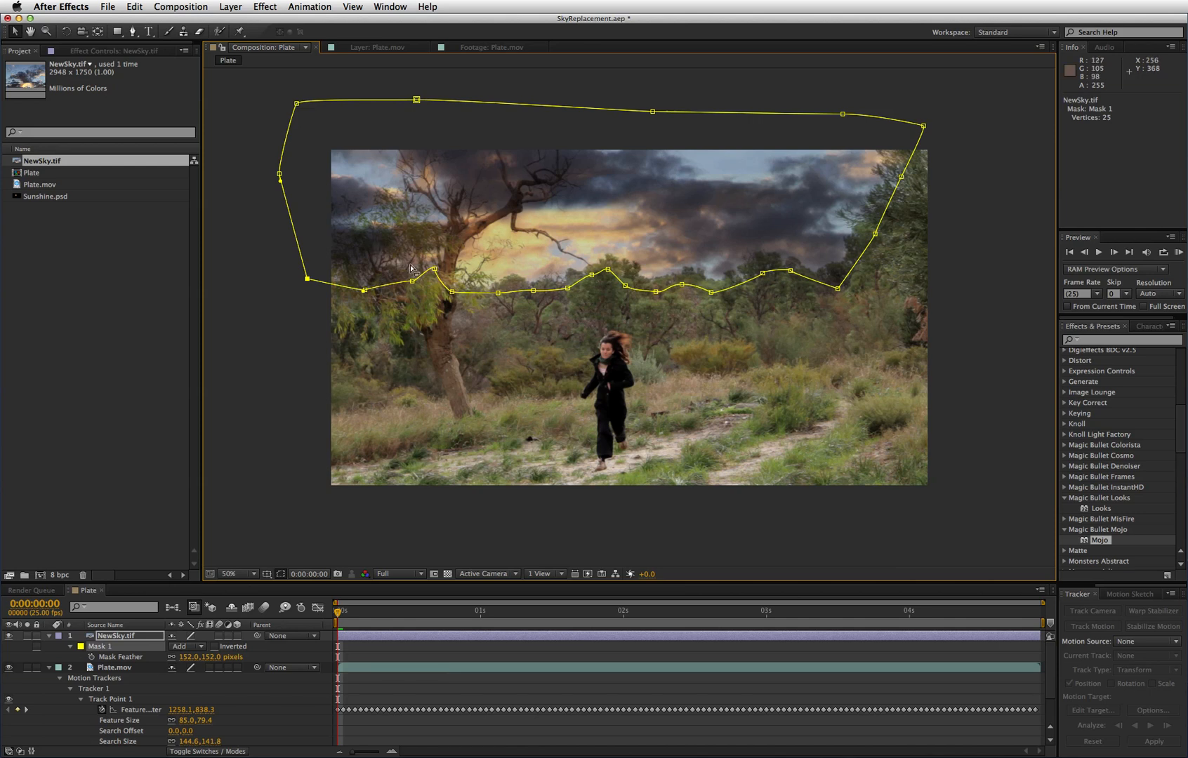
pyautogui.moveTo(371, 227)
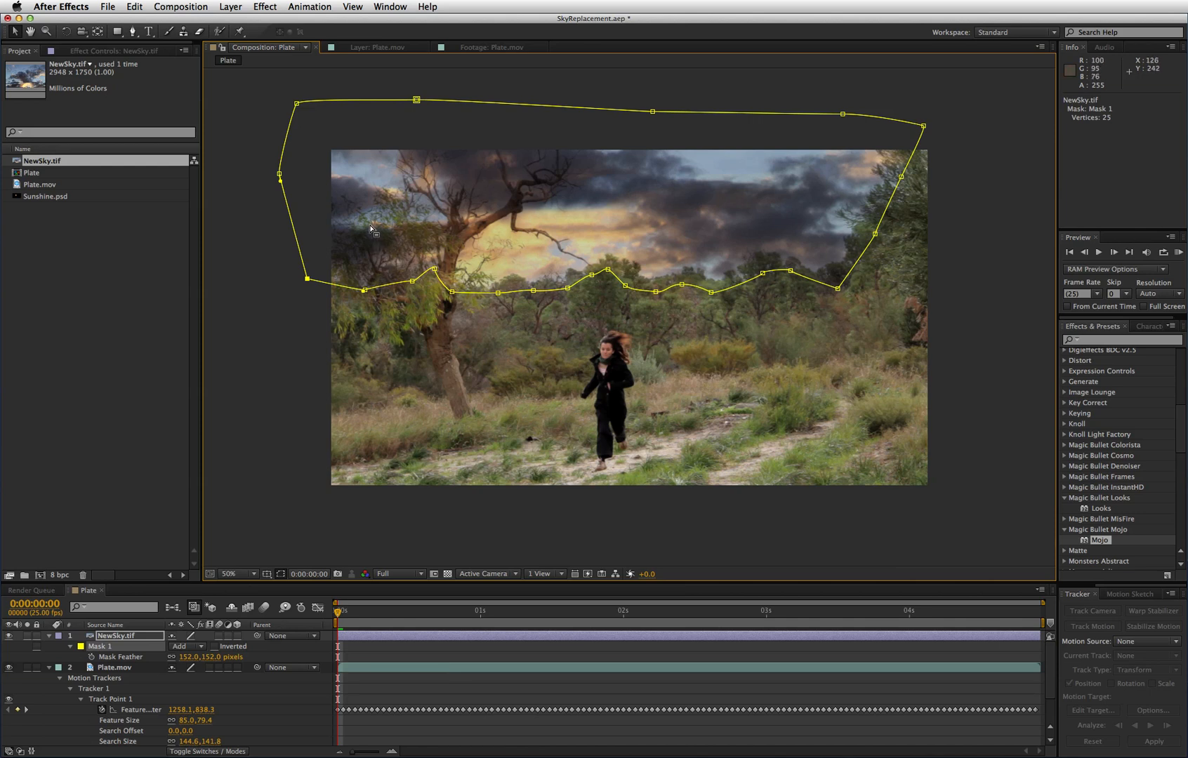
pyautogui.moveTo(366, 240)
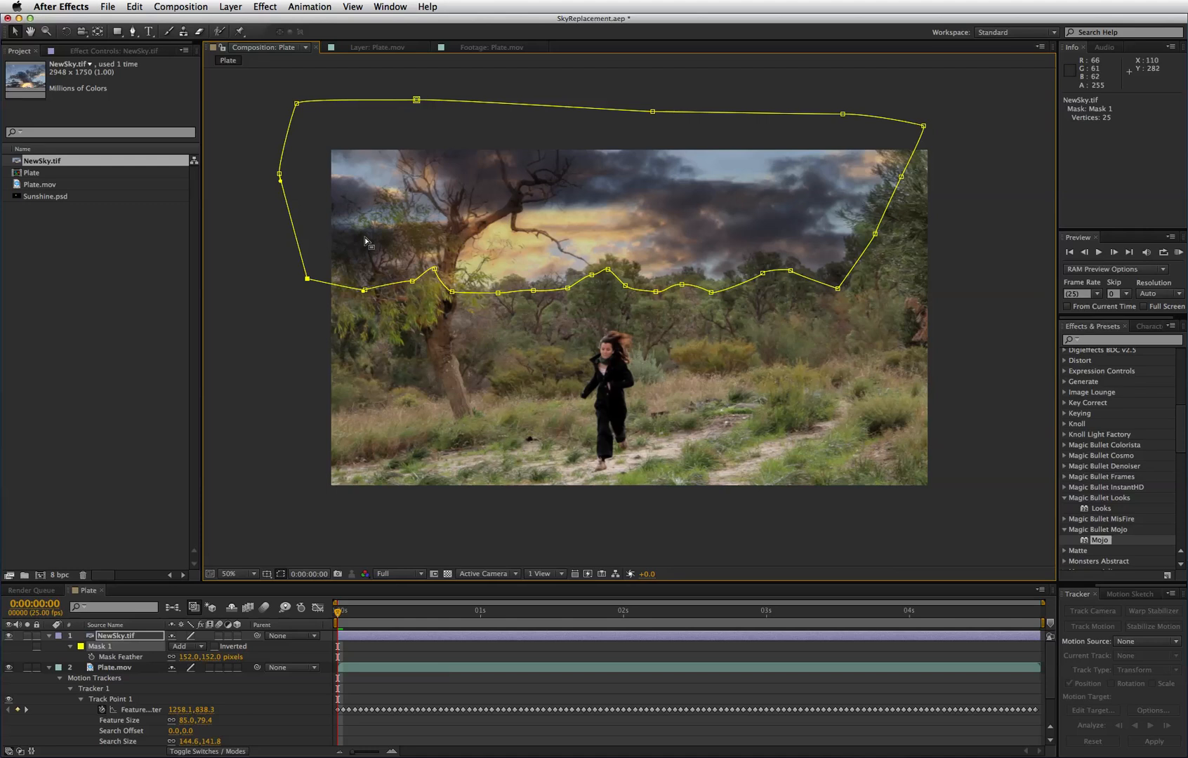
pyautogui.moveTo(389, 260)
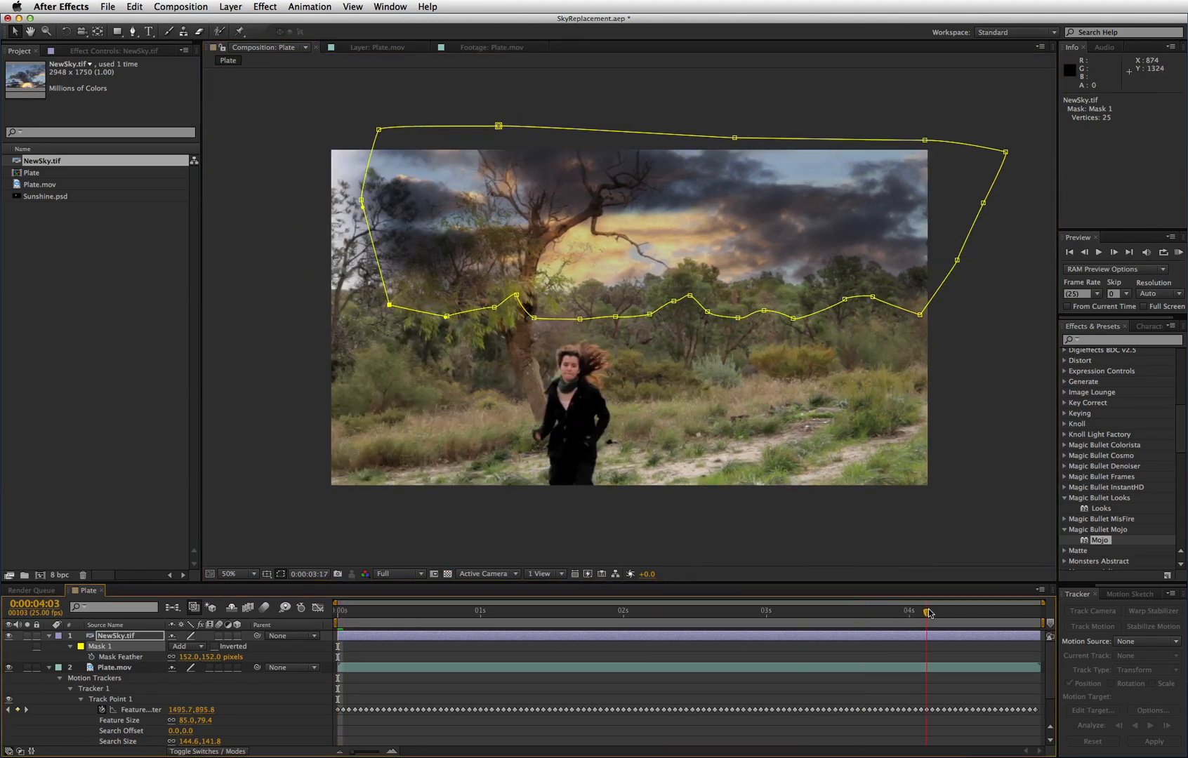
# Apply the 152-pixel feather to NewSky.tif's Mask 1 and move the time indicator near the start.
pyautogui.click(926, 612)
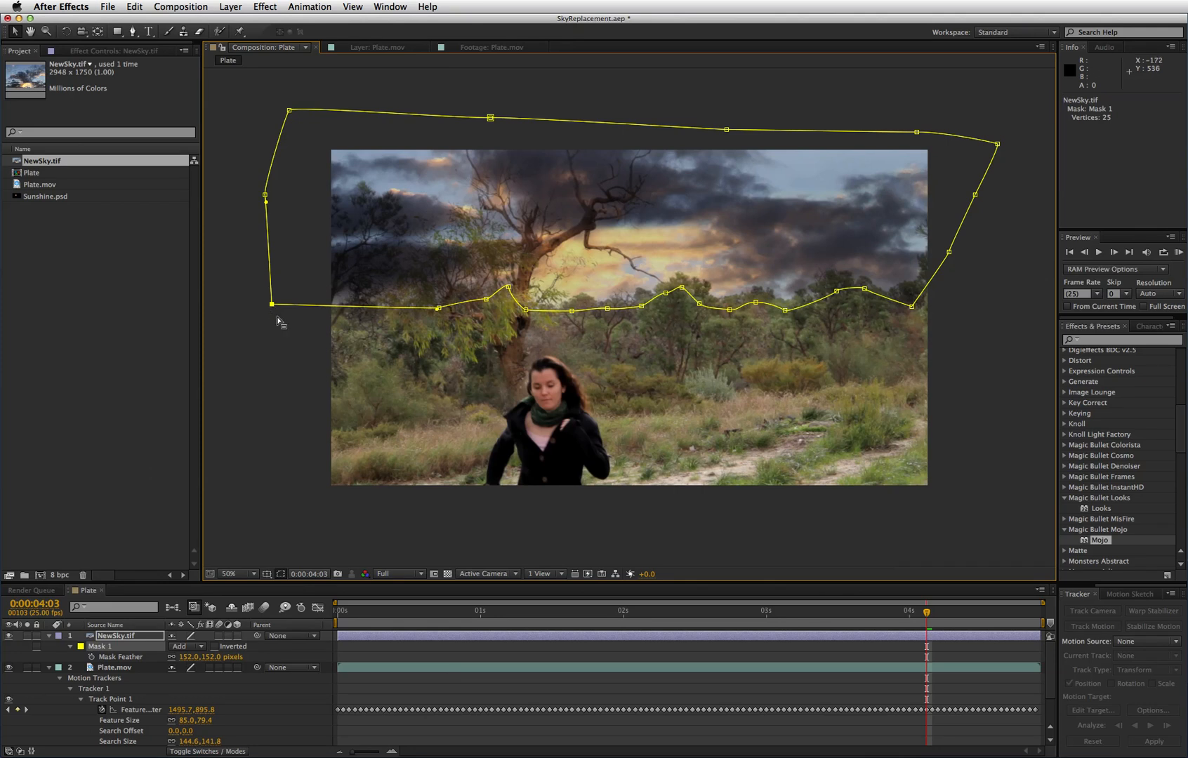
pyautogui.click(362, 611)
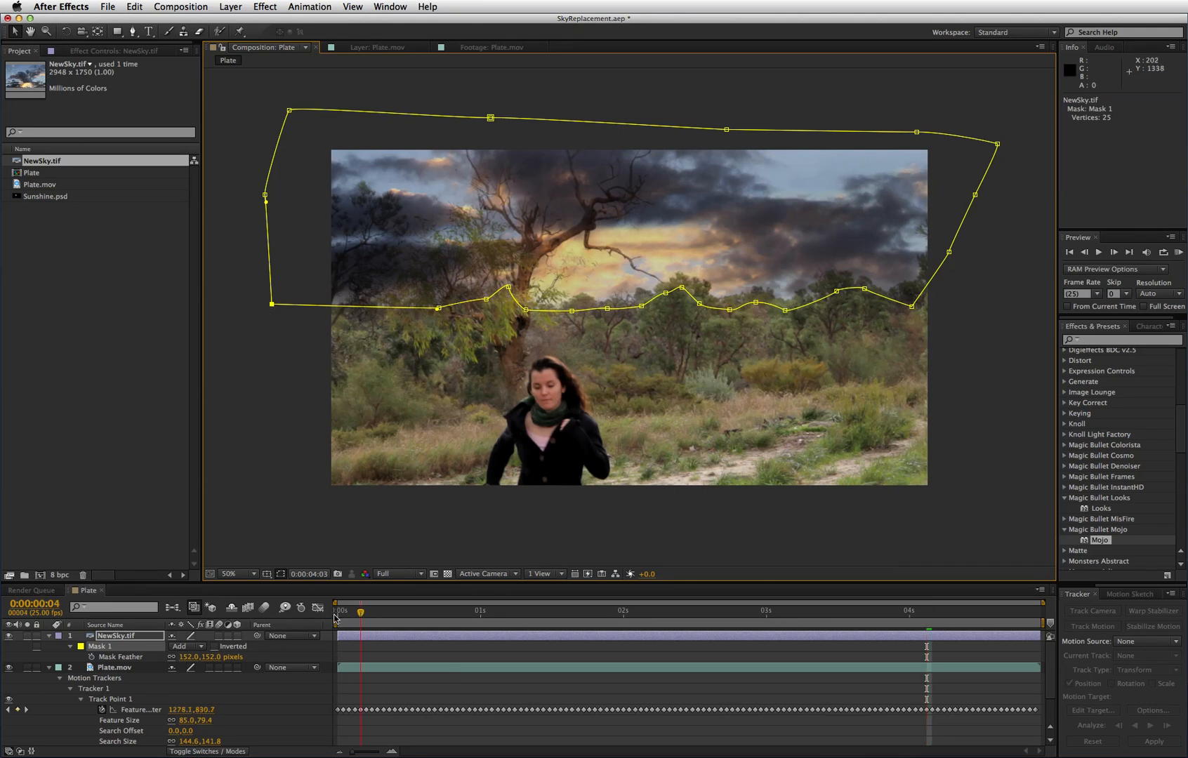
# Add Sunshine.psd as the top layer and bring up its Blending Mode options.
pyautogui.click(341, 612)
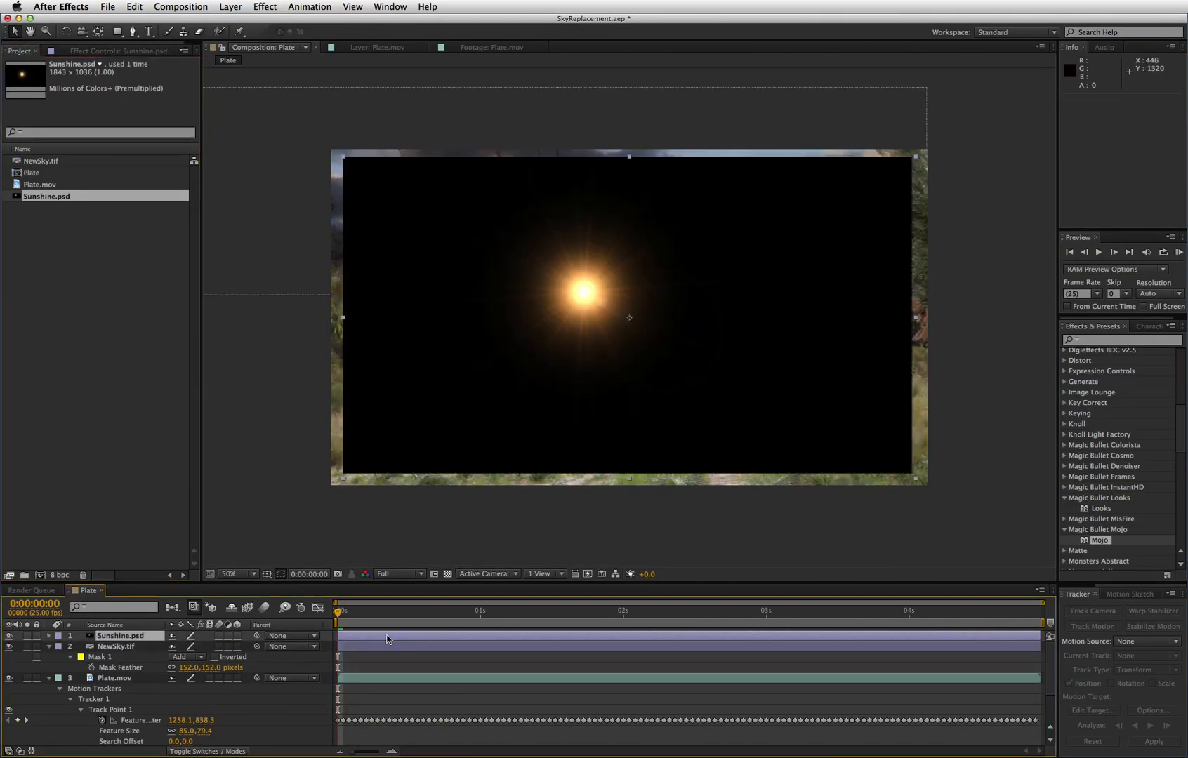
pyautogui.rightClick(122, 636)
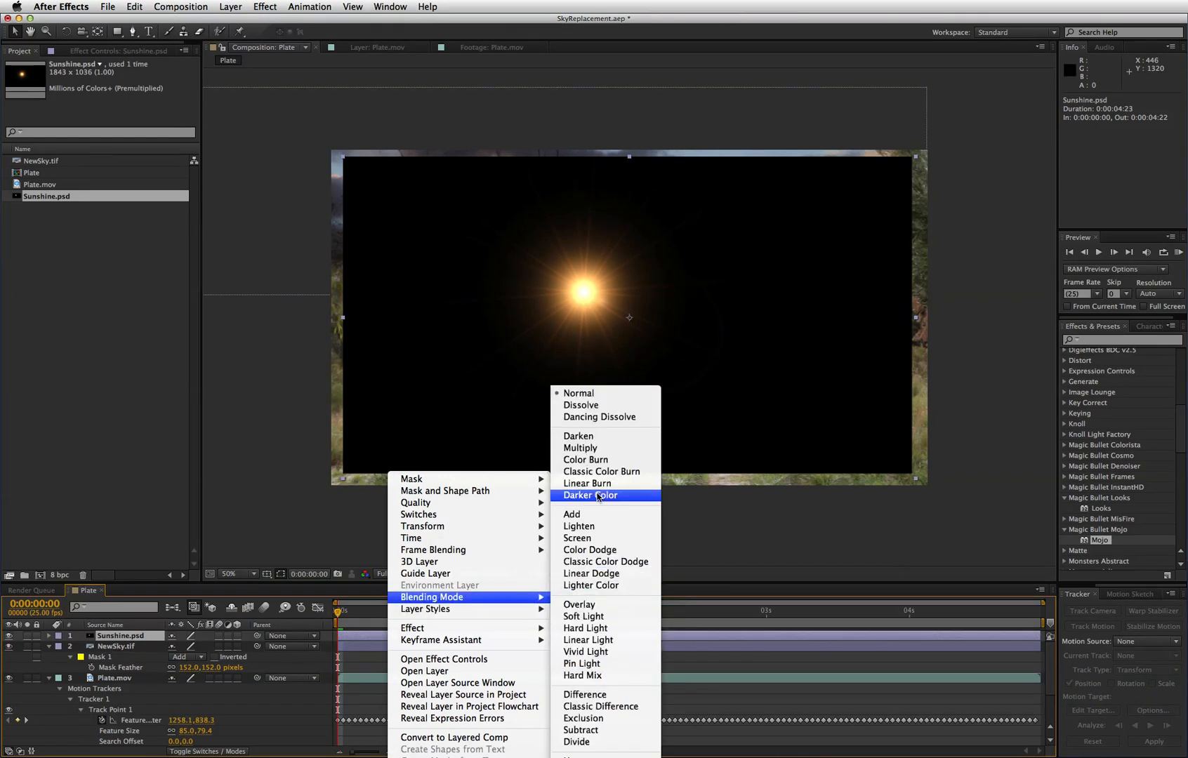
# Set the Sunshine layer's blending mode to Screen to drop its black background.
pyautogui.click(591, 495)
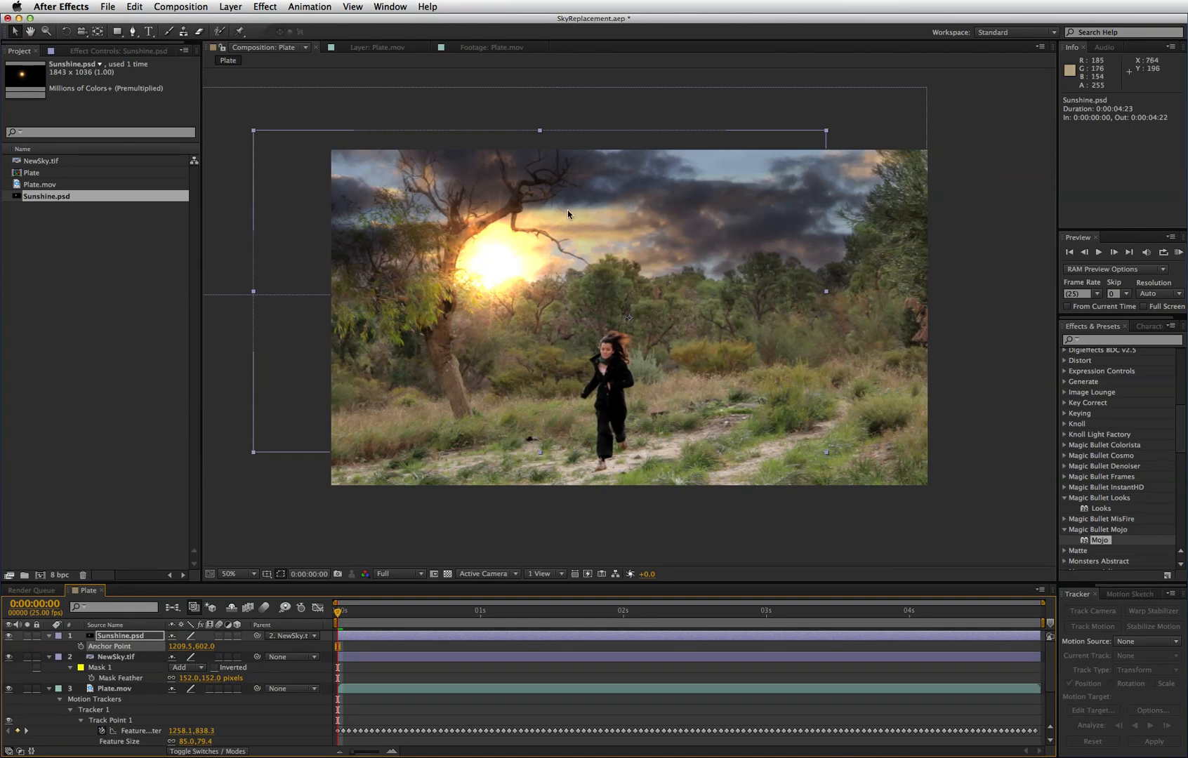
pyautogui.moveTo(619, 252)
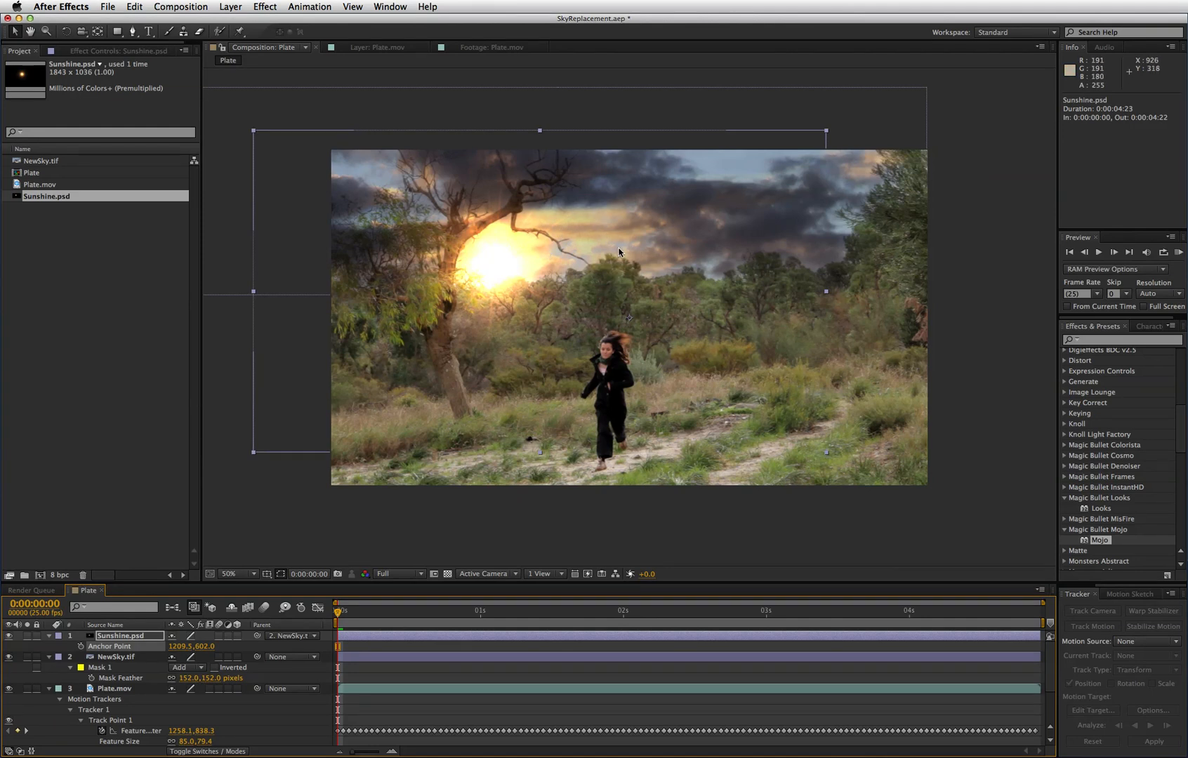
pyautogui.moveTo(523, 211)
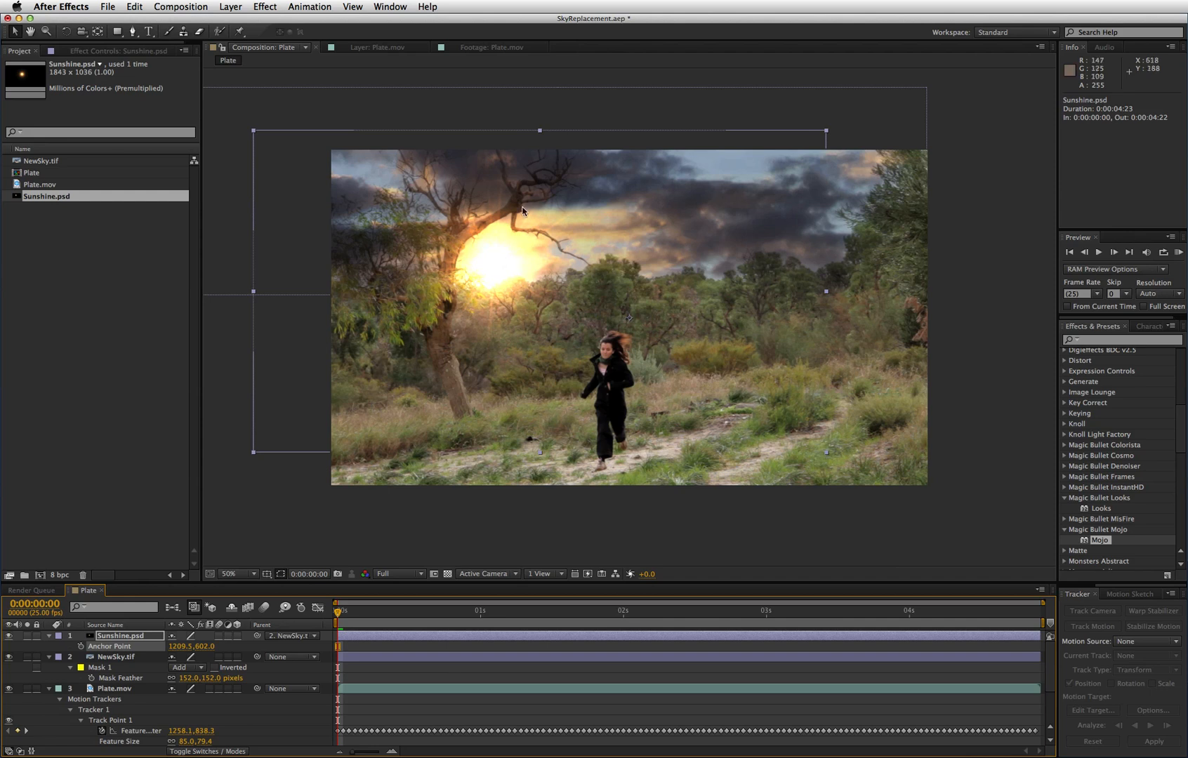
pyautogui.moveTo(521, 202)
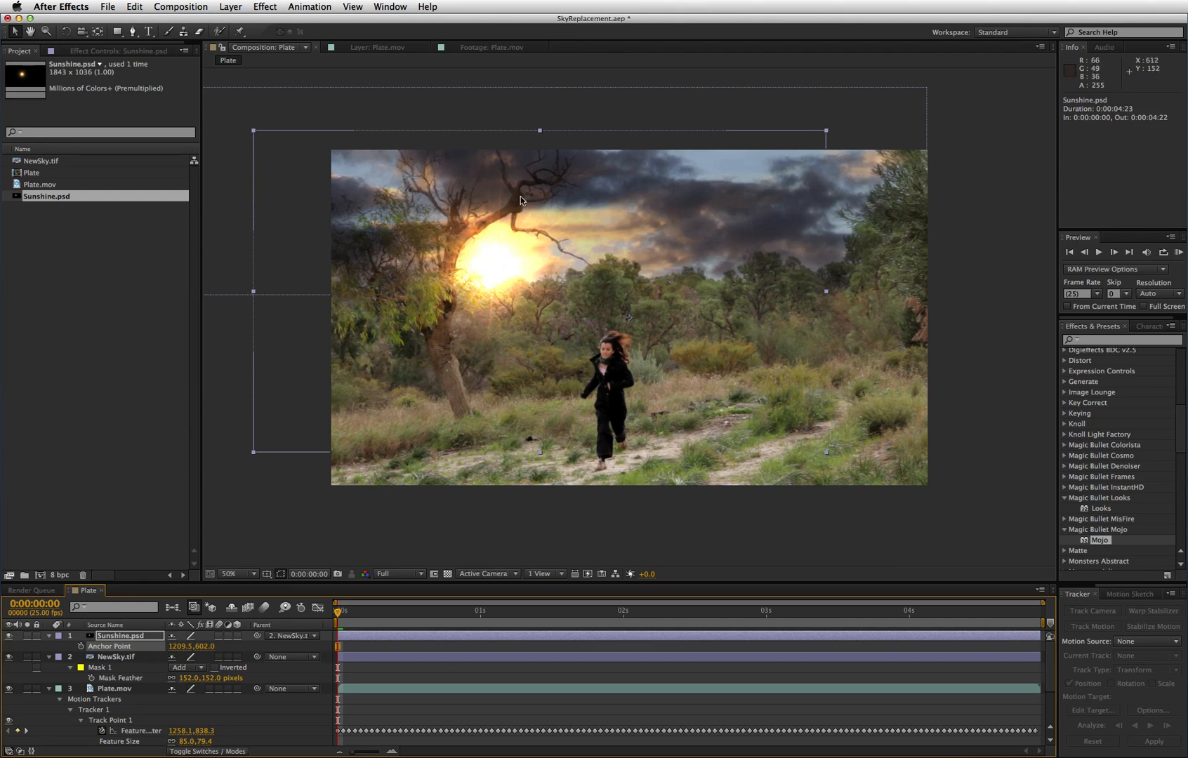
pyautogui.moveTo(526, 204)
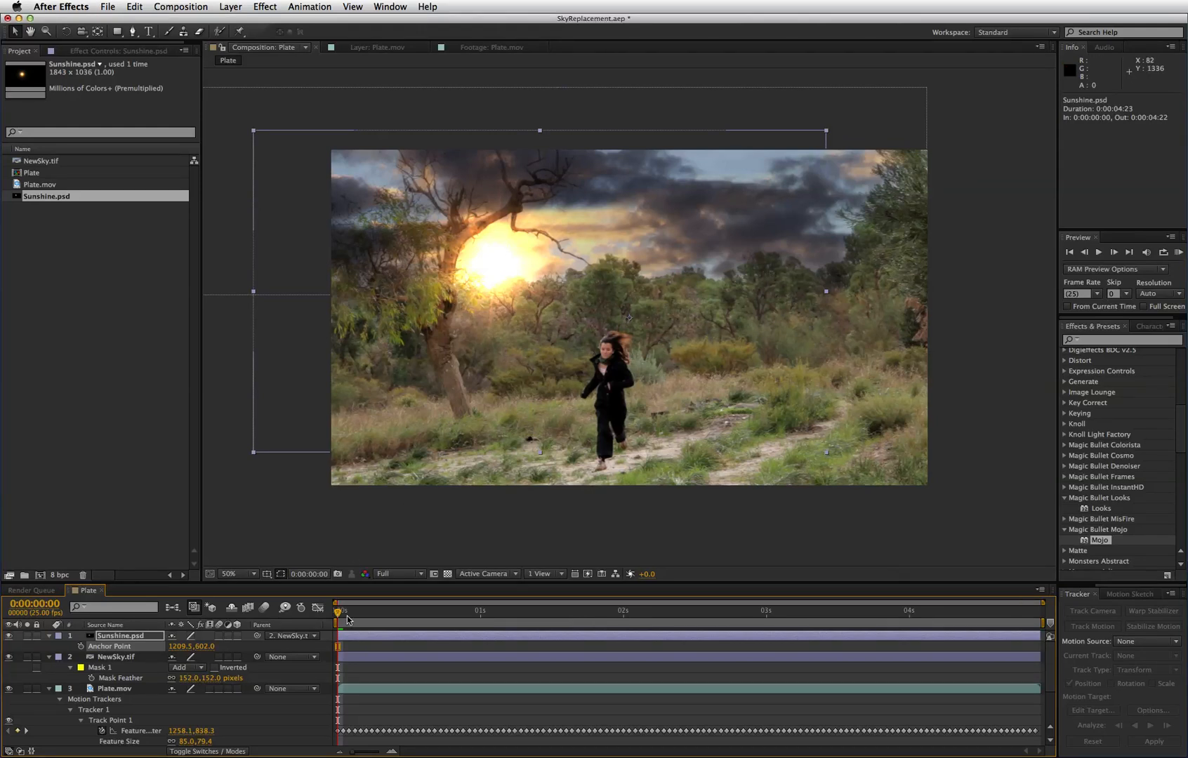
pyautogui.moveTo(438, 355)
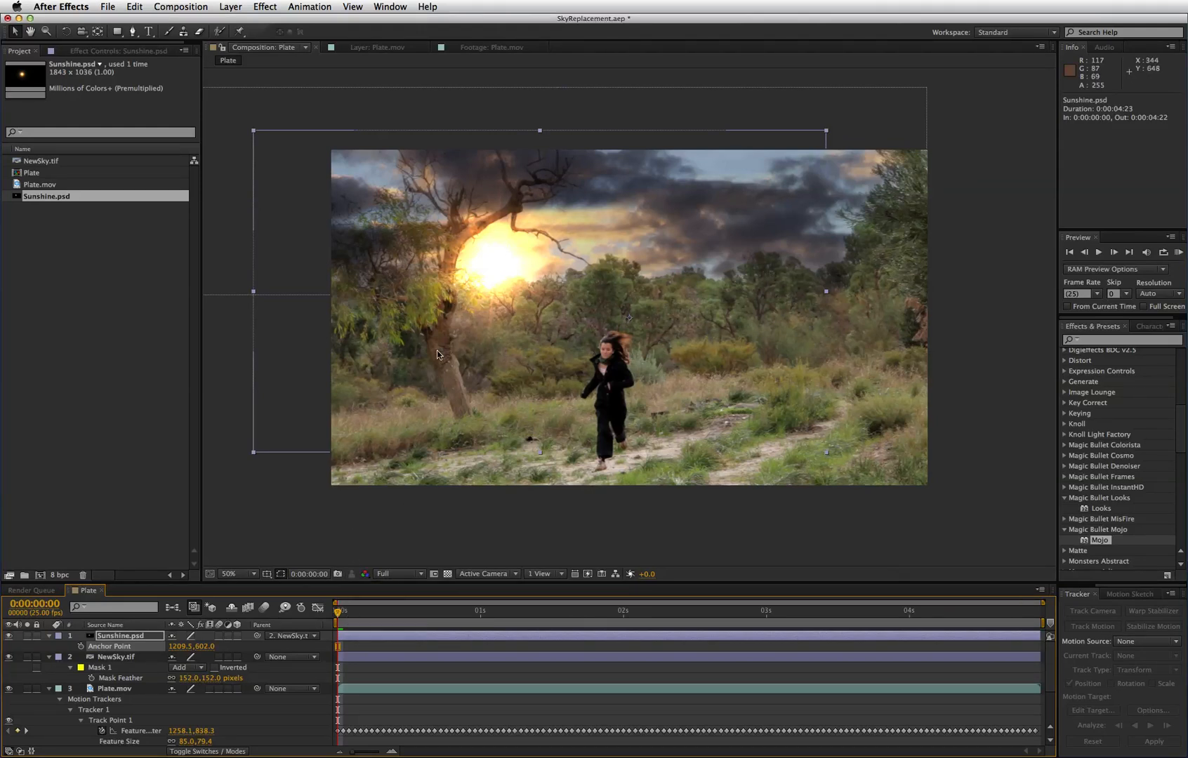
pyautogui.moveTo(463, 237)
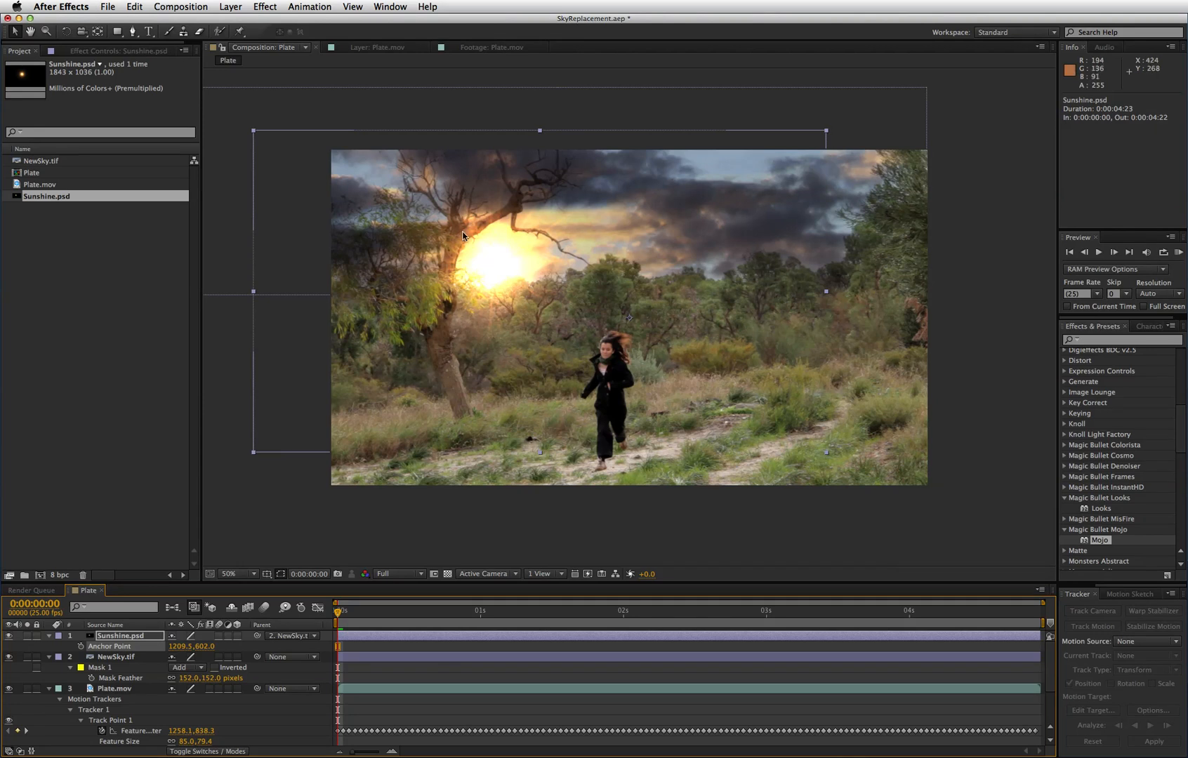
pyautogui.moveTo(475, 259)
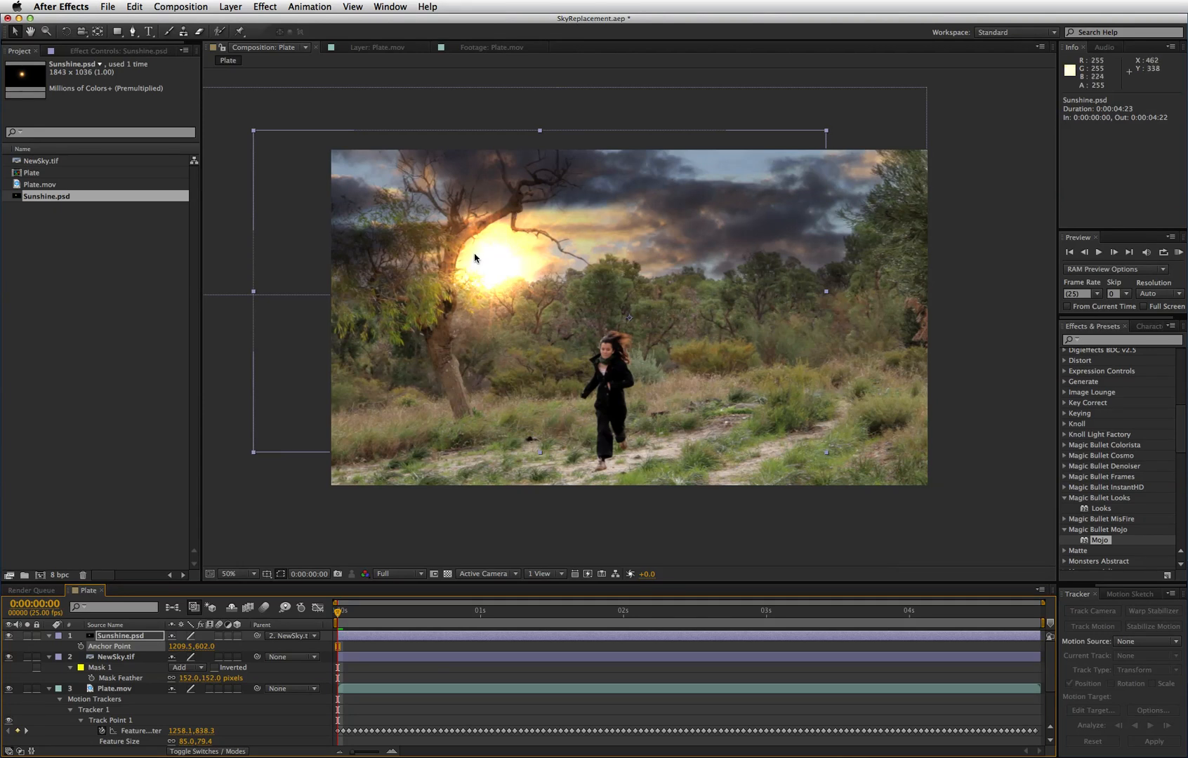
pyautogui.moveTo(531, 183)
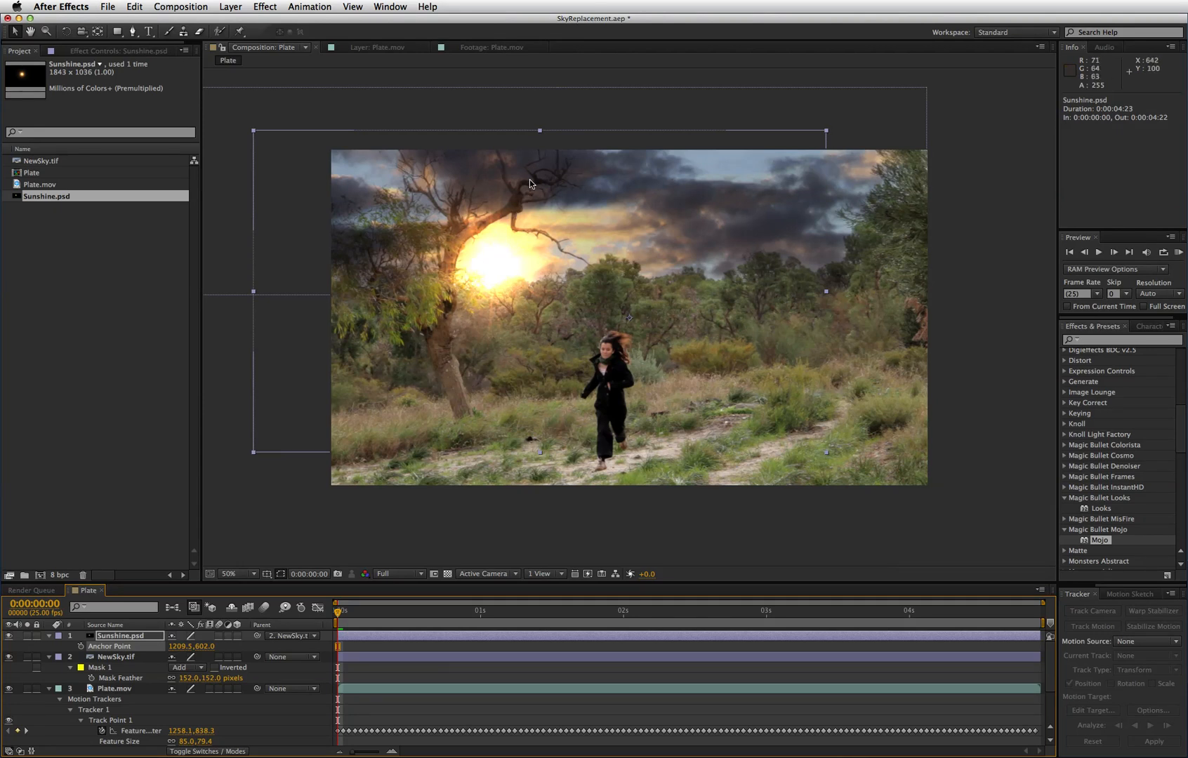
pyautogui.moveTo(528, 187)
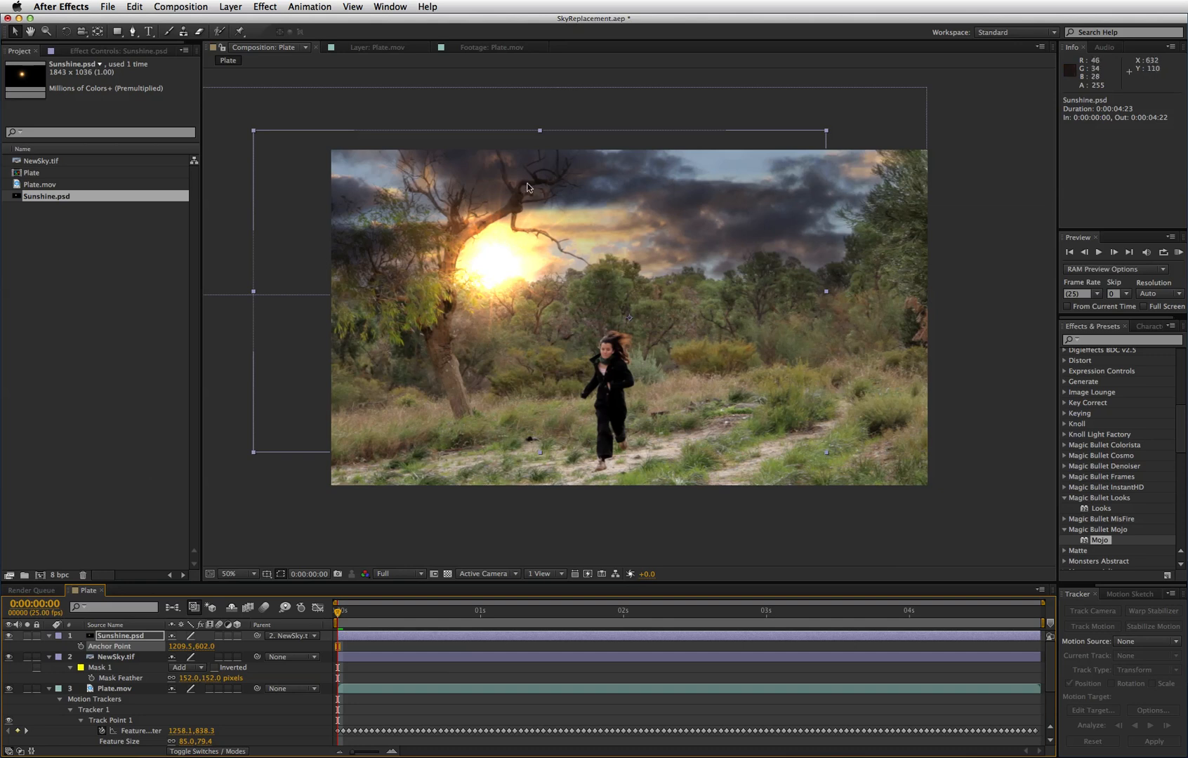
pyautogui.moveTo(527, 196)
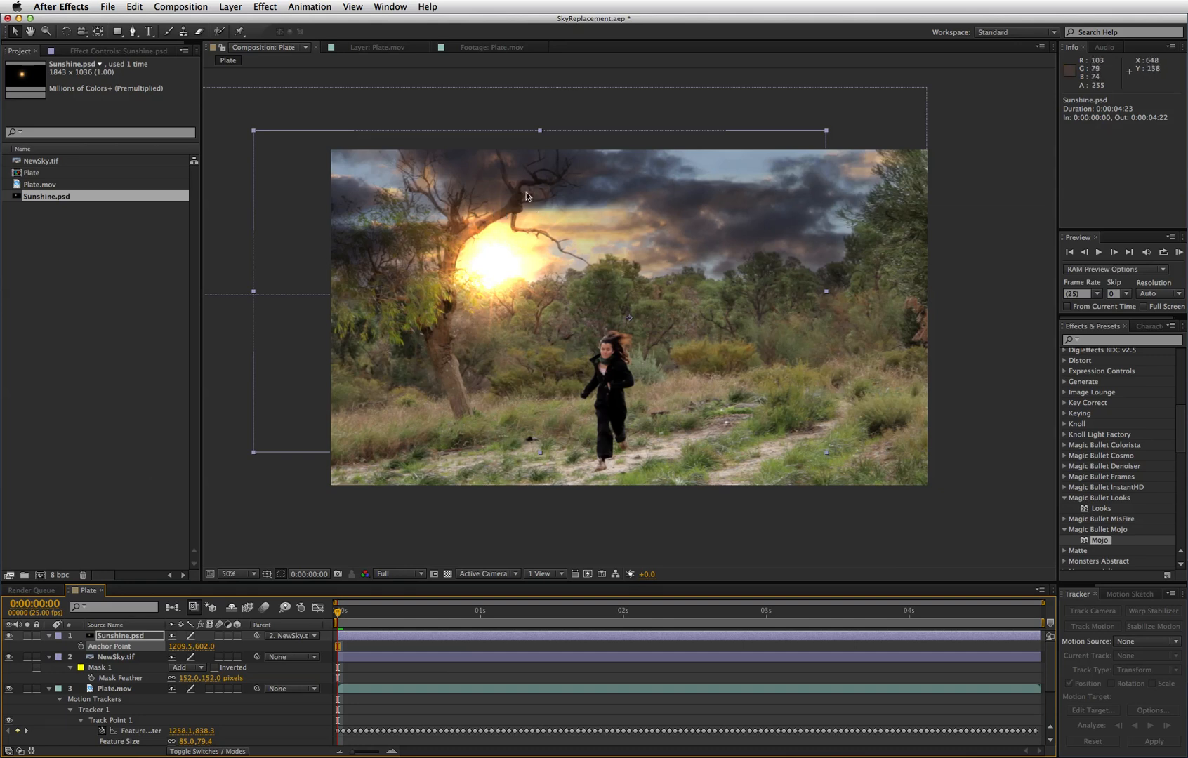
pyautogui.moveTo(522, 301)
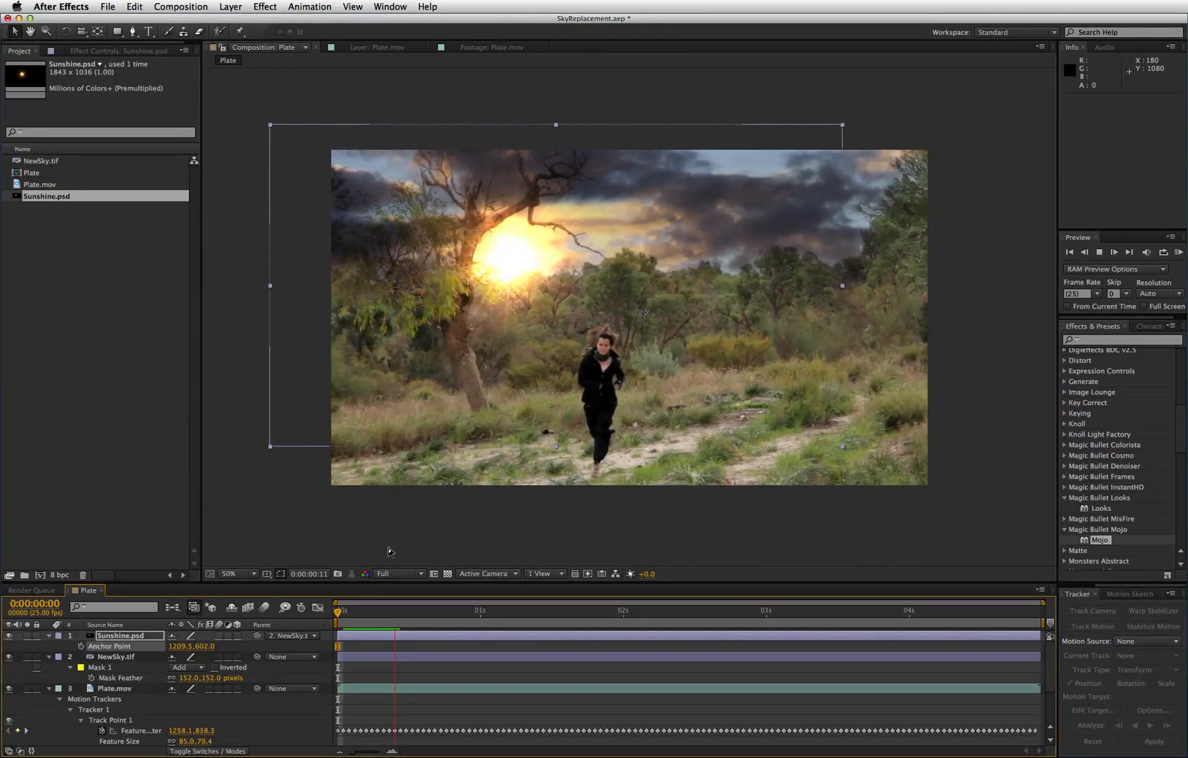
pyautogui.click(748, 610)
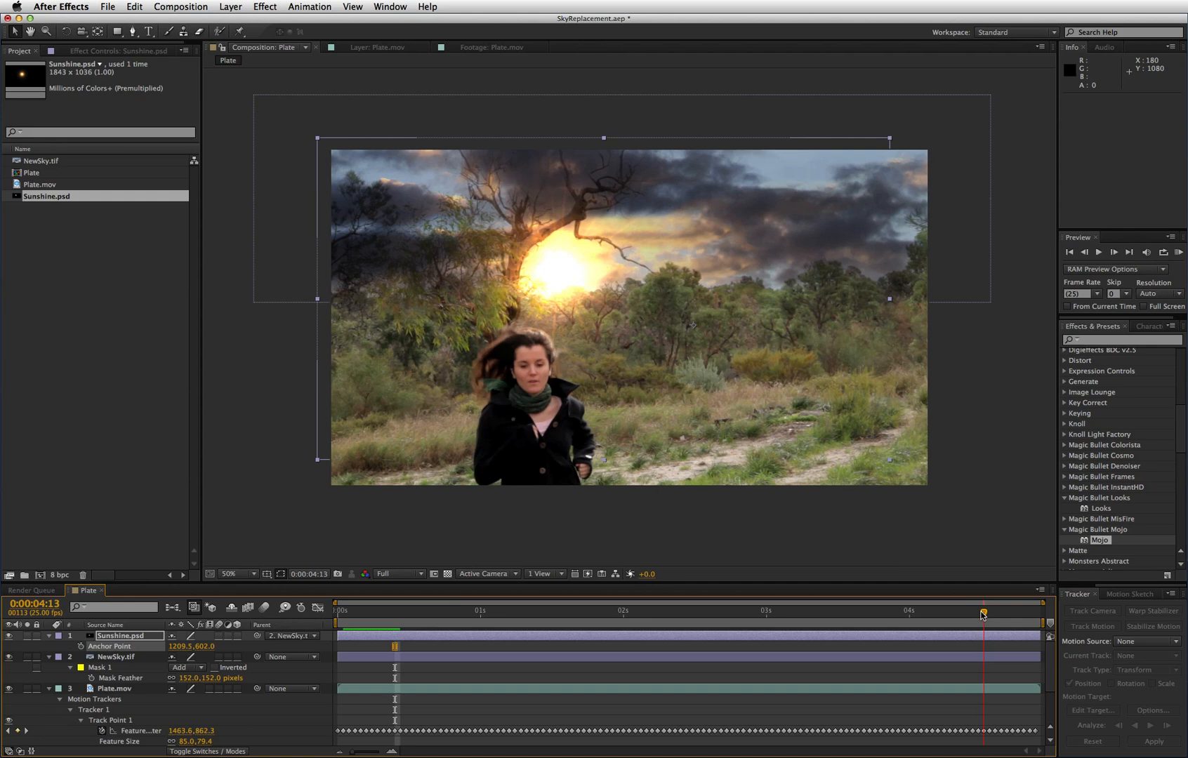
pyautogui.click(337, 611)
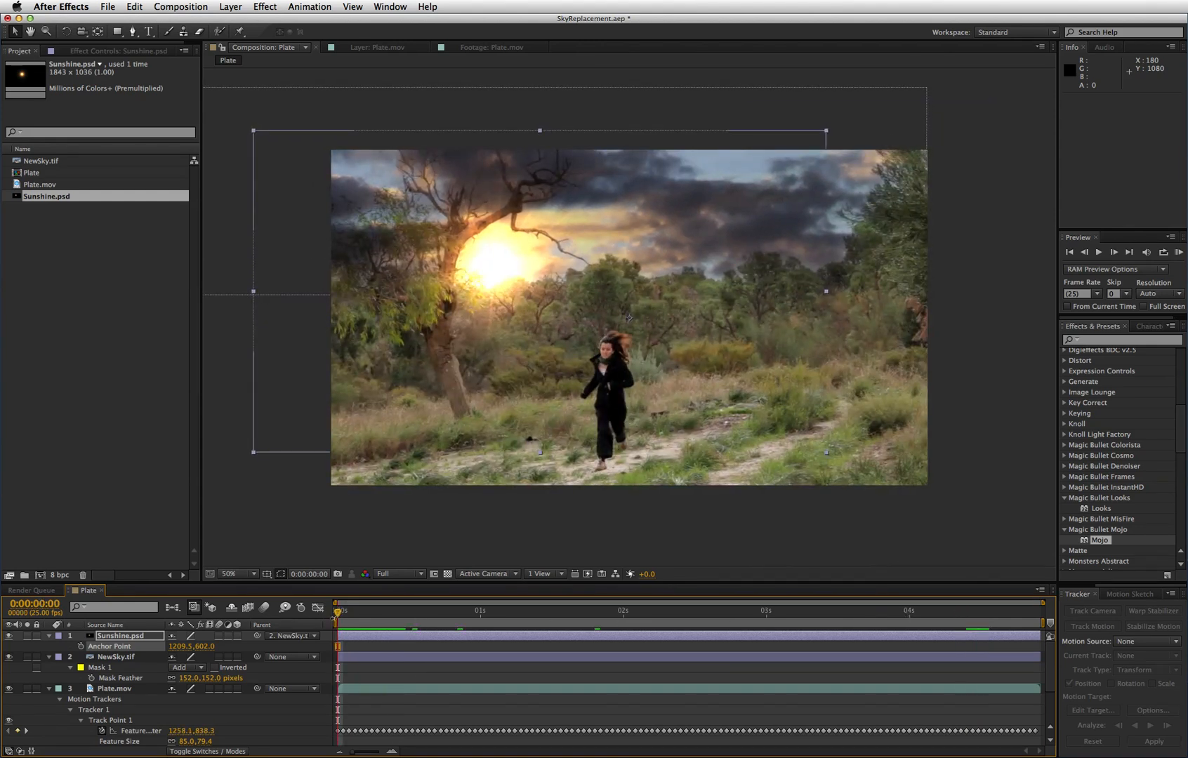
pyautogui.moveTo(193, 504)
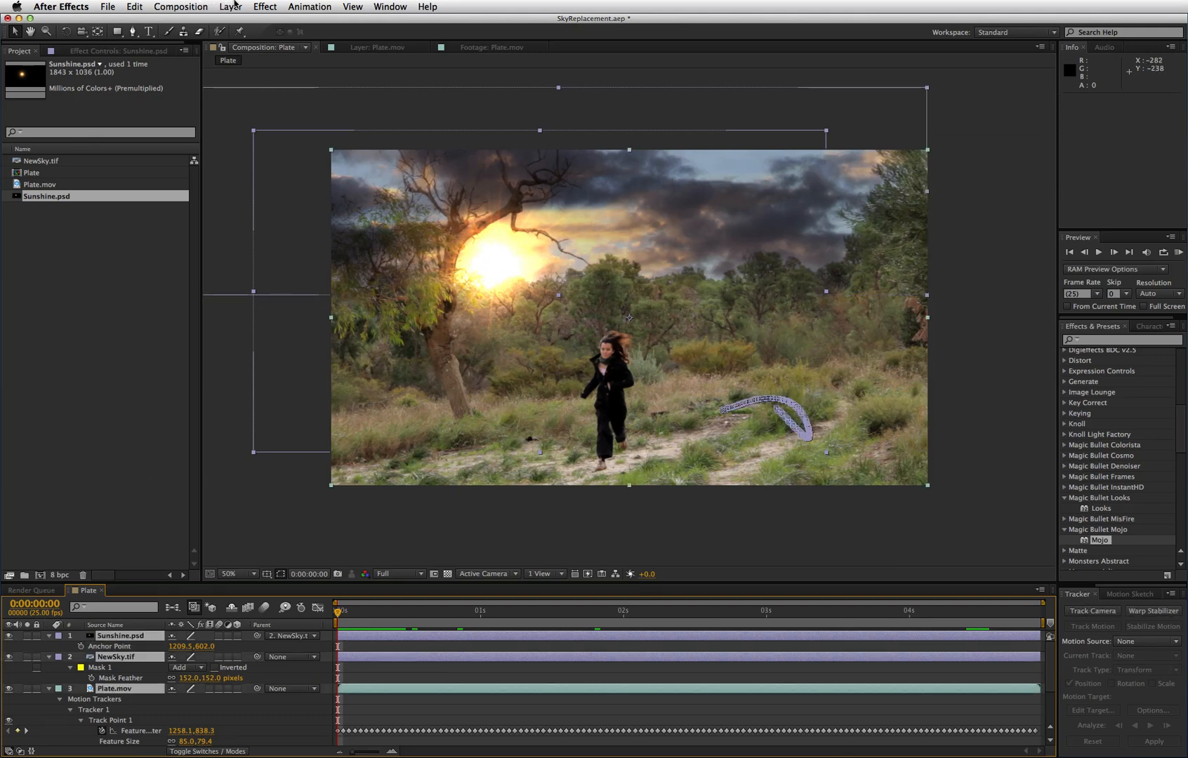
# Pre-compose the three layers into Pre-comp 1, moving all attributes into it.
pyautogui.click(231, 6)
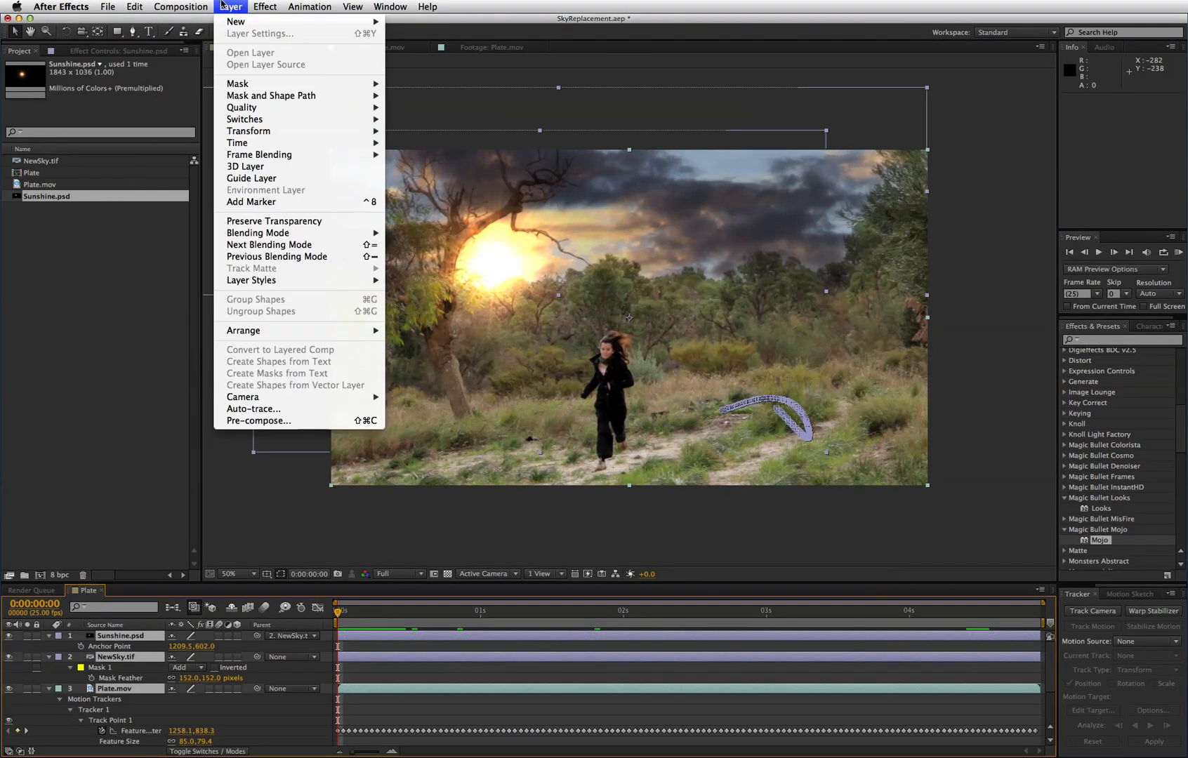
pyautogui.click(258, 421)
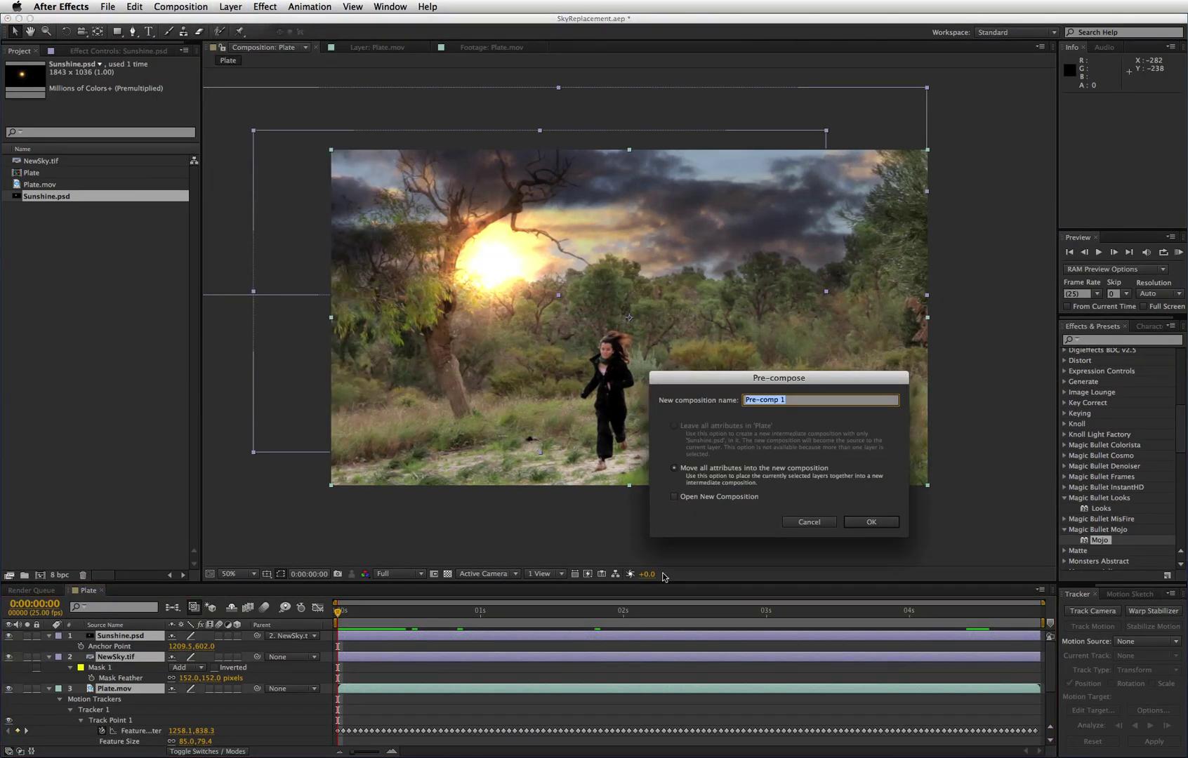
pyautogui.click(870, 521)
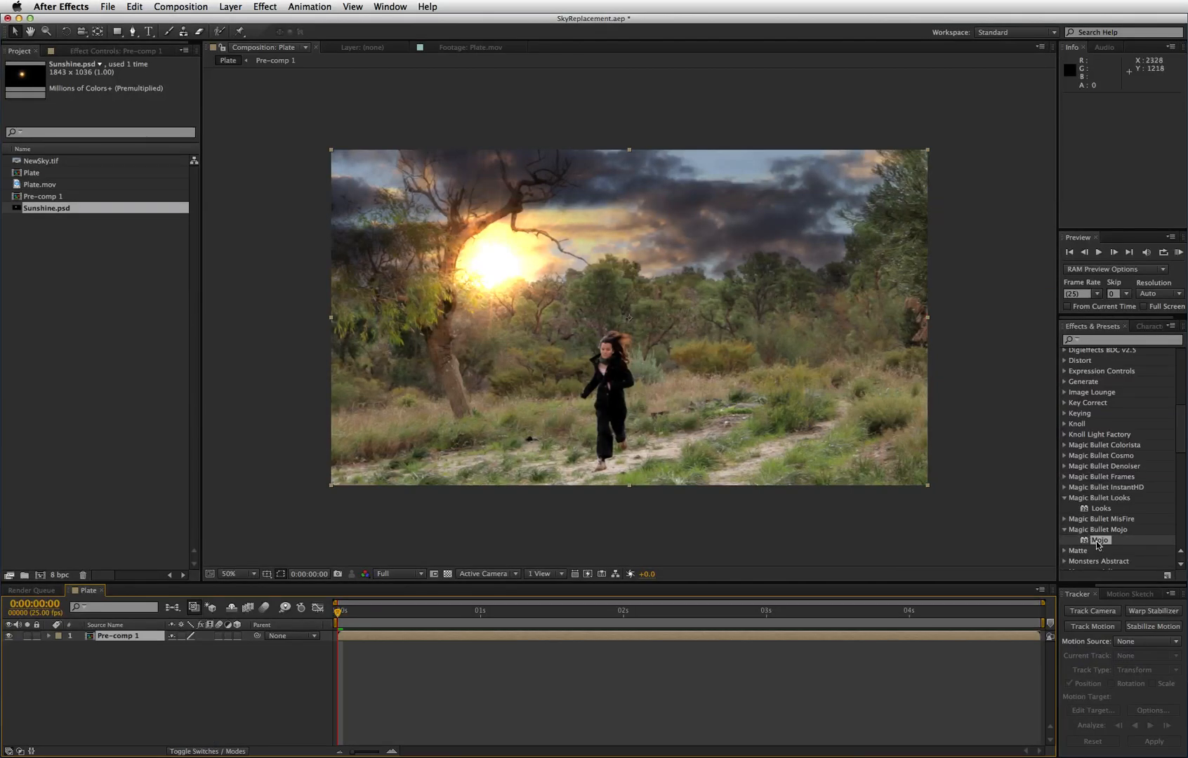
# Apply Magic Bullet Mojo to Pre-comp 1 with Warm It 96.04 and Bleach It 45.81.
pyautogui.doubleClick(1099, 540)
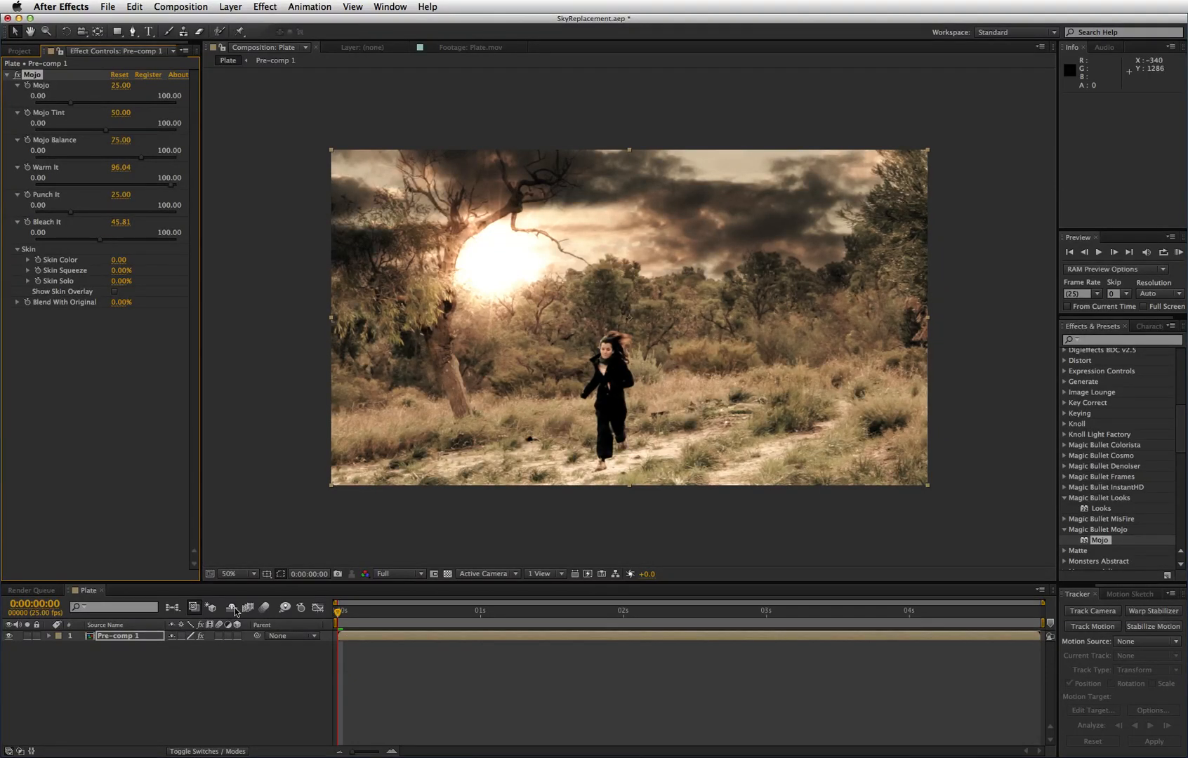
pyautogui.moveTo(236, 607)
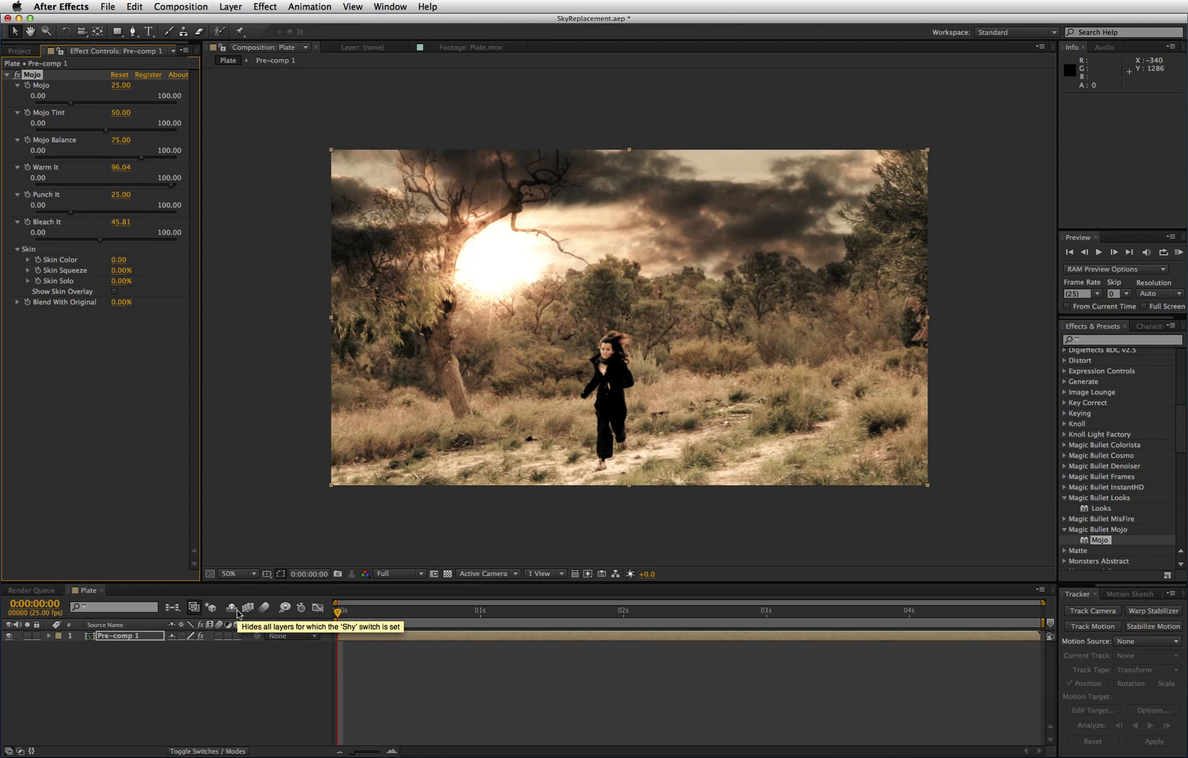
pyautogui.moveTo(620, 329)
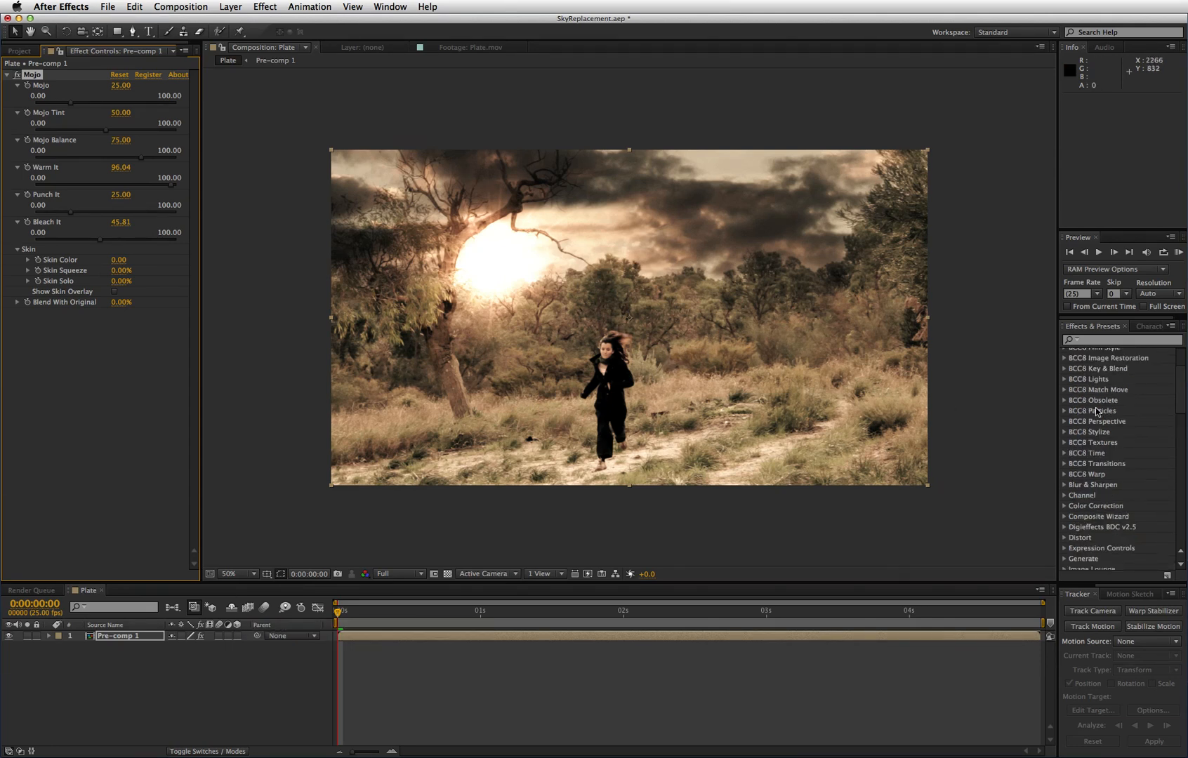
pyautogui.scroll(-3)
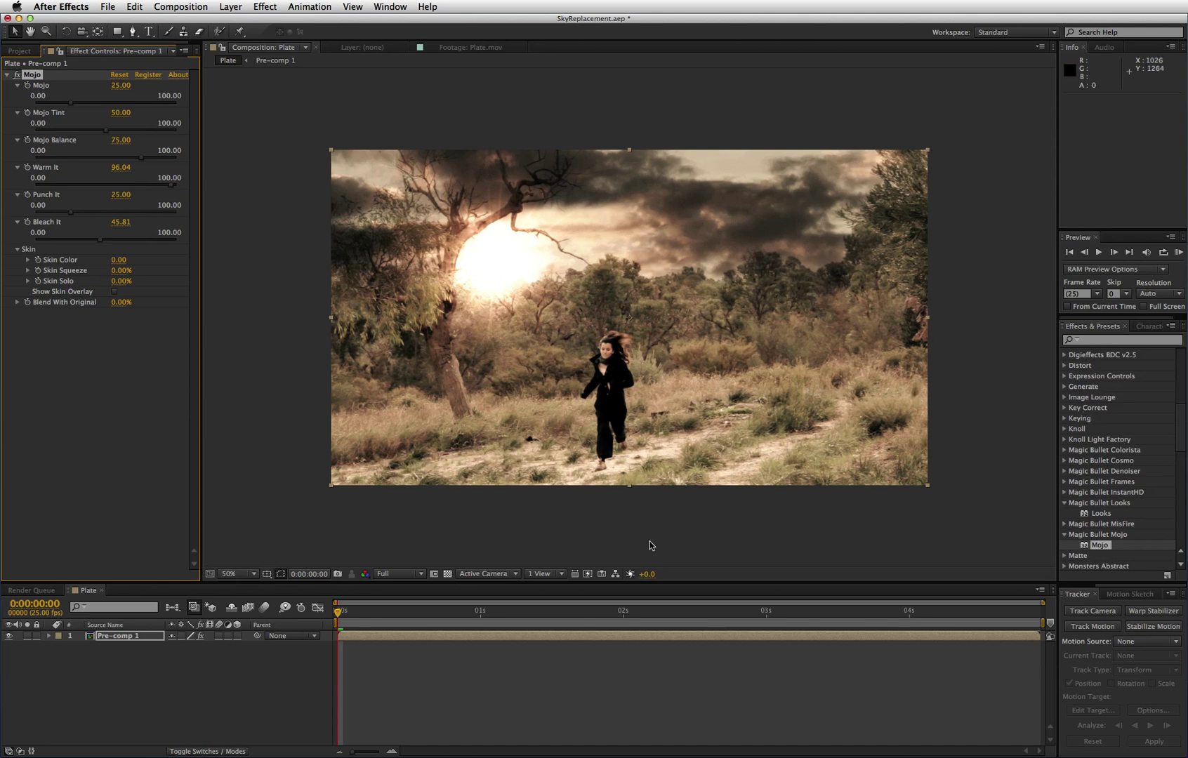
pyautogui.moveTo(371, 653)
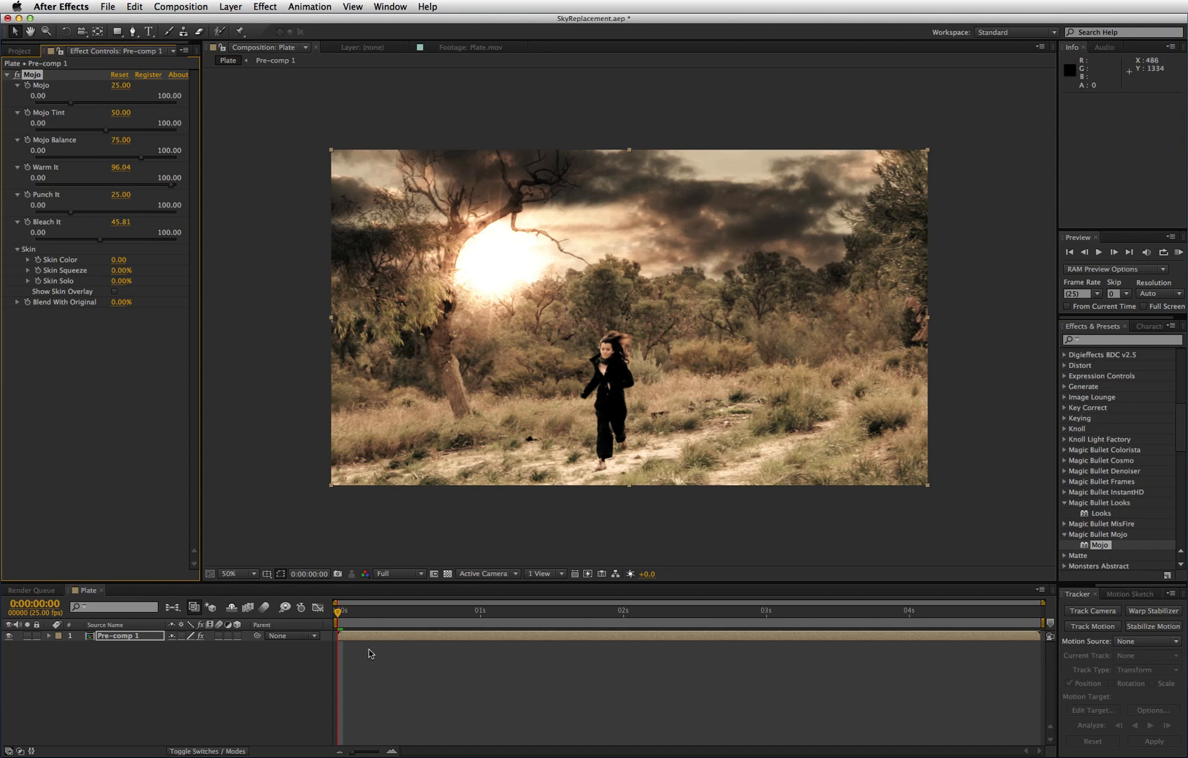